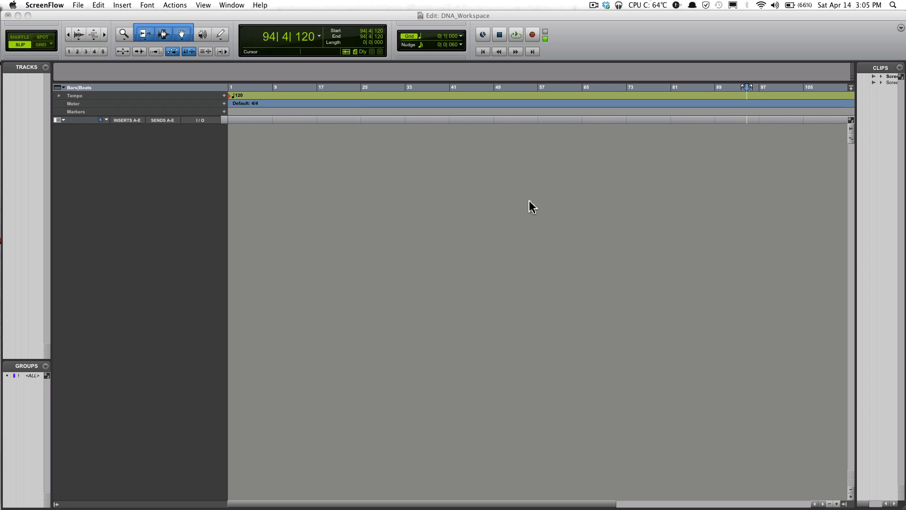
{"action": "mouse_move", "coordinate": [533, 201]}
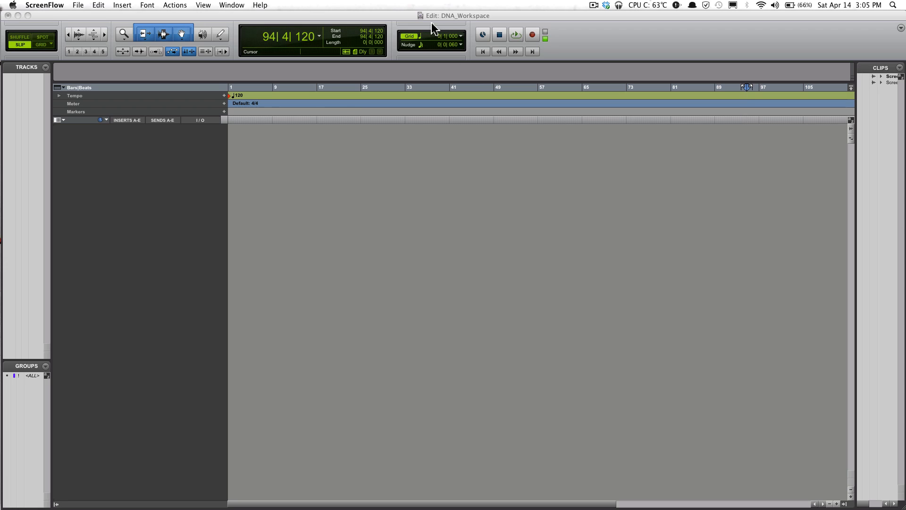
- Activate Pro Tools by clicking the empty DNA_Workspace Edit window
{"action": "left_click", "coordinate": [490, 96]}
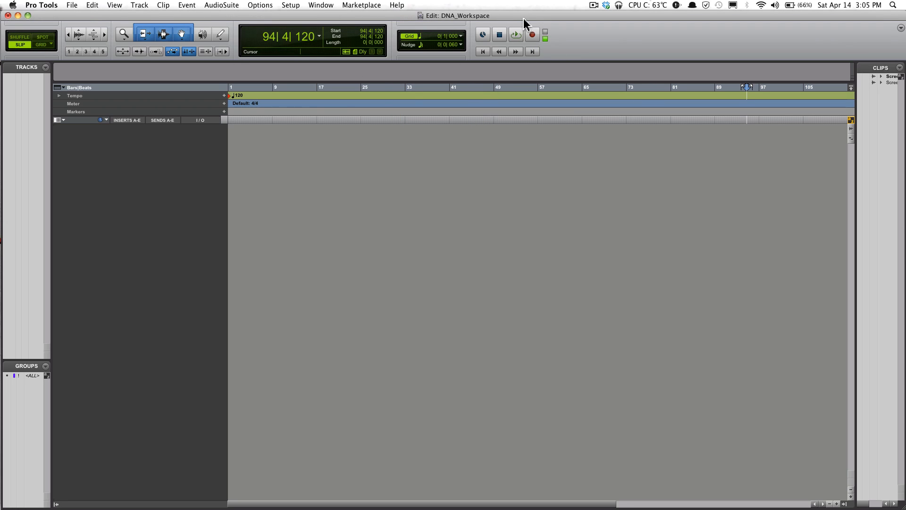
{"action": "mouse_move", "coordinate": [523, 43]}
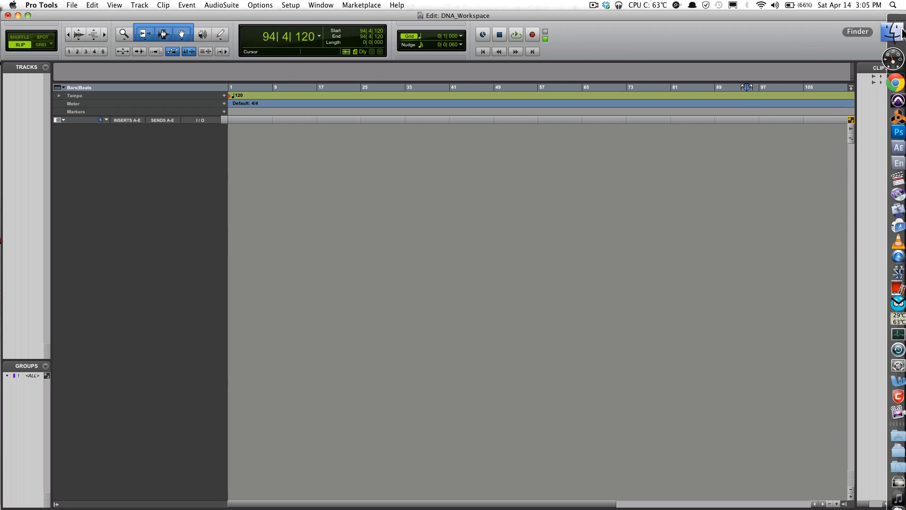
{"action": "left_click", "coordinate": [896, 30]}
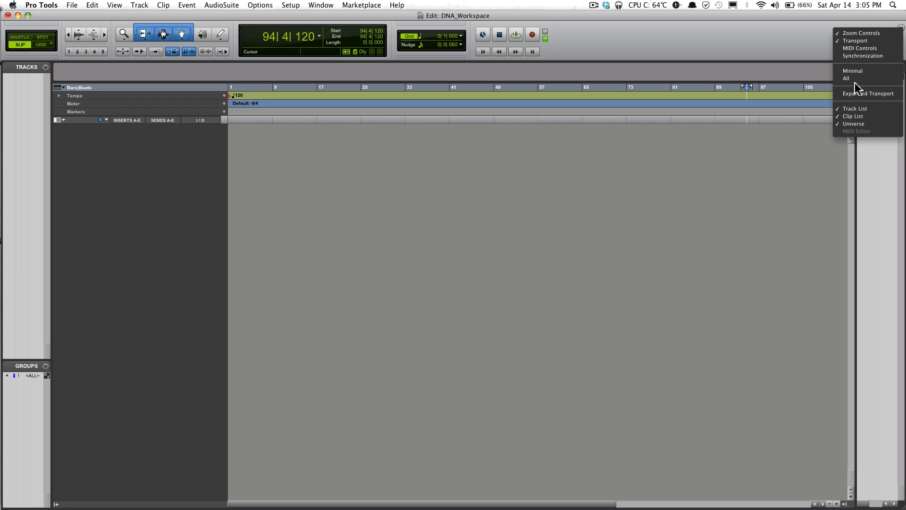
{"action": "mouse_move", "coordinate": [860, 48]}
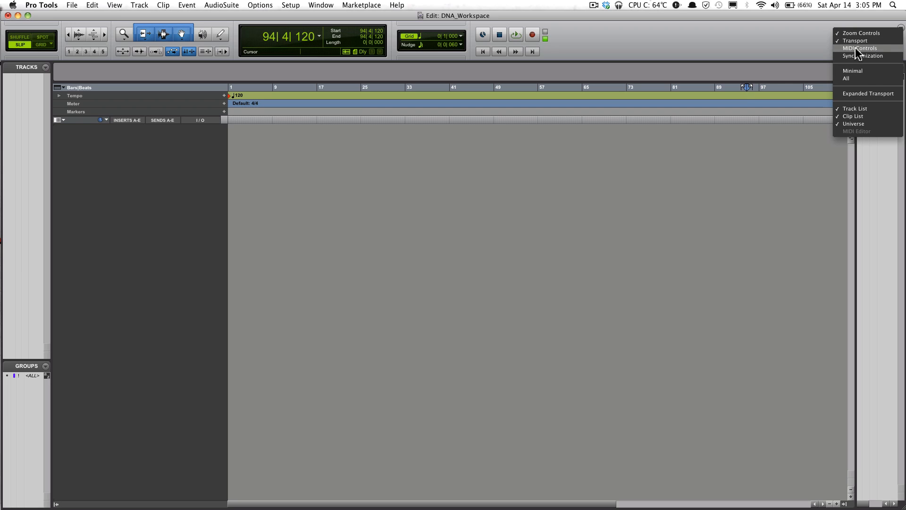
{"action": "left_click", "coordinate": [860, 48]}
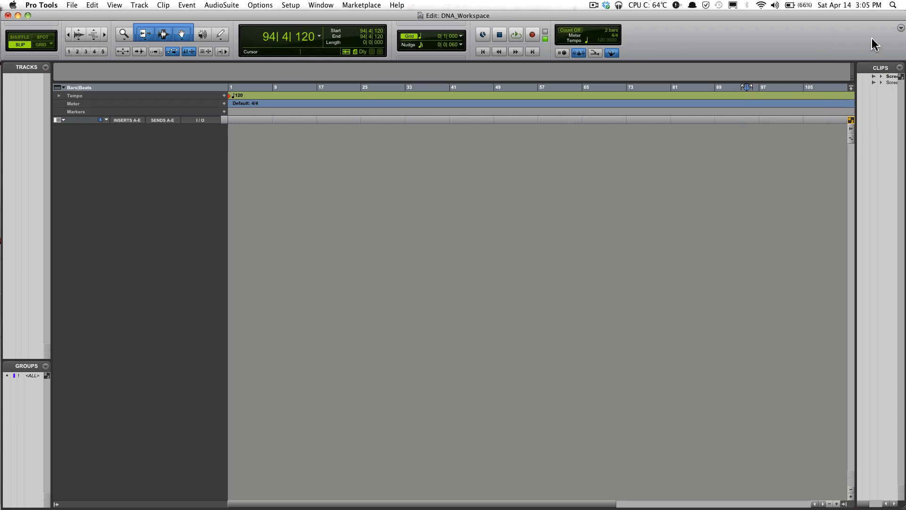
{"action": "left_click", "coordinate": [901, 28]}
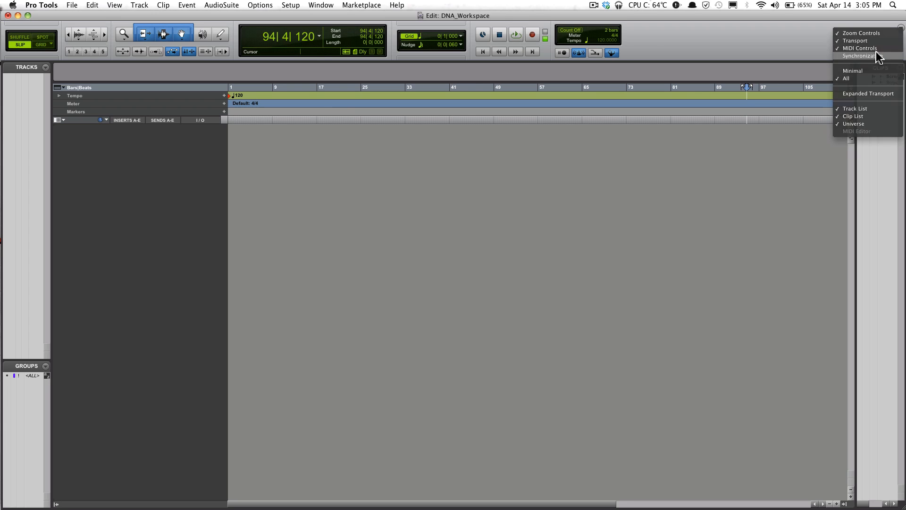
{"action": "left_click", "coordinate": [863, 54]}
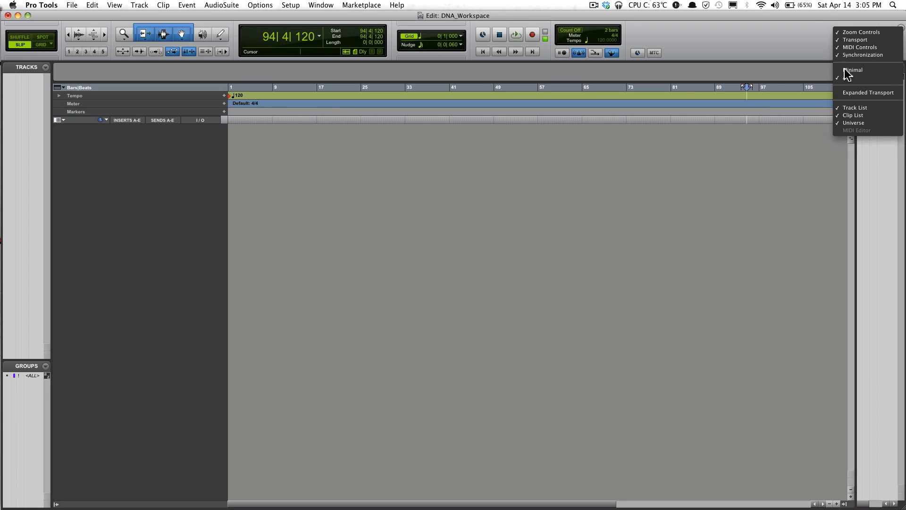
{"action": "left_click", "coordinate": [855, 71]}
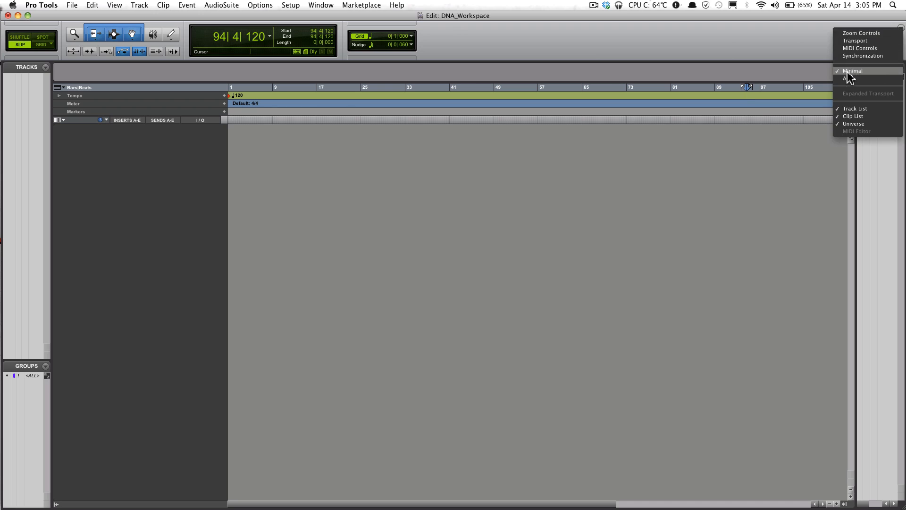
{"action": "left_click", "coordinate": [845, 77]}
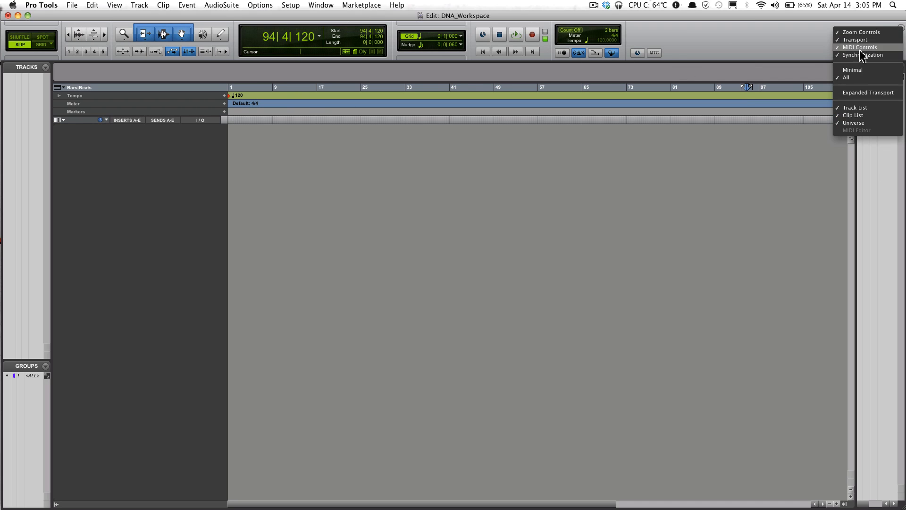
{"action": "left_click", "coordinate": [867, 93]}
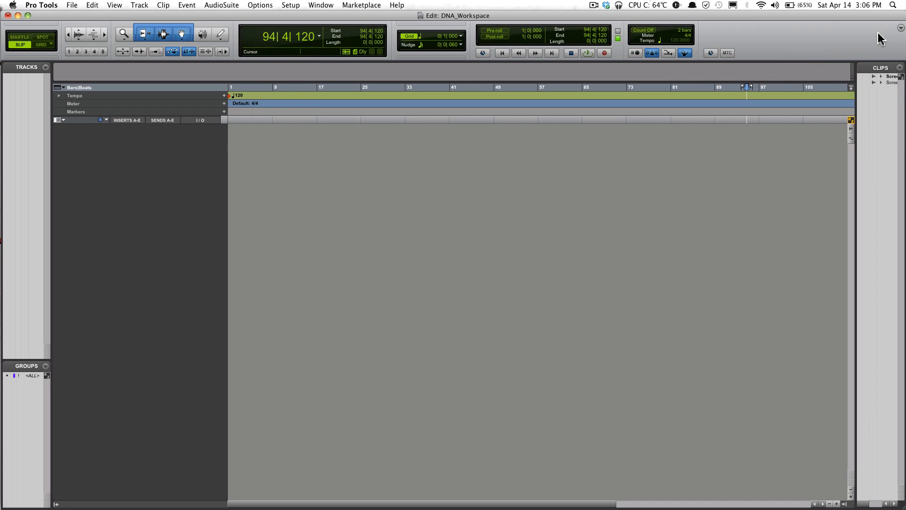
{"action": "left_click", "coordinate": [900, 27]}
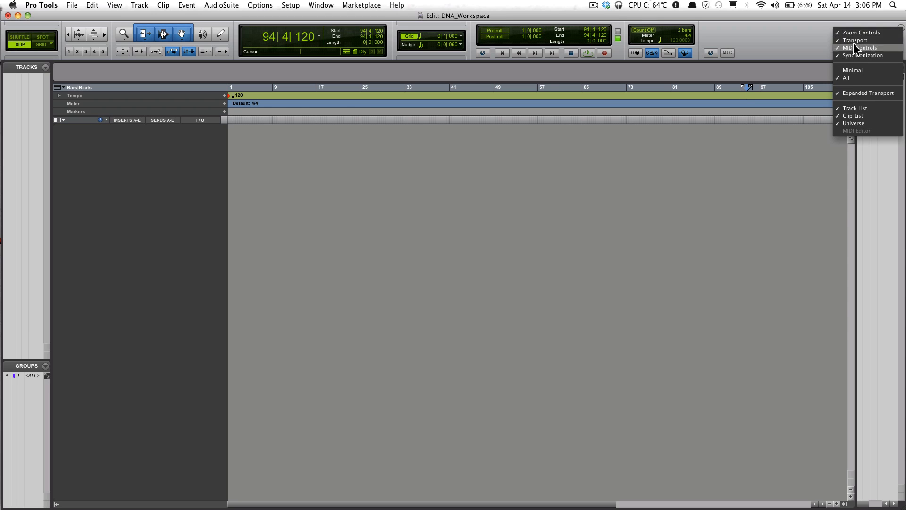
{"action": "left_click", "coordinate": [853, 116]}
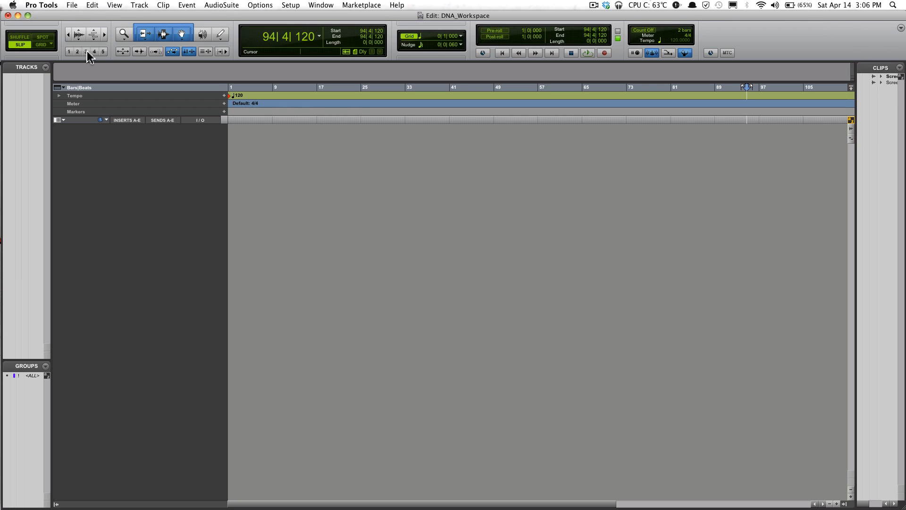
{"action": "mouse_move", "coordinate": [900, 30]}
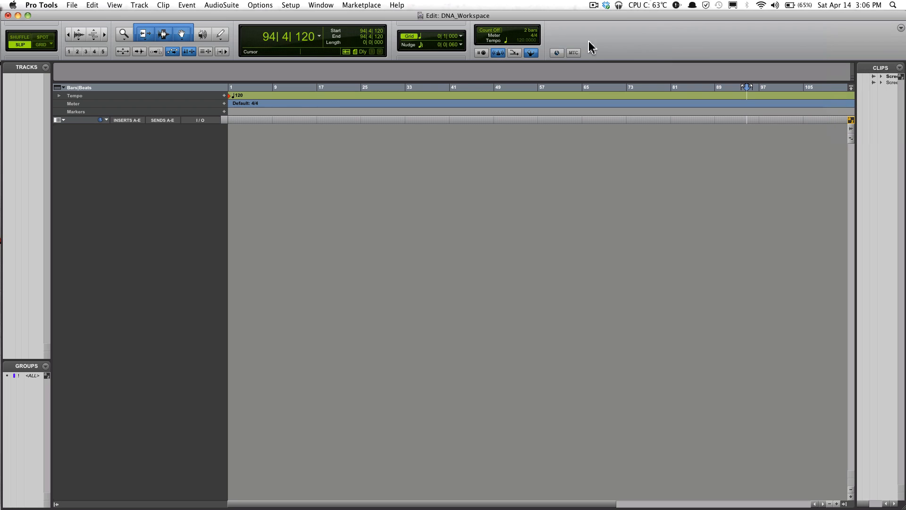
{"action": "left_click", "coordinate": [900, 28]}
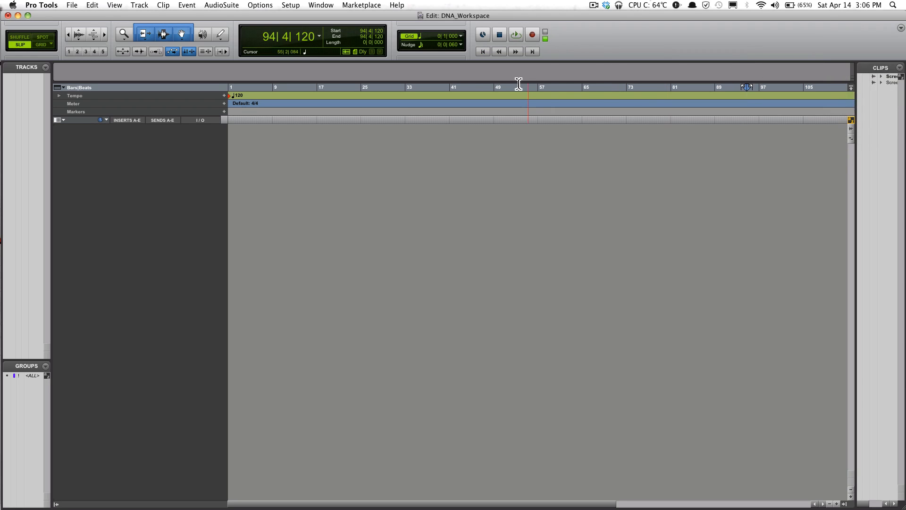
- Hide the Clip List from the Edit window's display options
{"action": "left_click", "coordinate": [901, 28]}
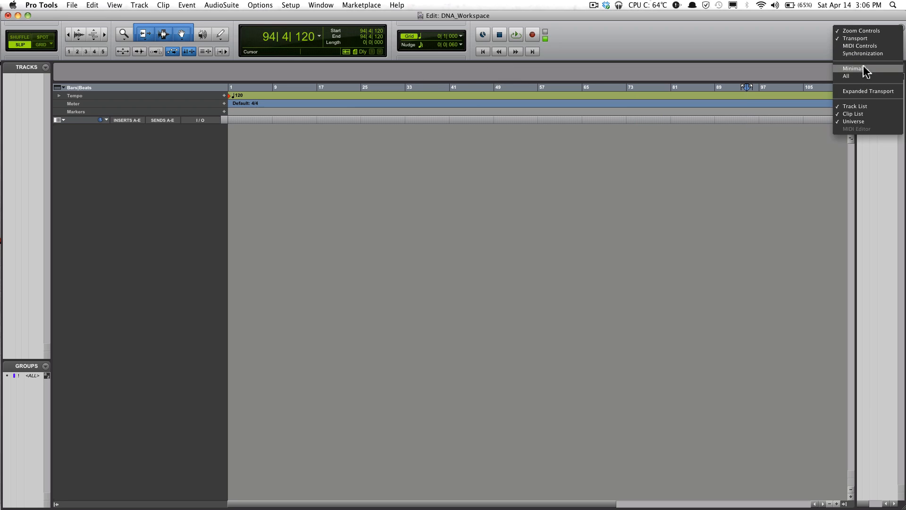
{"action": "mouse_move", "coordinate": [855, 106]}
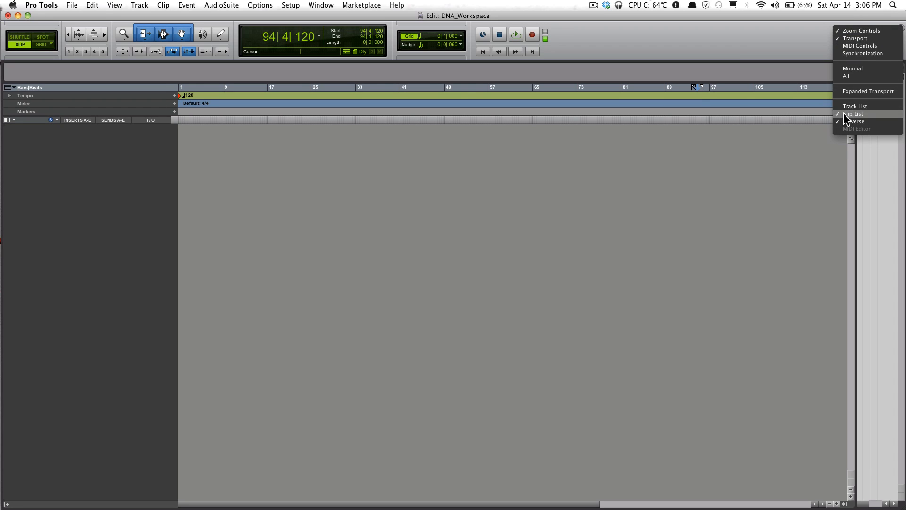
{"action": "left_click", "coordinate": [855, 114]}
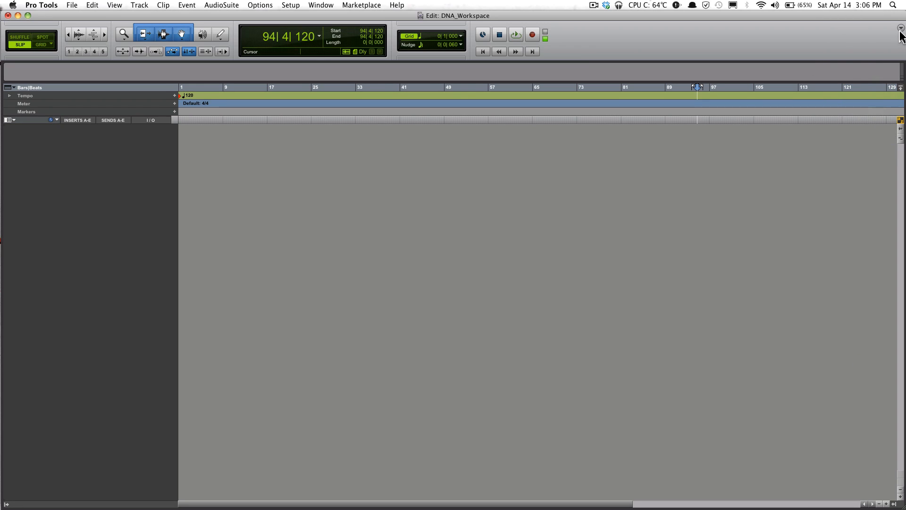
{"action": "mouse_move", "coordinate": [649, 169]}
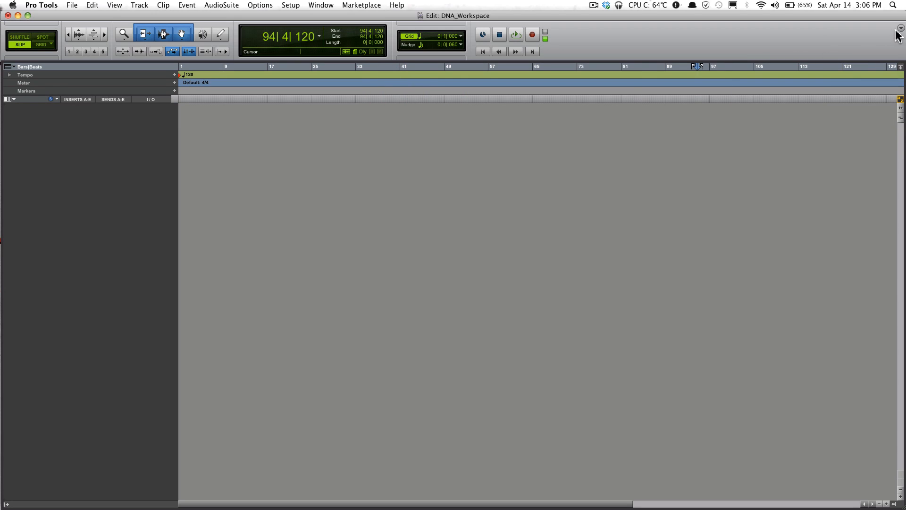
- Toggle the Universe overview off and back on in the Edit window
{"action": "left_click", "coordinate": [900, 28]}
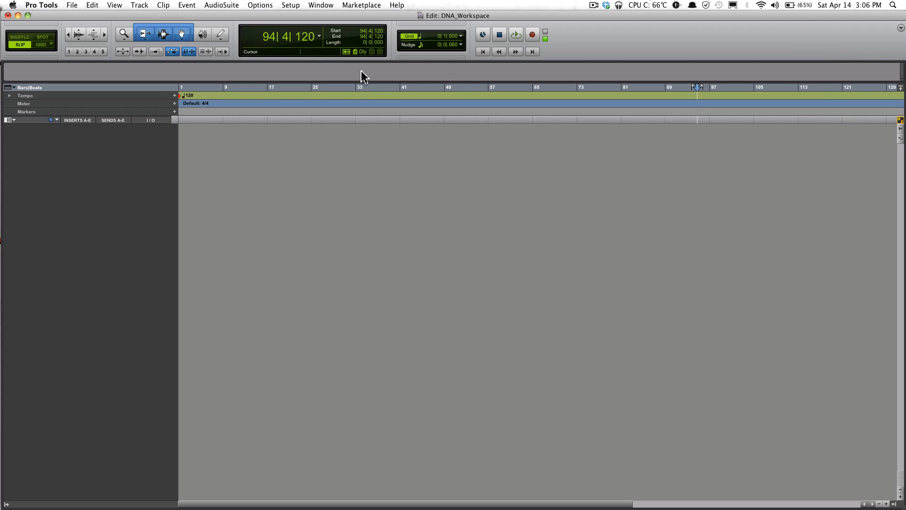
{"action": "mouse_move", "coordinate": [400, 80]}
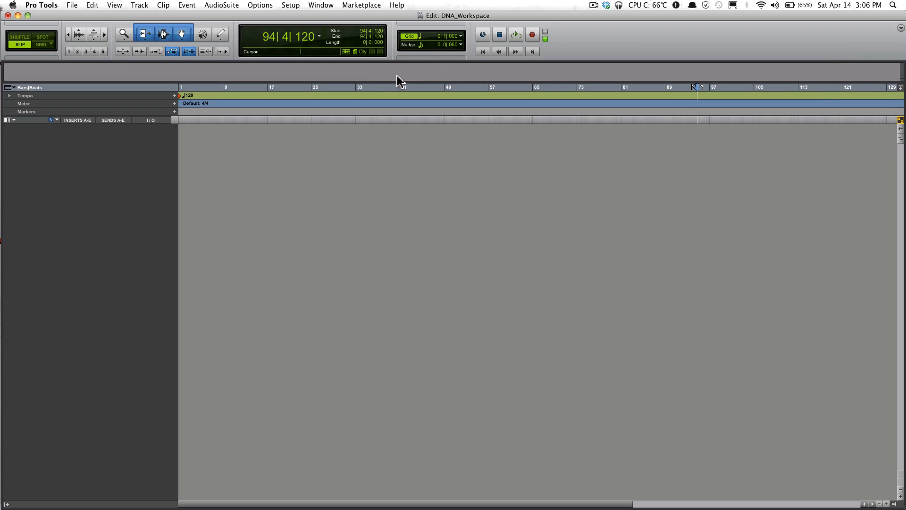
{"action": "mouse_move", "coordinate": [426, 81]}
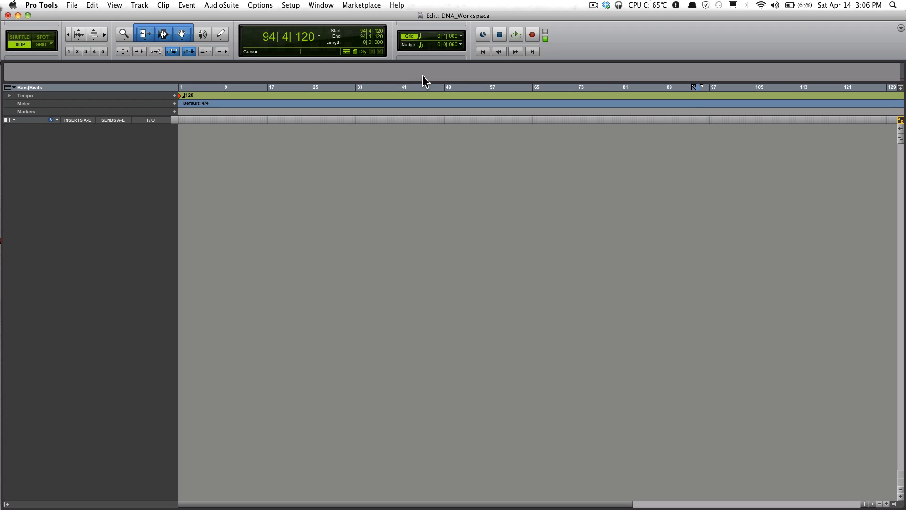
{"action": "mouse_move", "coordinate": [395, 164]}
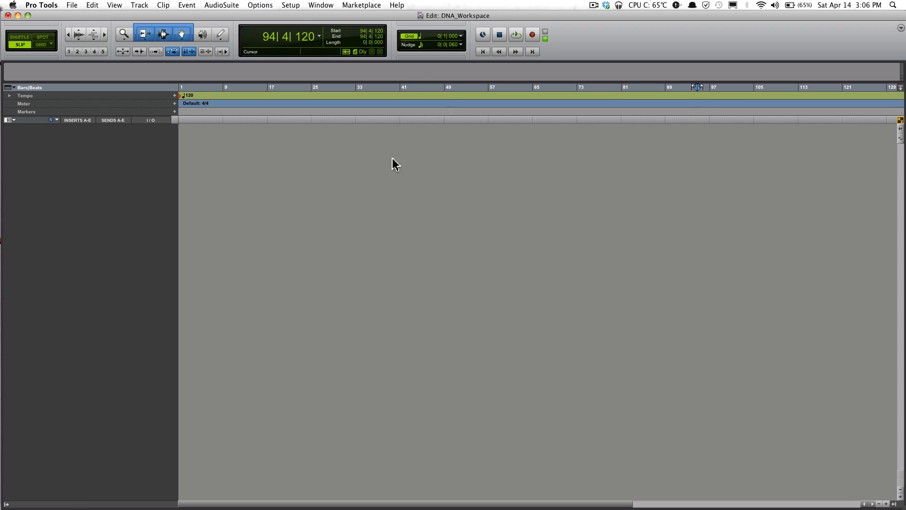
{"action": "mouse_move", "coordinate": [395, 247]}
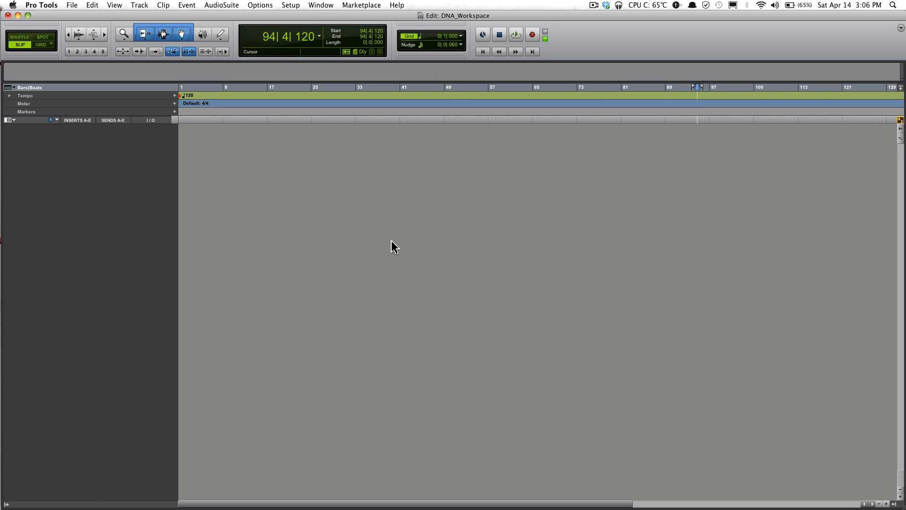
{"action": "mouse_move", "coordinate": [288, 168]}
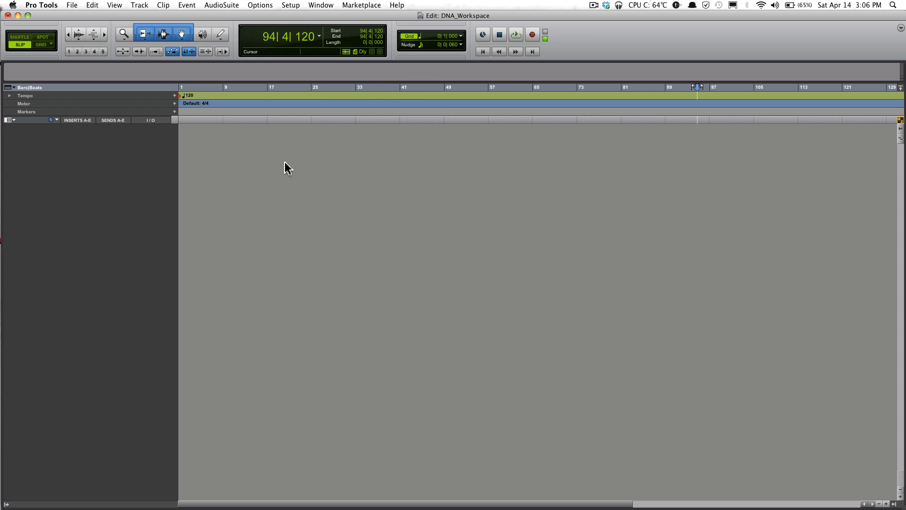
{"action": "mouse_move", "coordinate": [338, 317]}
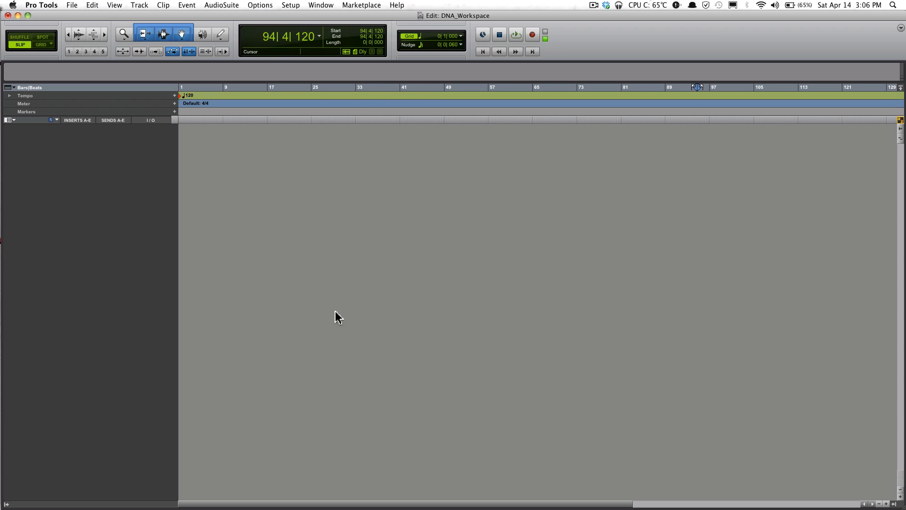
{"action": "mouse_move", "coordinate": [371, 71]}
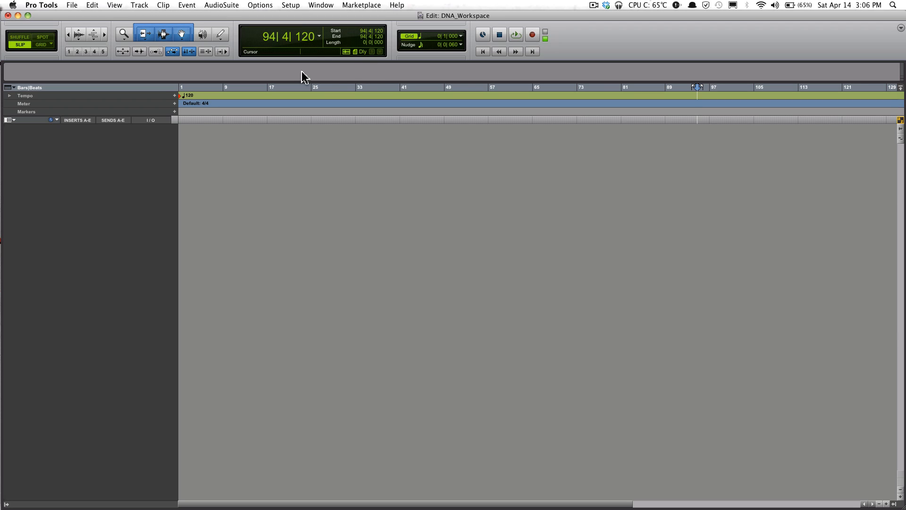
{"action": "mouse_move", "coordinate": [381, 76]}
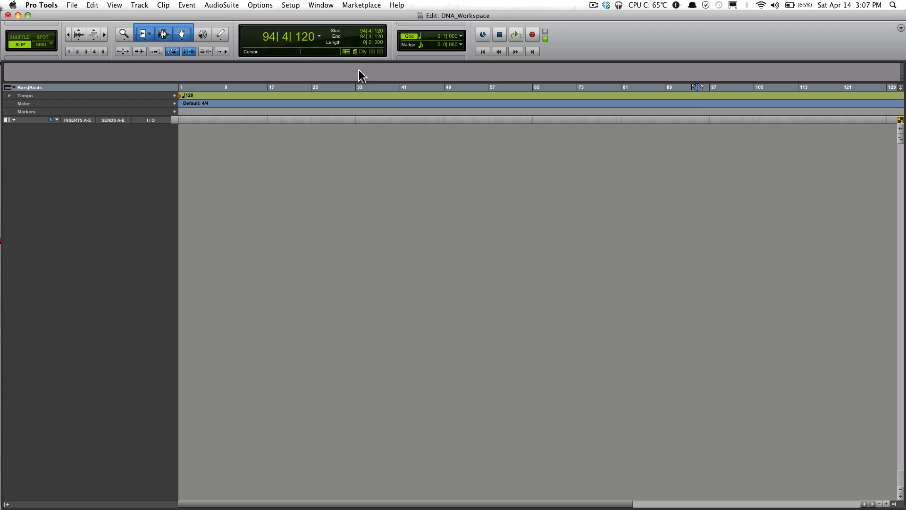
{"action": "mouse_move", "coordinate": [393, 76]}
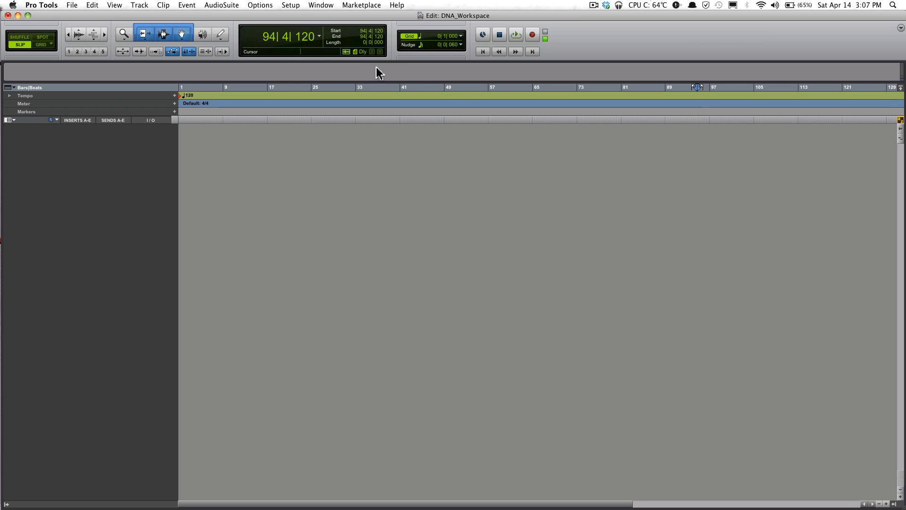
{"action": "mouse_move", "coordinate": [397, 75]}
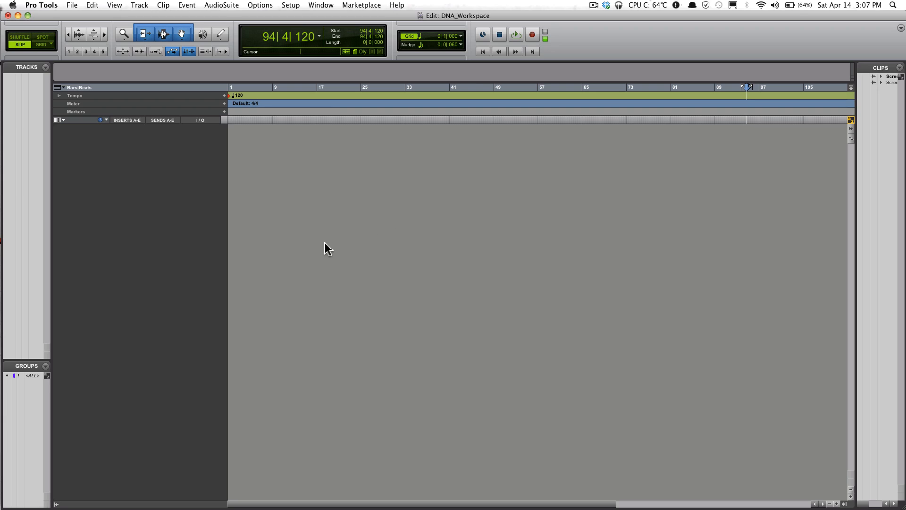
{"action": "mouse_move", "coordinate": [231, 170]}
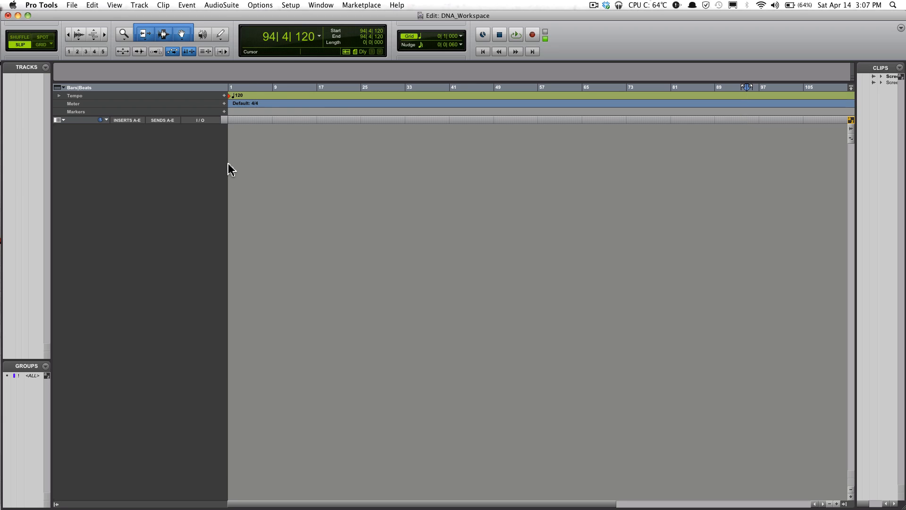
{"action": "mouse_move", "coordinate": [46, 118]}
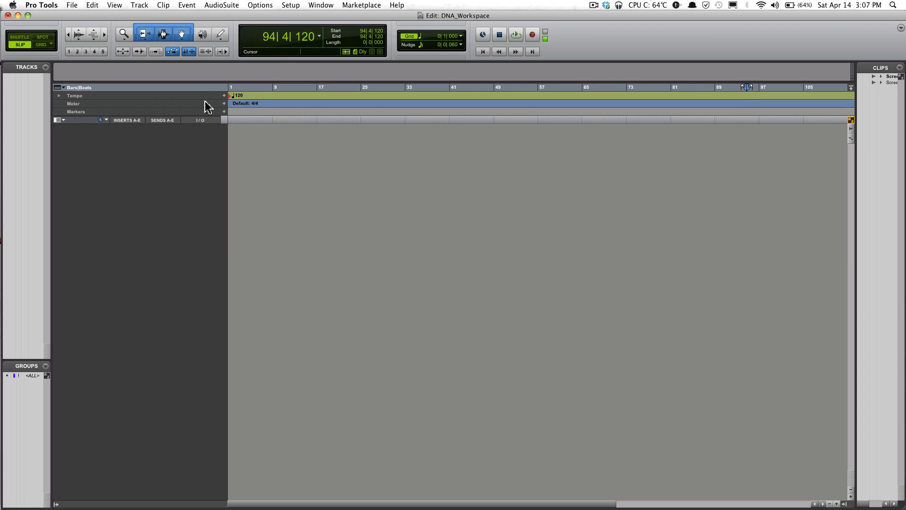
{"action": "mouse_move", "coordinate": [176, 131]}
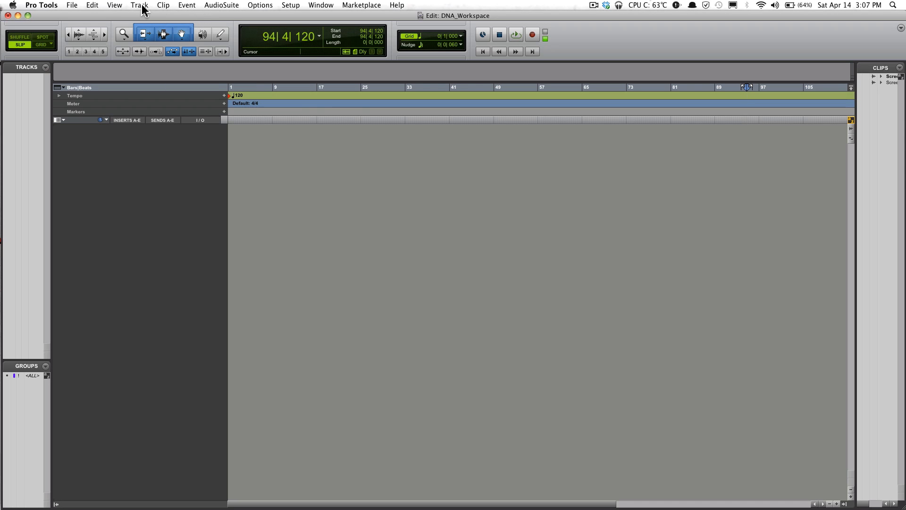
- Enable Inserts F-J under View > Edit Window Views
{"action": "left_click", "coordinate": [113, 5]}
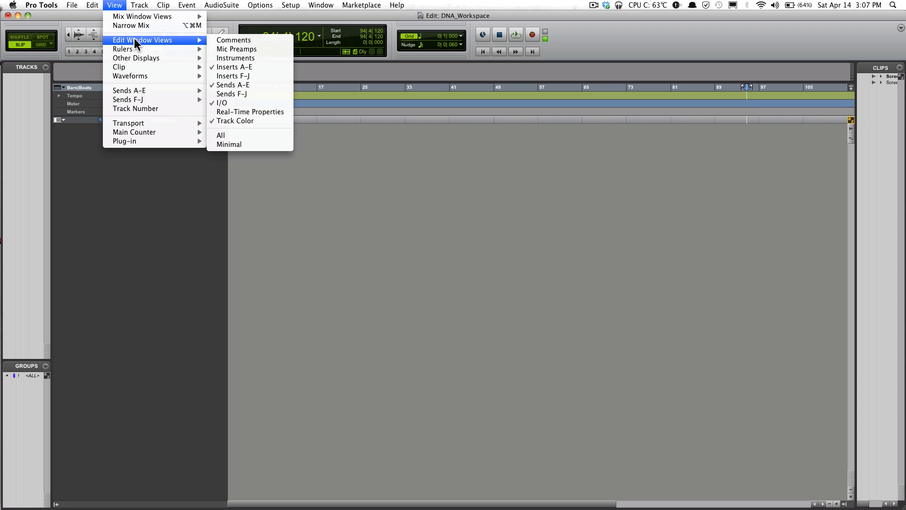
{"action": "mouse_move", "coordinate": [239, 103]}
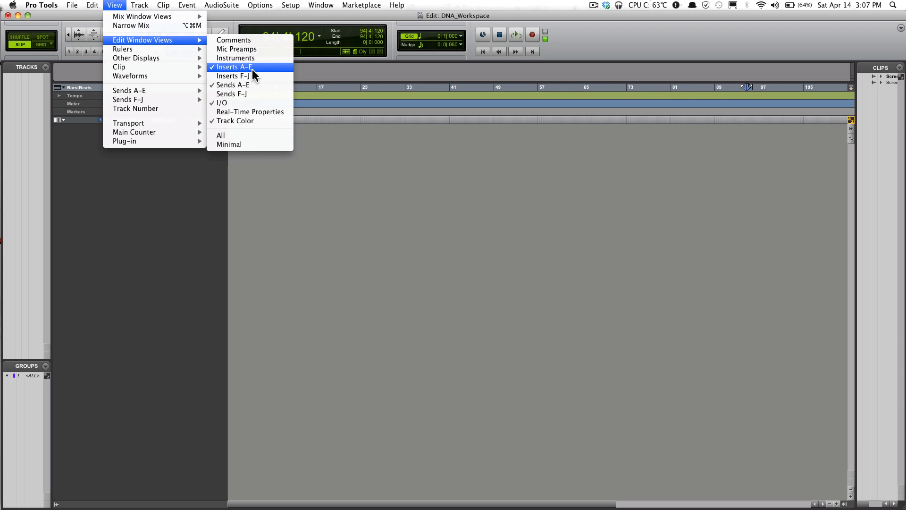
{"action": "mouse_move", "coordinate": [283, 72]}
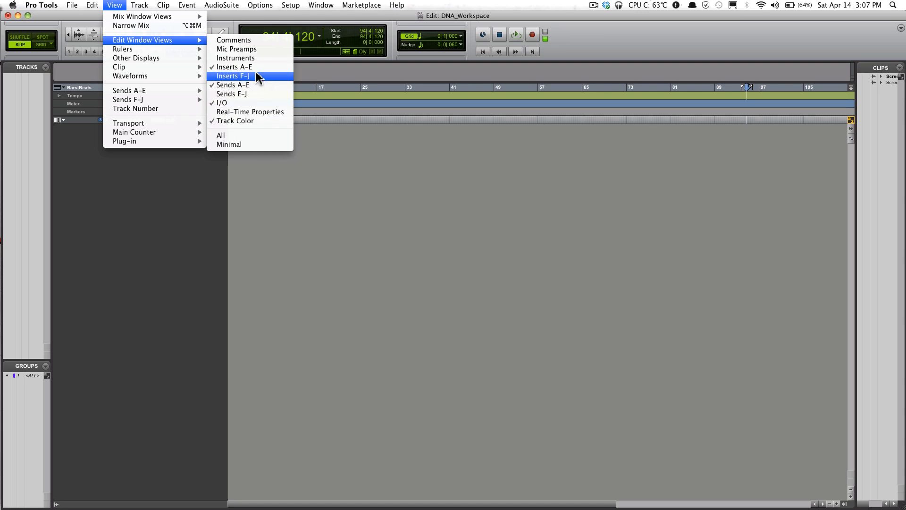
{"action": "mouse_move", "coordinate": [246, 80]}
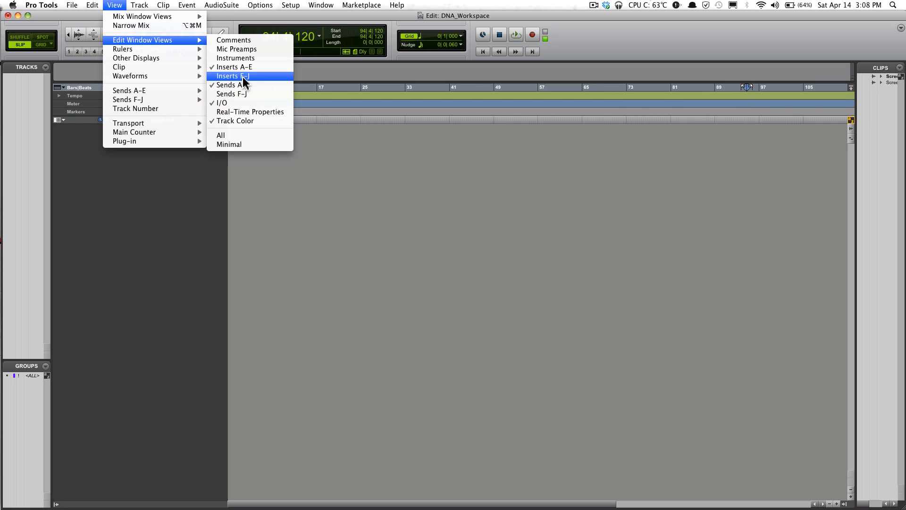
{"action": "left_click", "coordinate": [232, 76]}
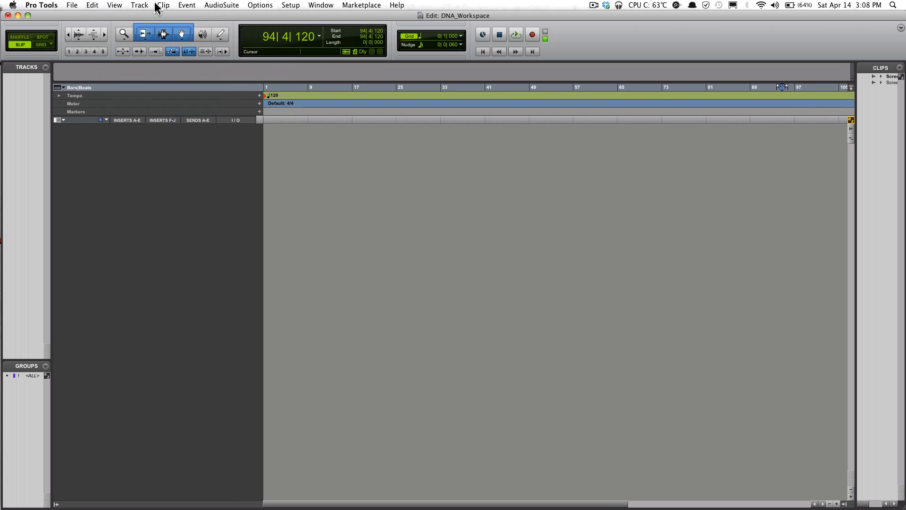
- Add the Instruments column to the Edit window tracks
{"action": "left_click", "coordinate": [139, 5]}
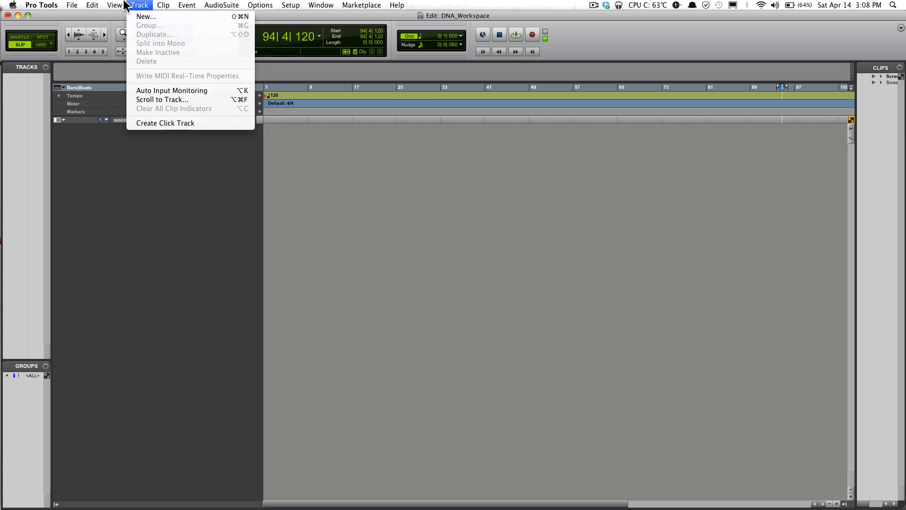
{"action": "left_click", "coordinate": [114, 5]}
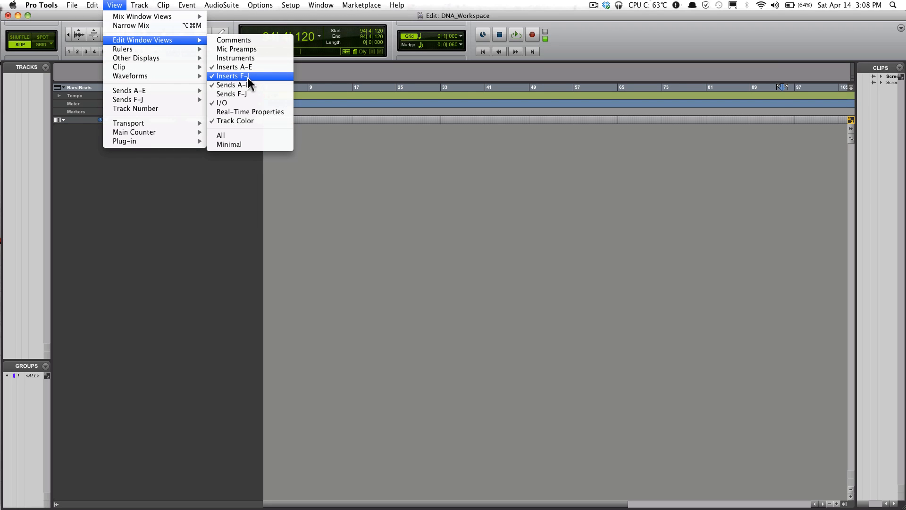
{"action": "mouse_move", "coordinate": [253, 79]}
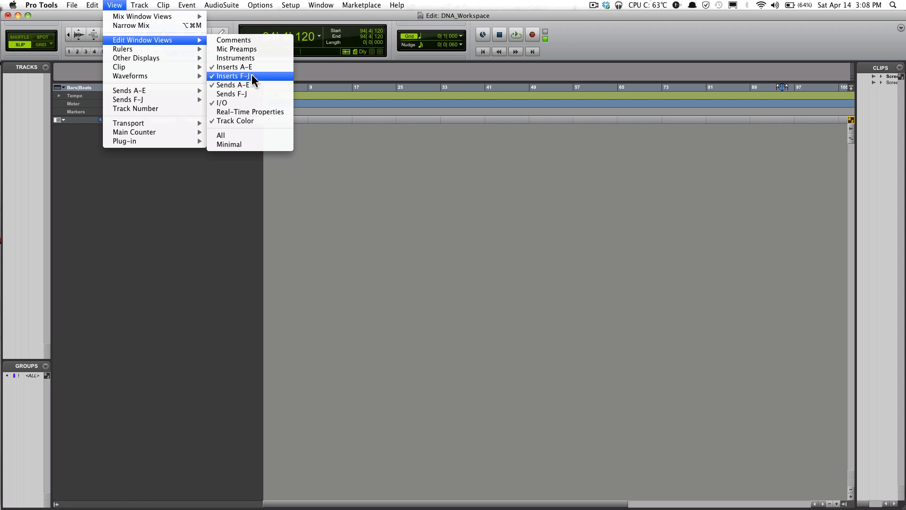
{"action": "mouse_move", "coordinate": [246, 93]}
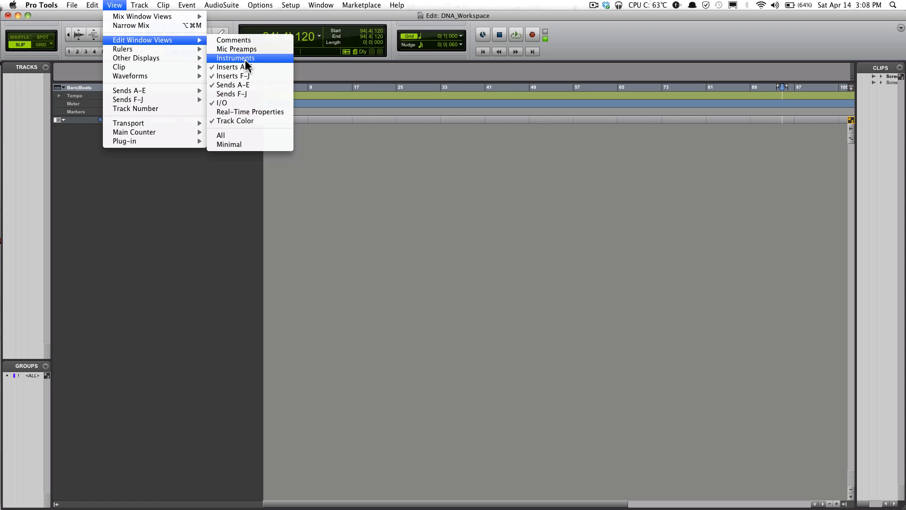
{"action": "left_click", "coordinate": [234, 58]}
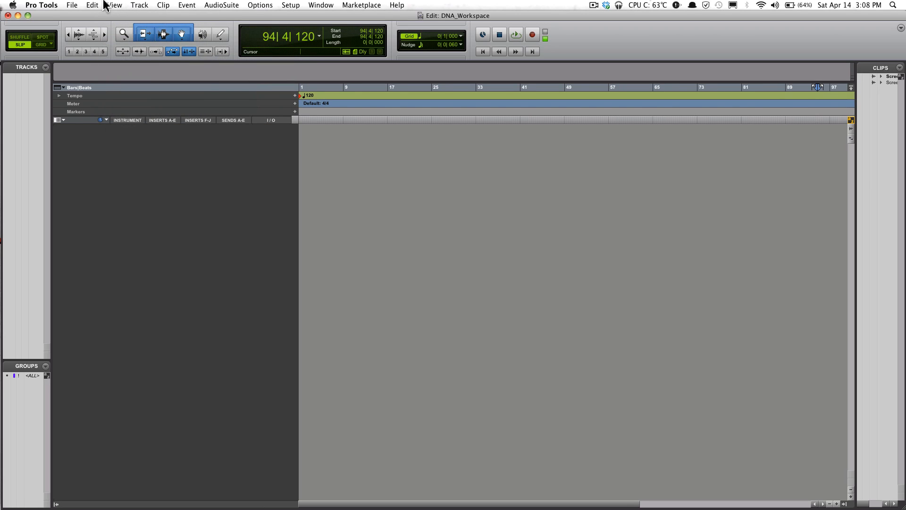
- Show all track columns, then reduce to the Minimal column layout
{"action": "left_click", "coordinate": [113, 5]}
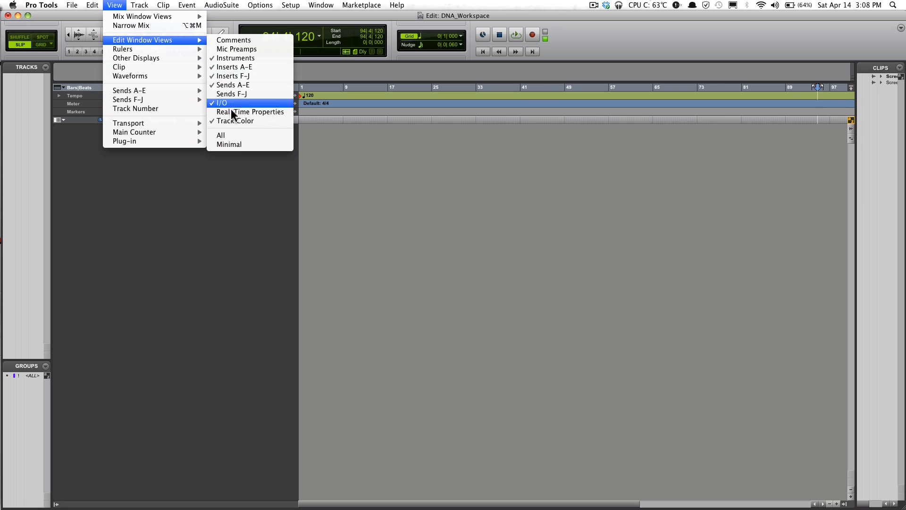
{"action": "left_click", "coordinate": [222, 103]}
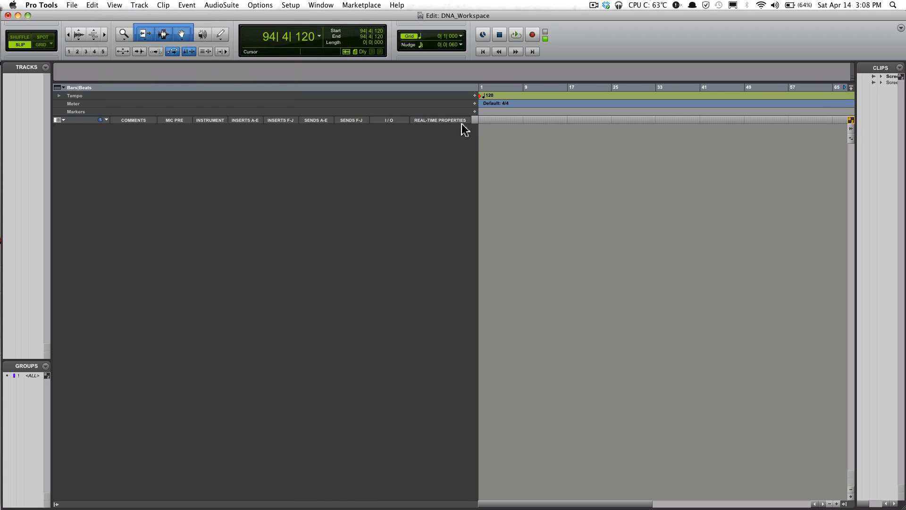
{"action": "mouse_move", "coordinate": [365, 141]}
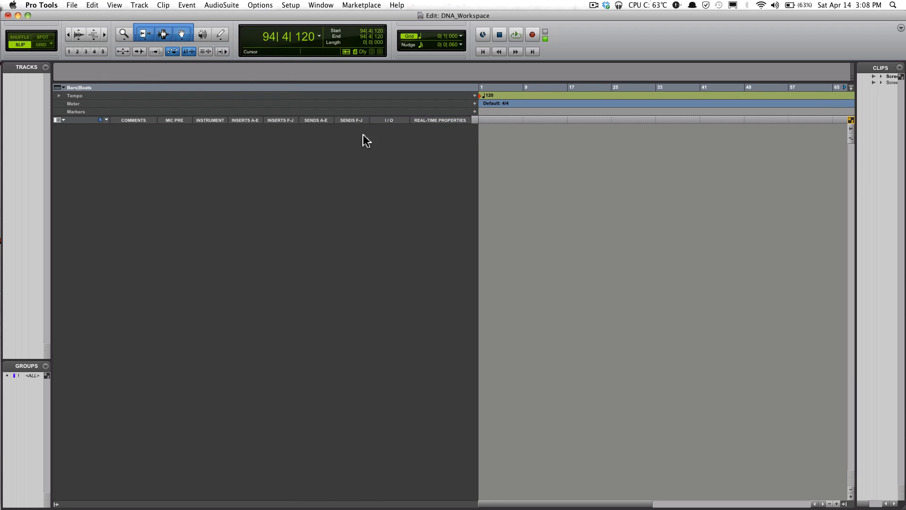
{"action": "mouse_move", "coordinate": [195, 64]}
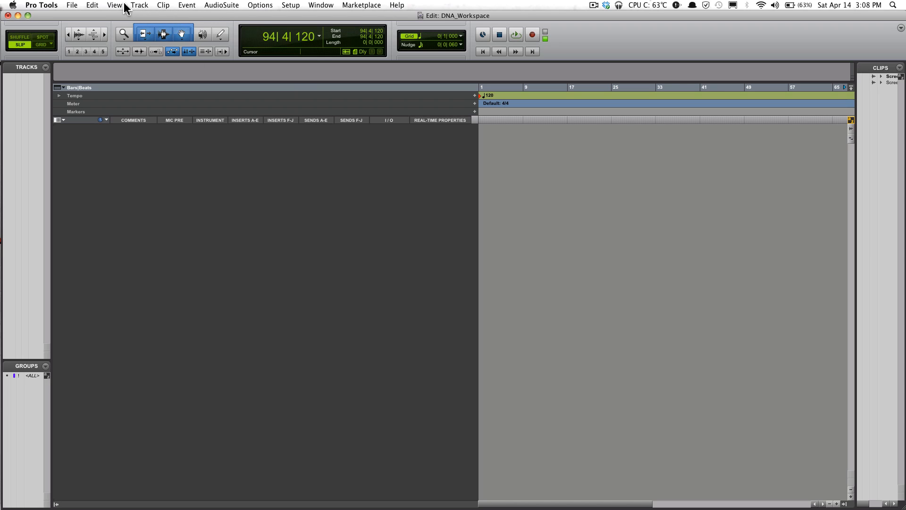
{"action": "left_click", "coordinate": [114, 5]}
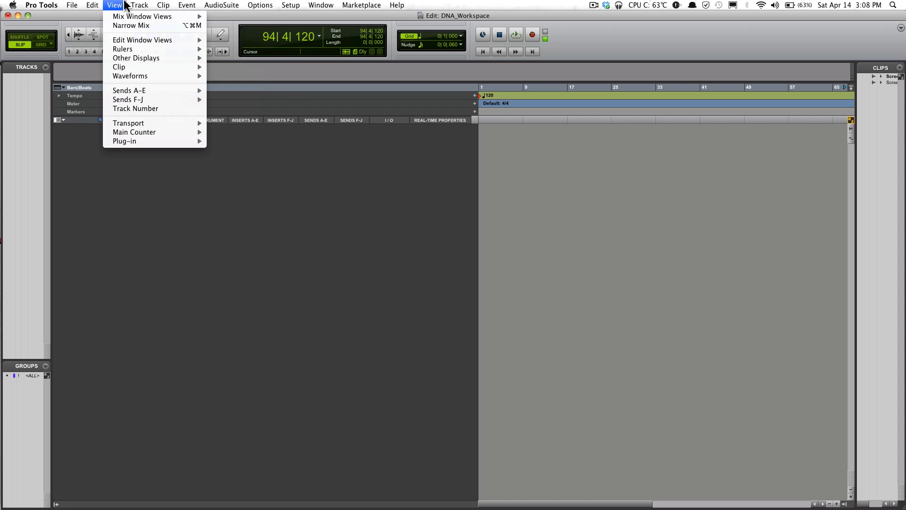
{"action": "mouse_move", "coordinate": [136, 109]}
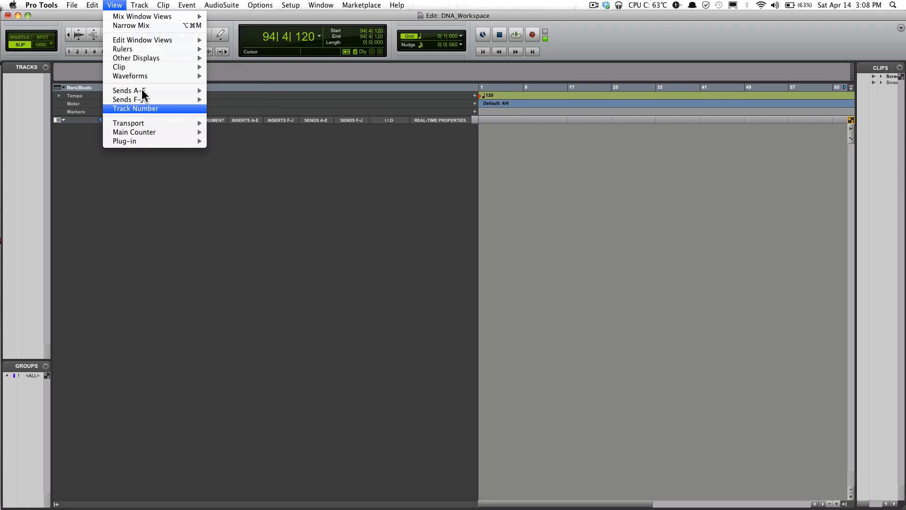
{"action": "mouse_move", "coordinate": [154, 58]}
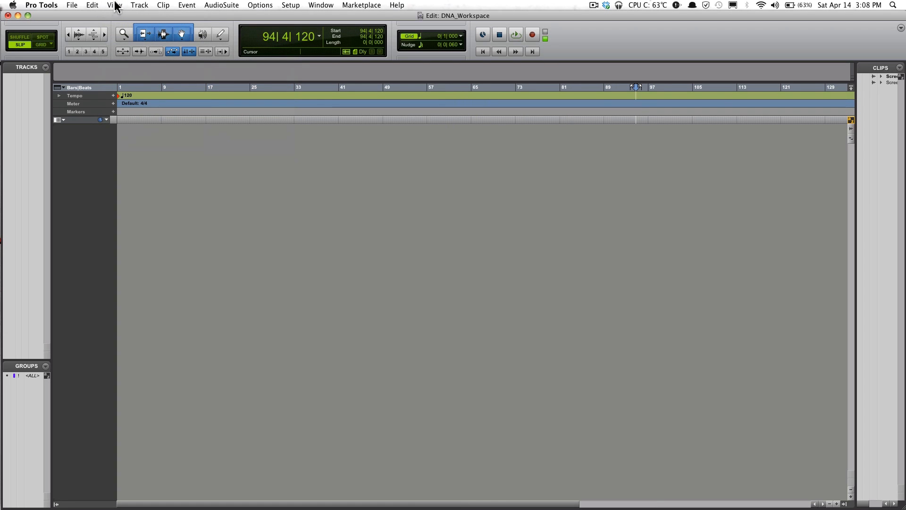
{"action": "left_click", "coordinate": [114, 4]}
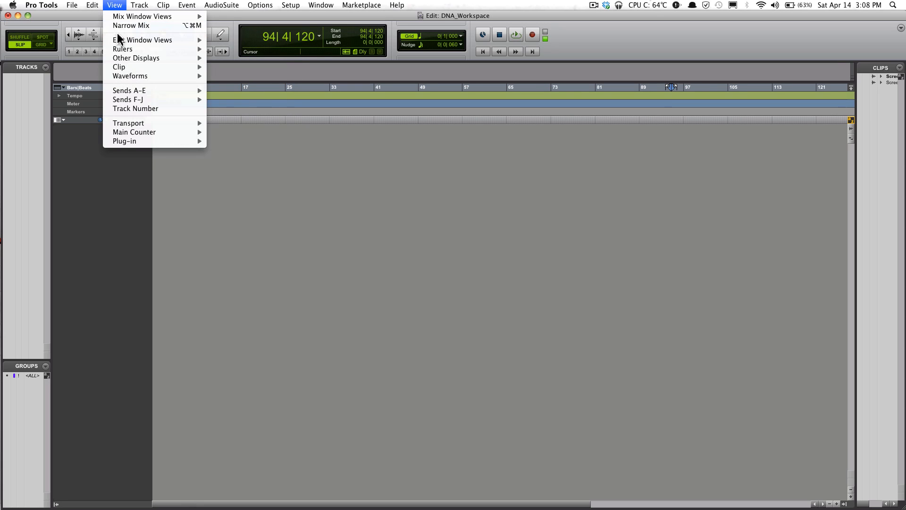
{"action": "mouse_move", "coordinate": [143, 40]}
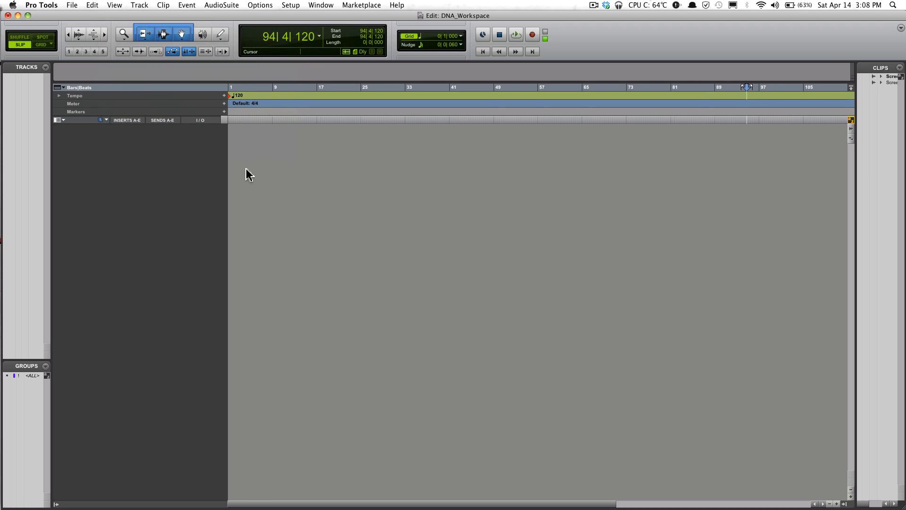
{"action": "mouse_move", "coordinate": [169, 145]}
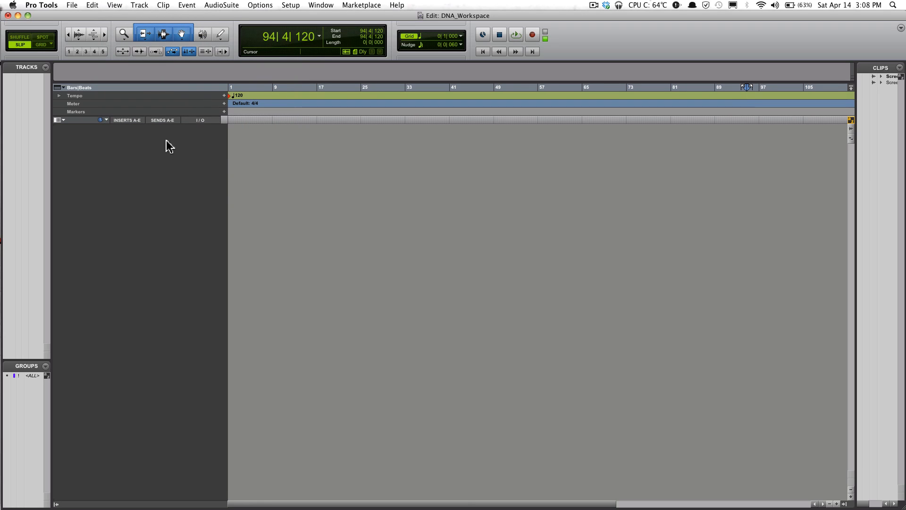
{"action": "mouse_move", "coordinate": [246, 131]}
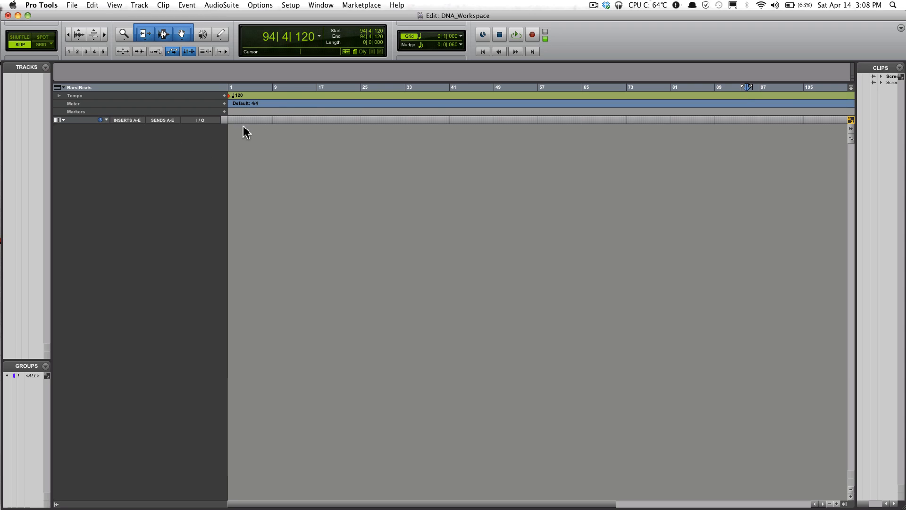
- Open the Disk Usage and System Usage windows from the Window menu
{"action": "left_click", "coordinate": [322, 5]}
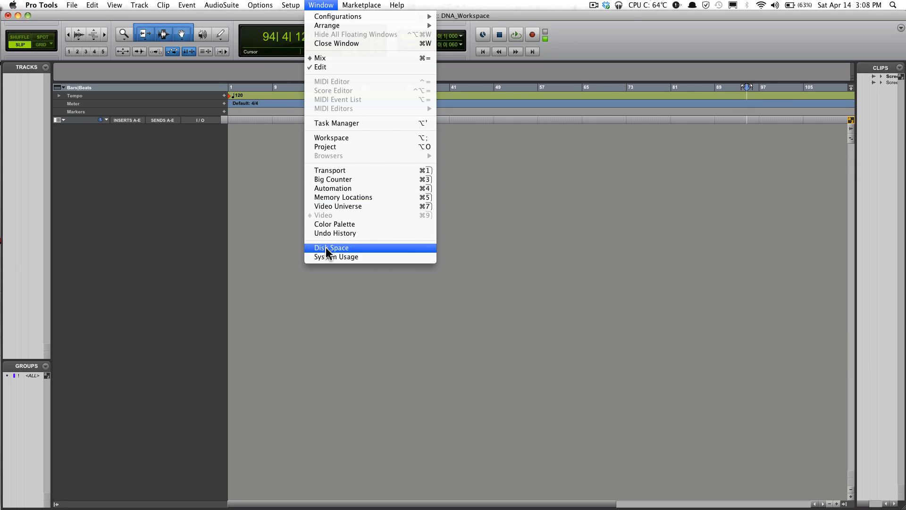
{"action": "left_click", "coordinate": [331, 247]}
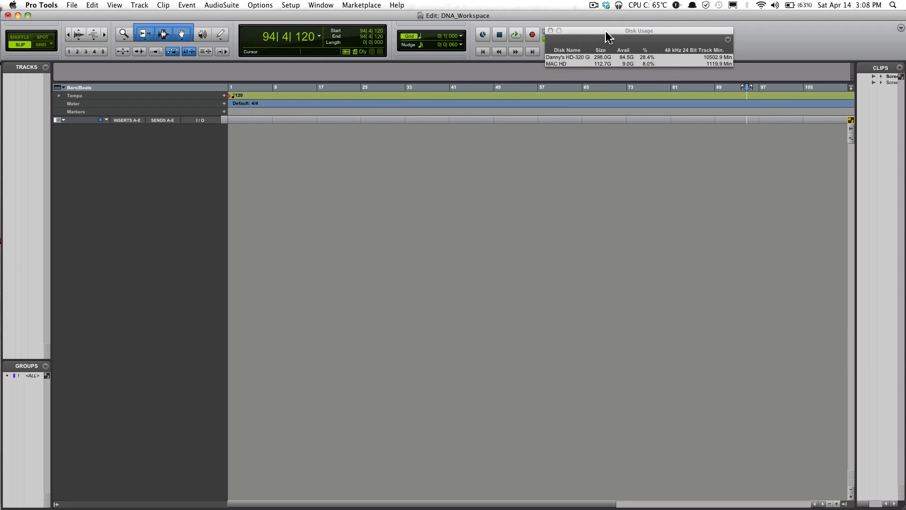
{"action": "left_click", "coordinate": [321, 5]}
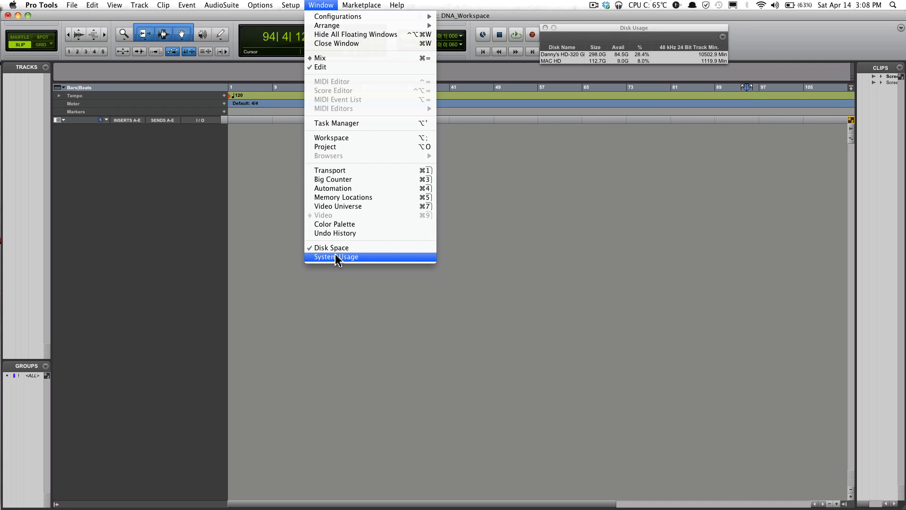
{"action": "left_click", "coordinate": [335, 257]}
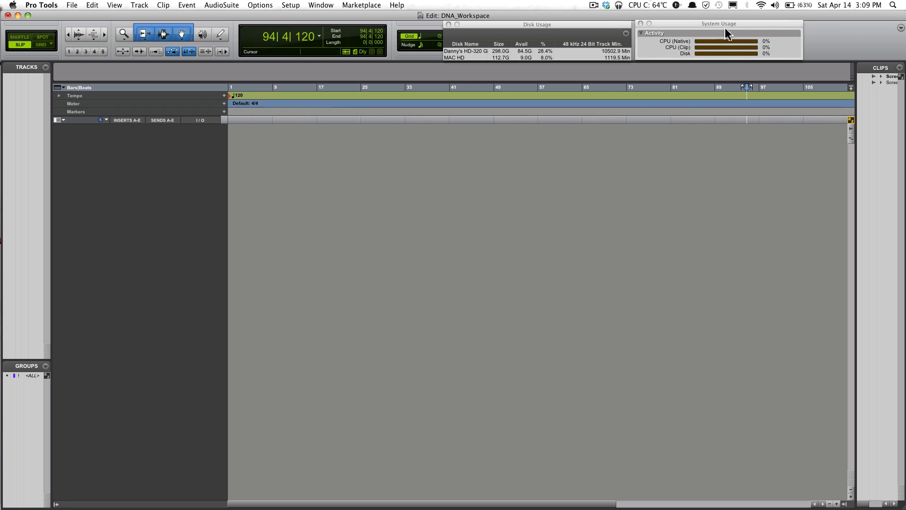
{"action": "mouse_move", "coordinate": [704, 72]}
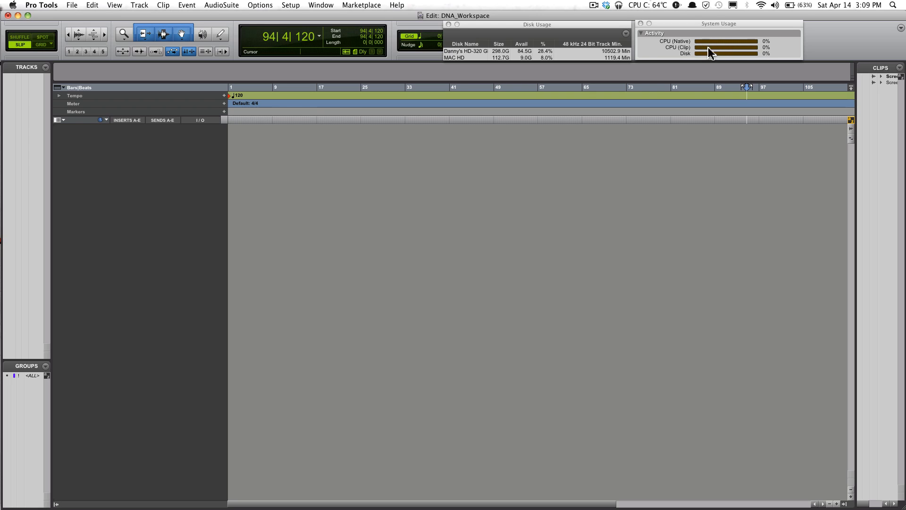
{"action": "mouse_move", "coordinate": [661, 60]}
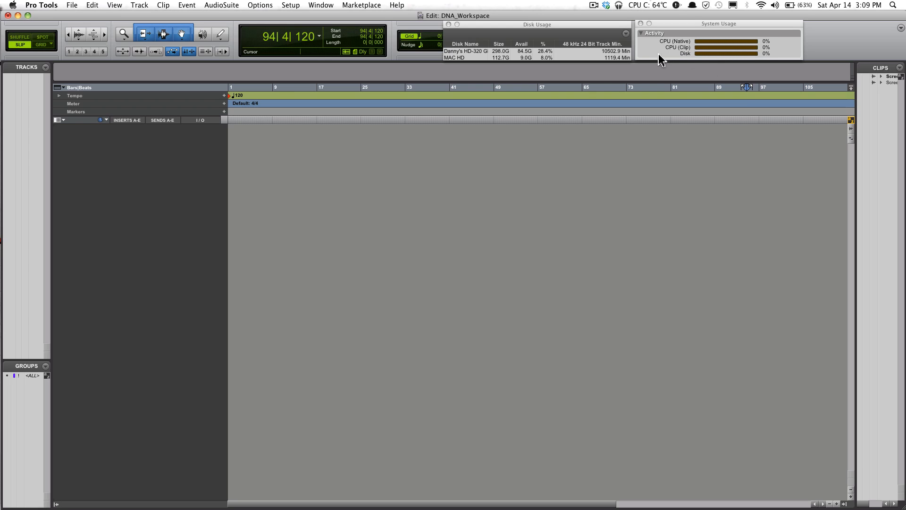
{"action": "mouse_move", "coordinate": [693, 56]}
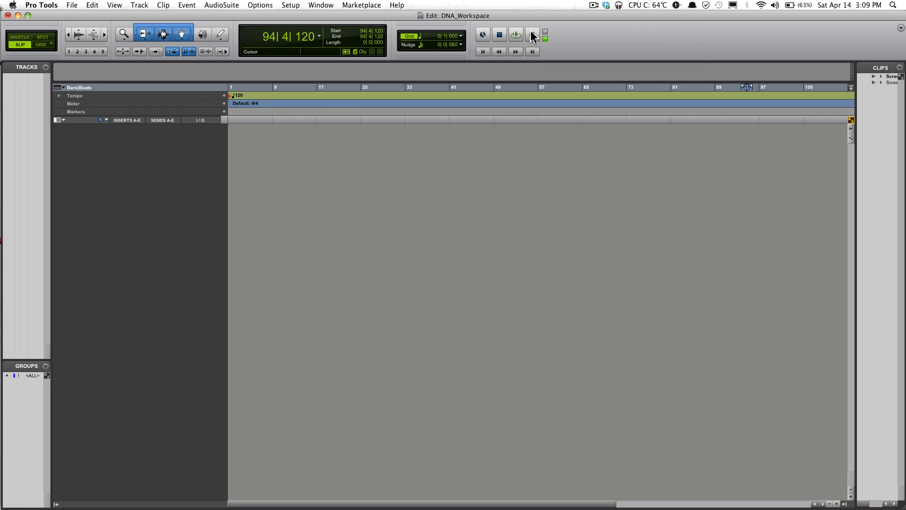
- Stack the Edit window above the Mix window with Tile Horizontal
{"action": "left_click", "coordinate": [532, 34]}
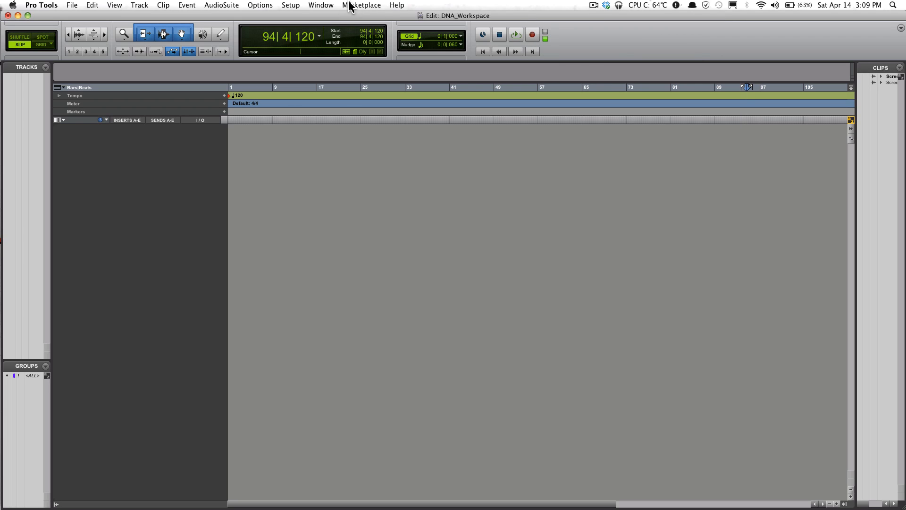
{"action": "left_click", "coordinate": [321, 5]}
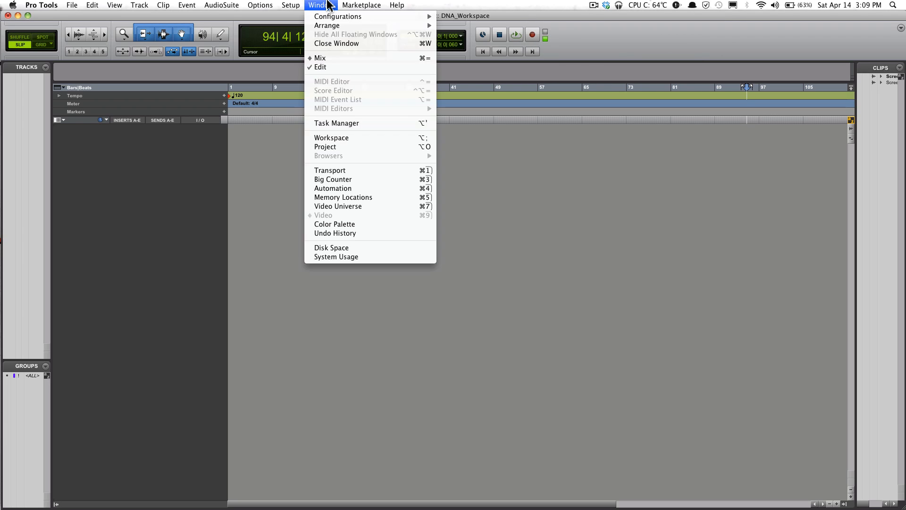
{"action": "left_click", "coordinate": [362, 4]}
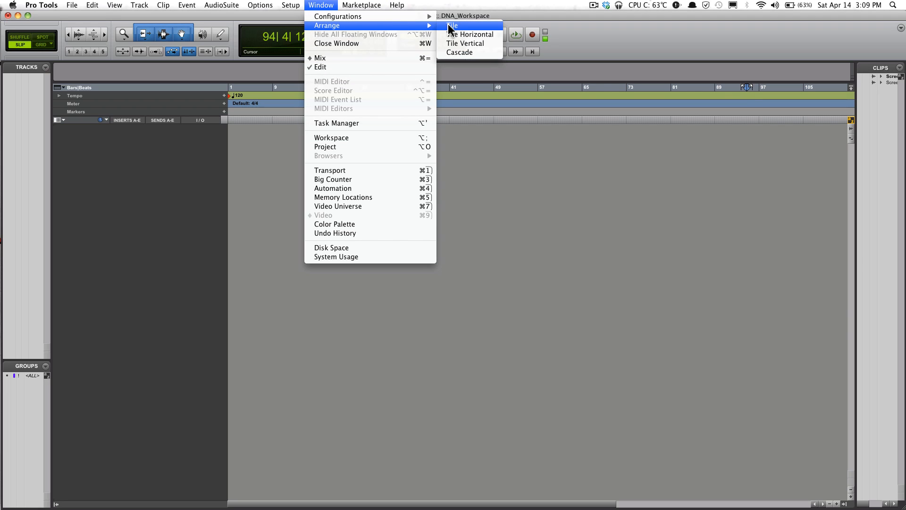
{"action": "mouse_move", "coordinate": [468, 34]}
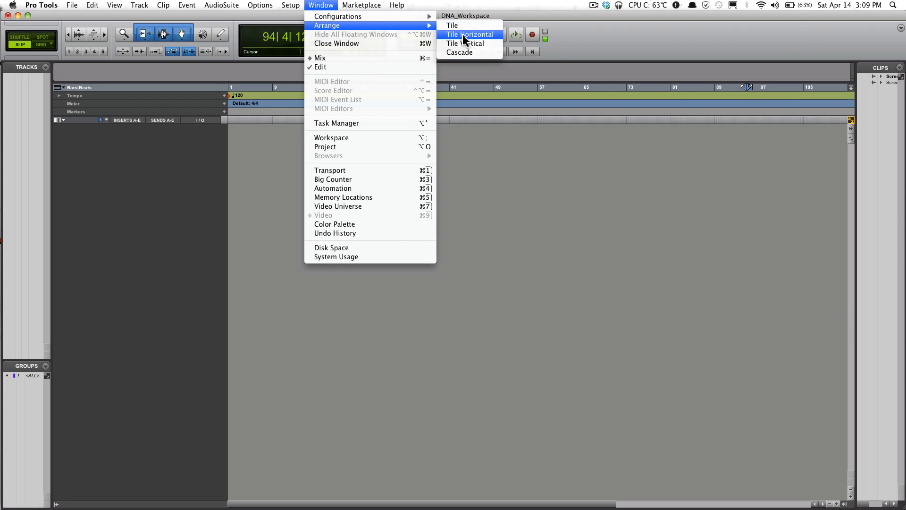
{"action": "left_click", "coordinate": [470, 34]}
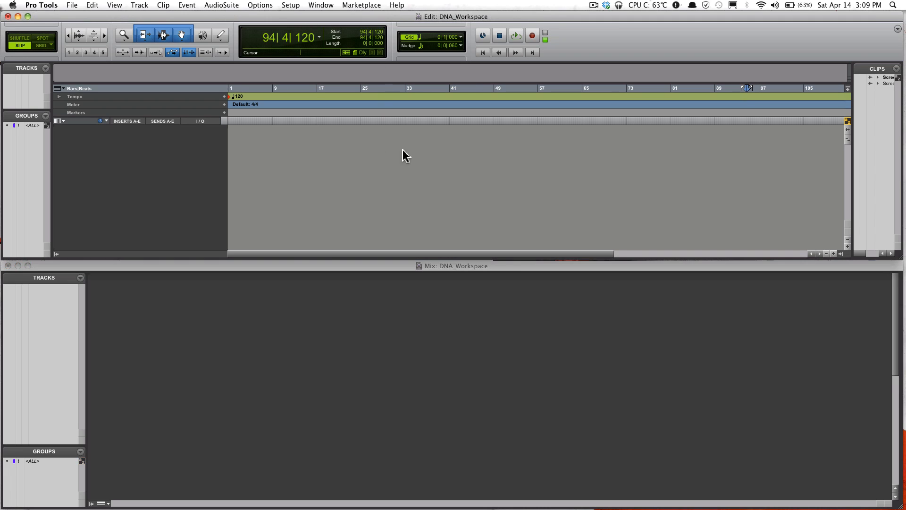
- Tile Edit and Mix vertically, then bring the Edit window back full screen
{"action": "left_click", "coordinate": [321, 5]}
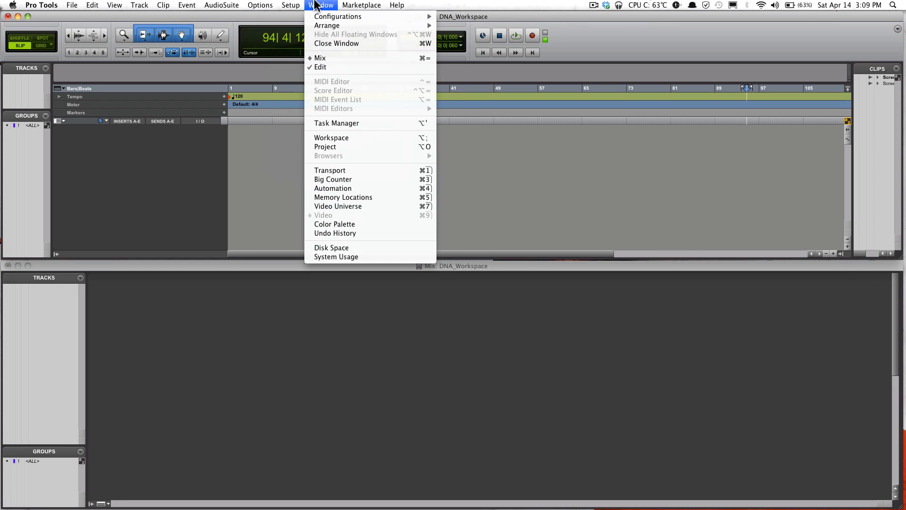
{"action": "mouse_move", "coordinate": [327, 25]}
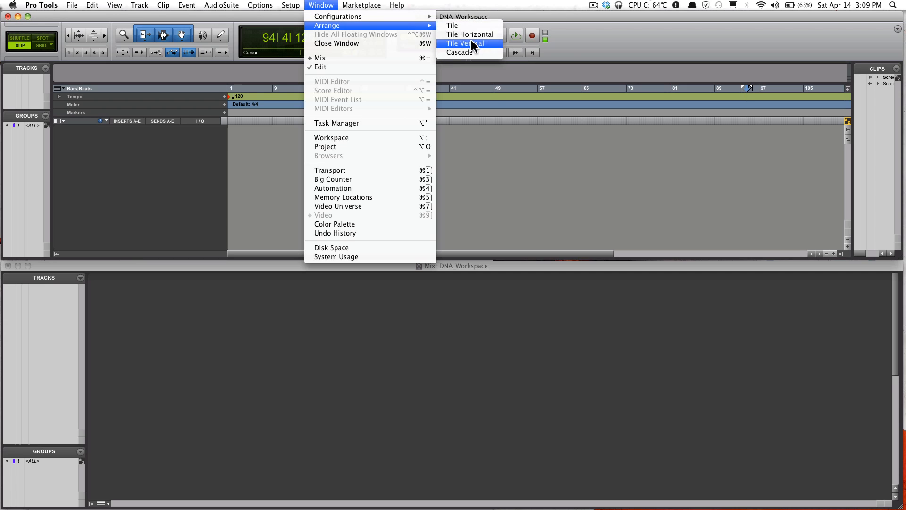
{"action": "left_click", "coordinate": [466, 44]}
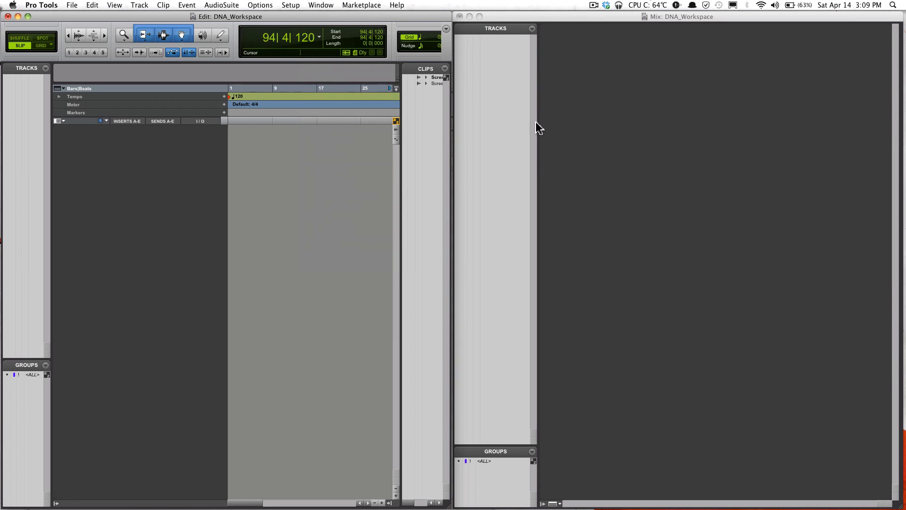
{"action": "mouse_move", "coordinate": [412, 21]}
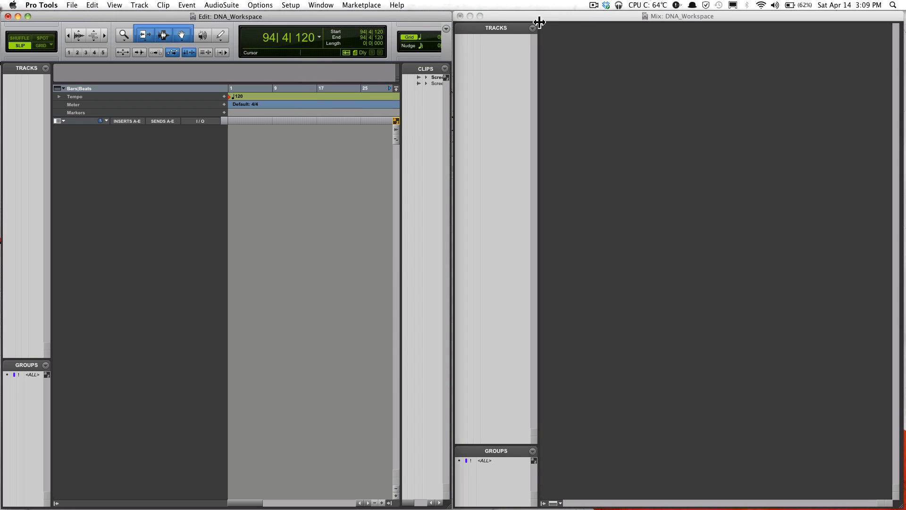
{"action": "left_click", "coordinate": [321, 5]}
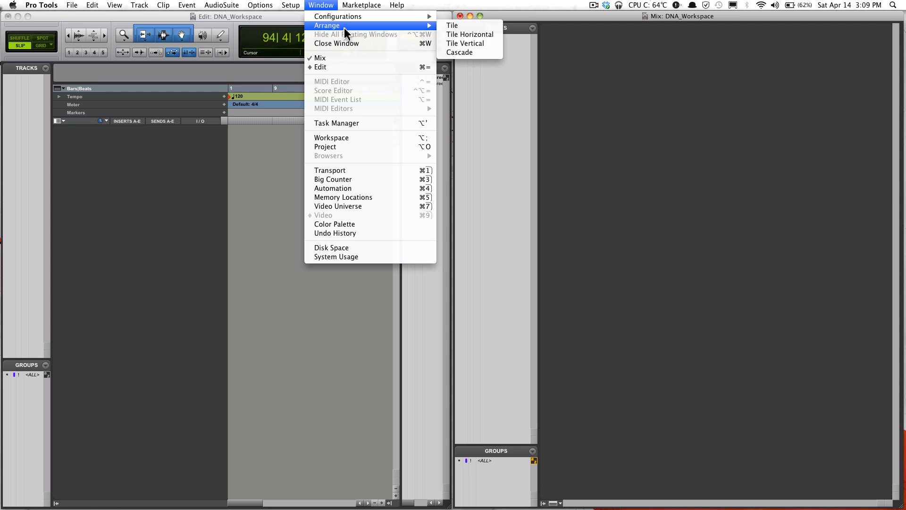
{"action": "left_click", "coordinate": [453, 25]}
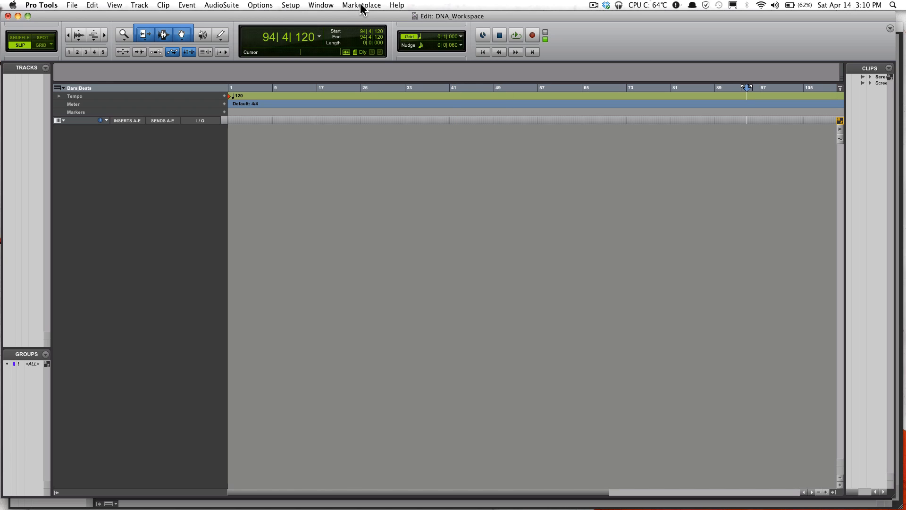
{"action": "mouse_move", "coordinate": [393, 51]}
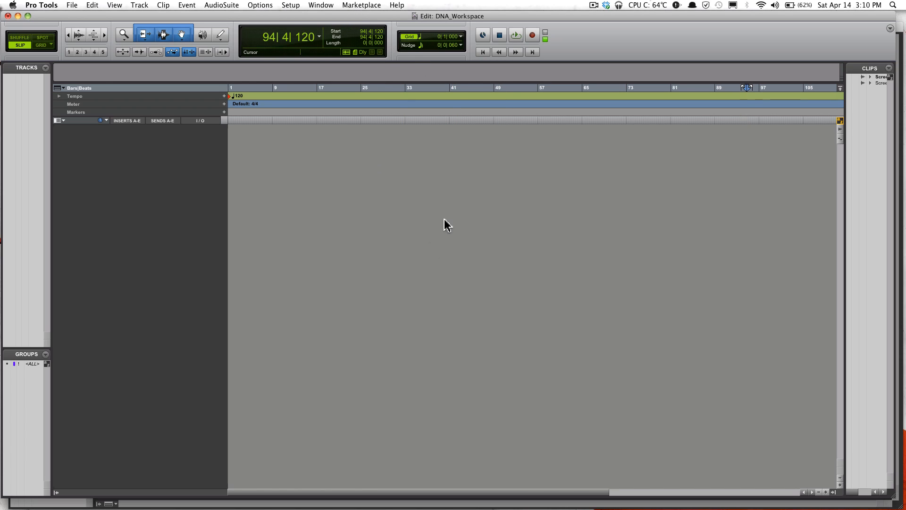
{"action": "mouse_move", "coordinate": [202, 21]}
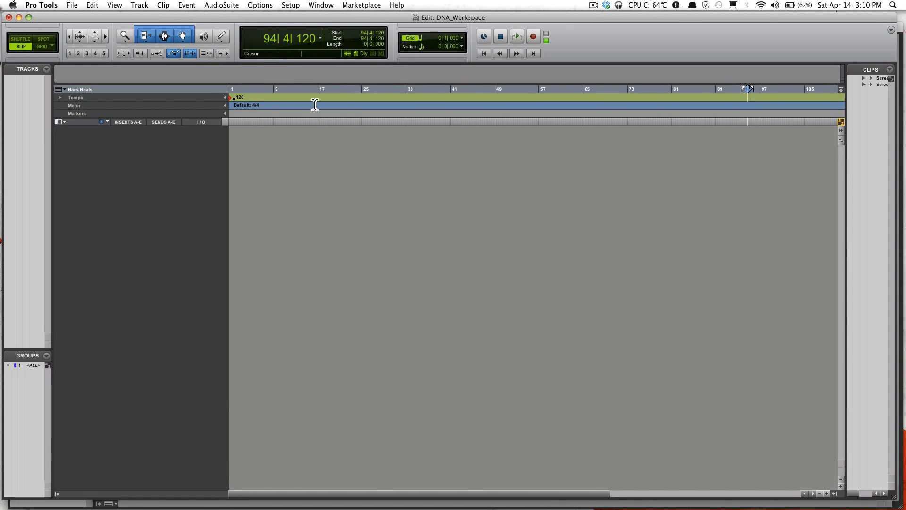
{"action": "mouse_move", "coordinate": [95, 101]}
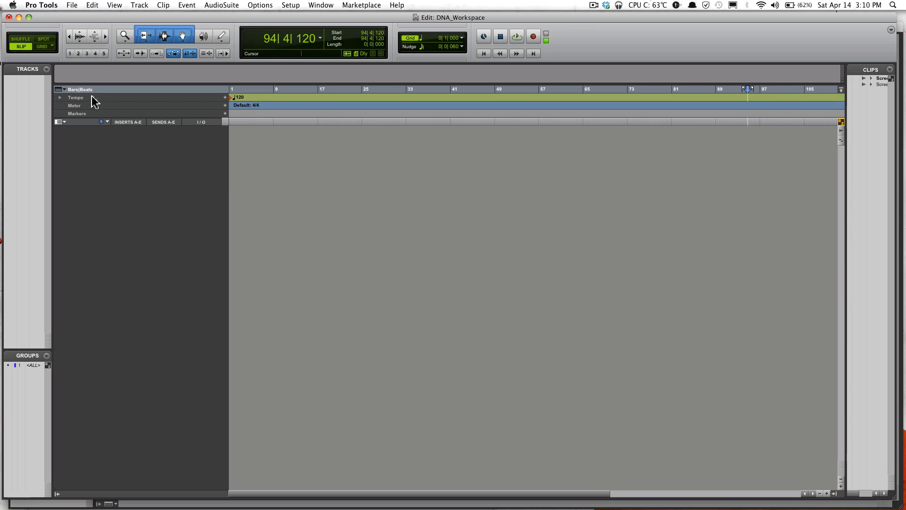
{"action": "mouse_move", "coordinate": [182, 111]}
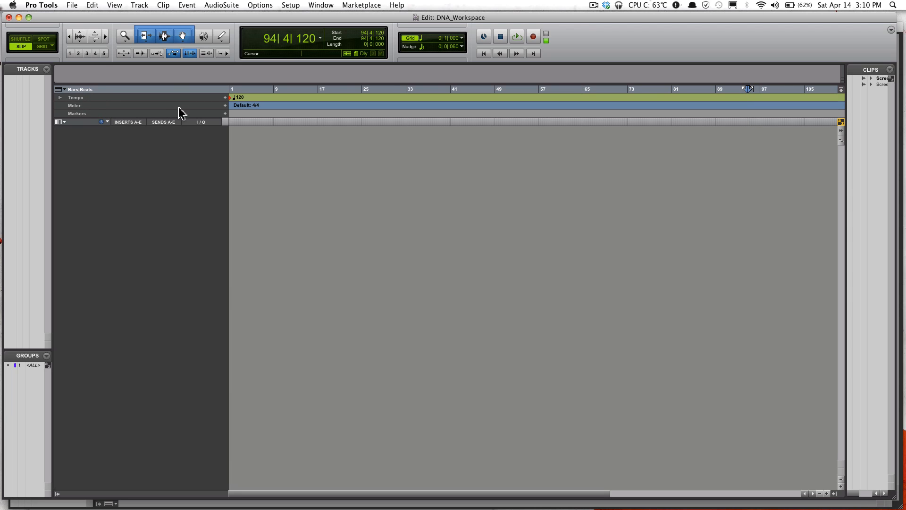
- Open the View menu to reach the ruler options
{"action": "left_click", "coordinate": [113, 5]}
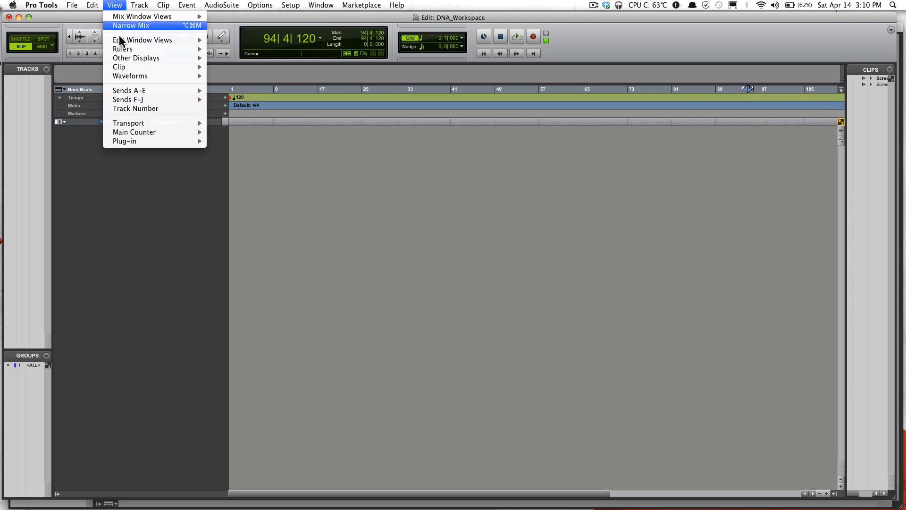
{"action": "mouse_move", "coordinate": [143, 40]}
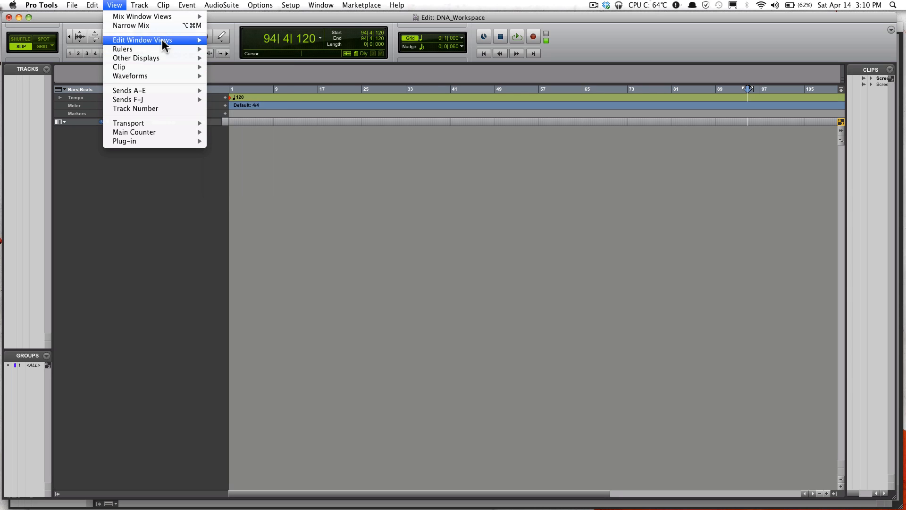
{"action": "mouse_move", "coordinate": [123, 49]}
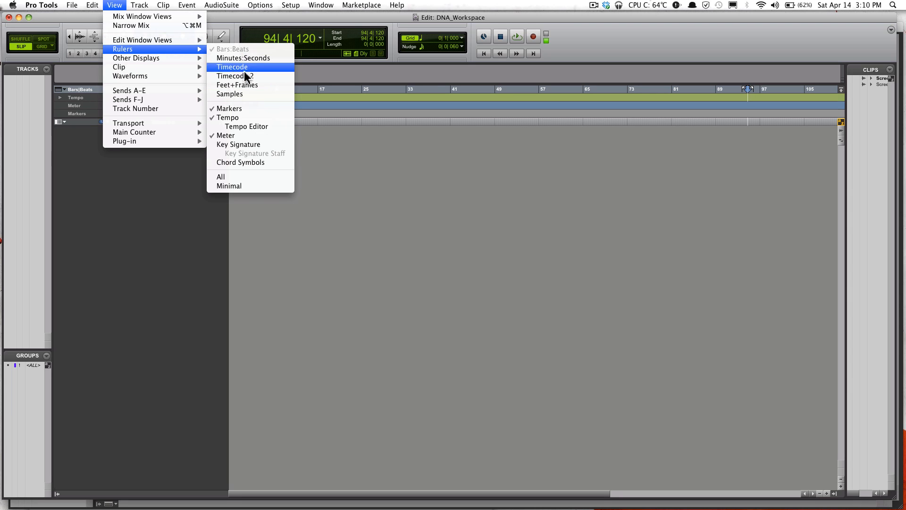
{"action": "mouse_move", "coordinate": [241, 66]}
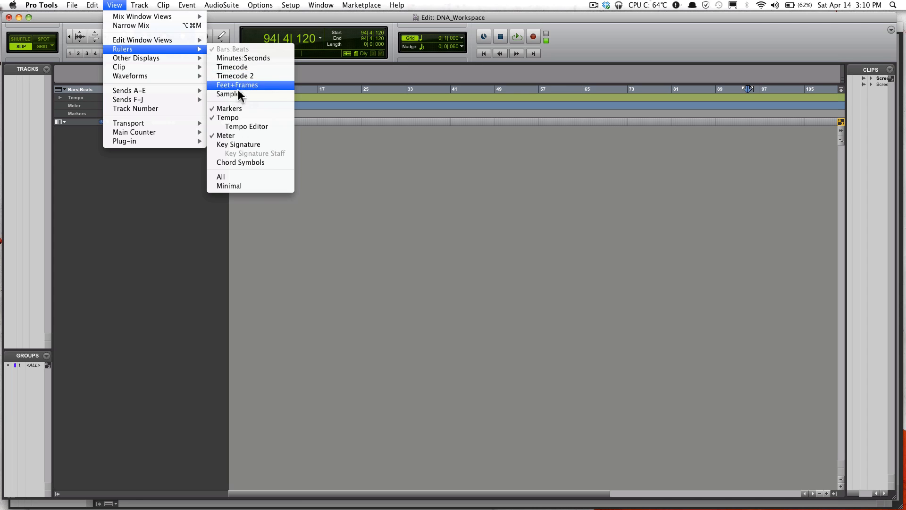
{"action": "mouse_move", "coordinate": [242, 144]}
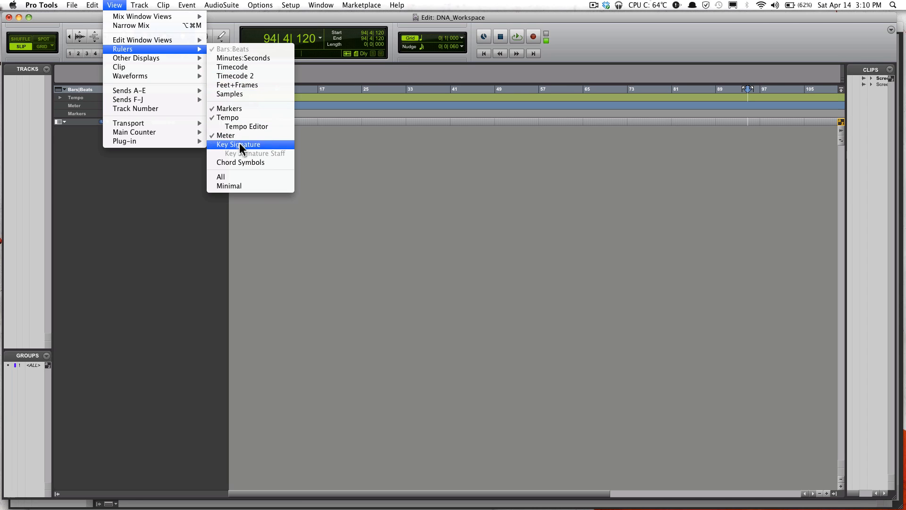
{"action": "mouse_move", "coordinate": [245, 108]}
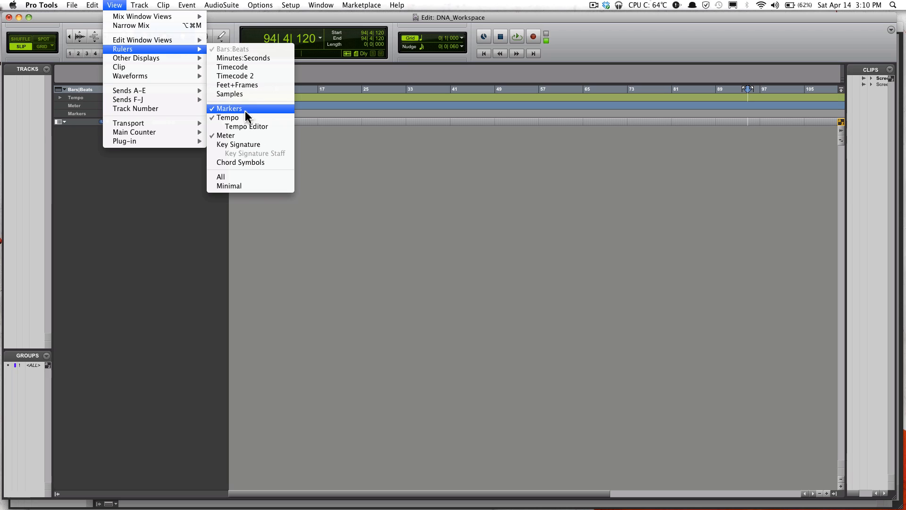
{"action": "mouse_move", "coordinate": [257, 182]}
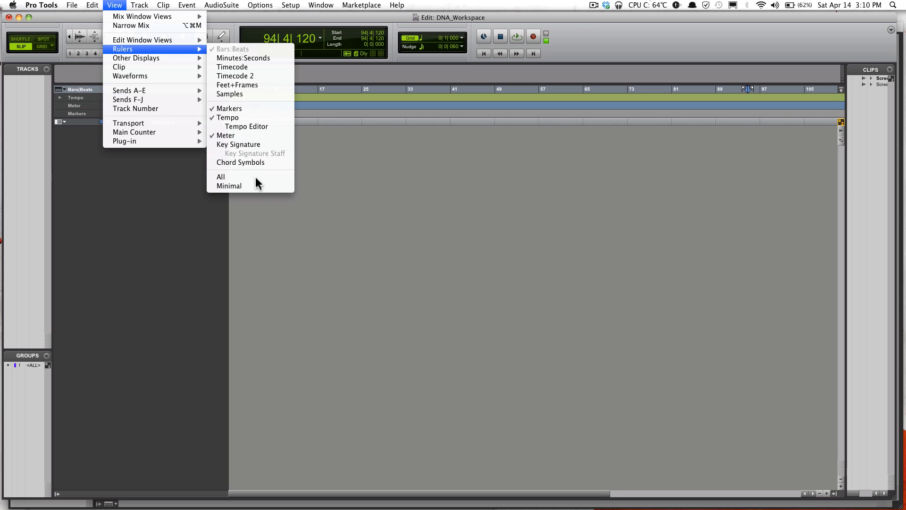
{"action": "mouse_move", "coordinate": [257, 144]}
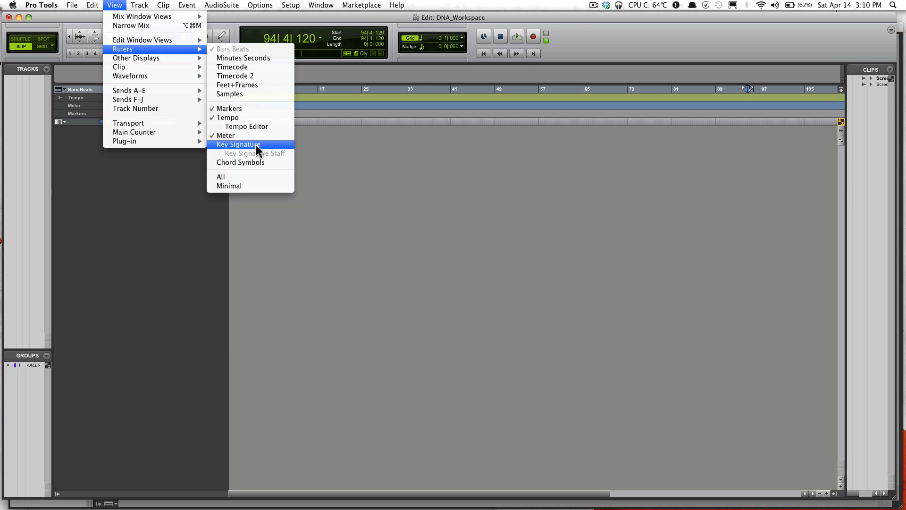
{"action": "mouse_move", "coordinate": [261, 179]}
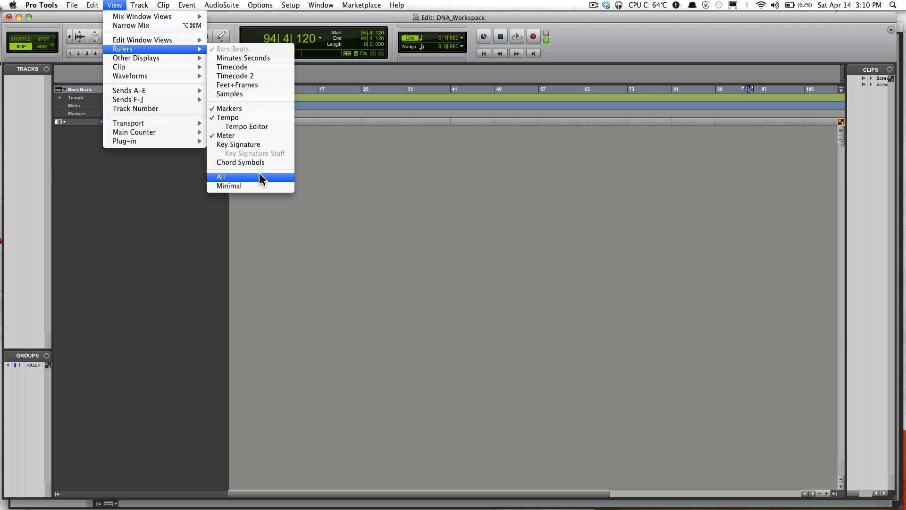
{"action": "mouse_move", "coordinate": [250, 163]}
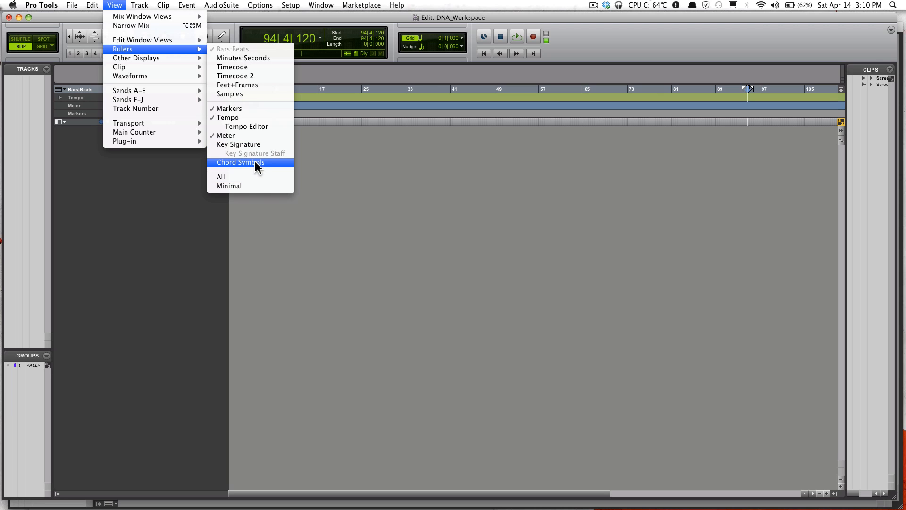
{"action": "mouse_move", "coordinate": [237, 85]}
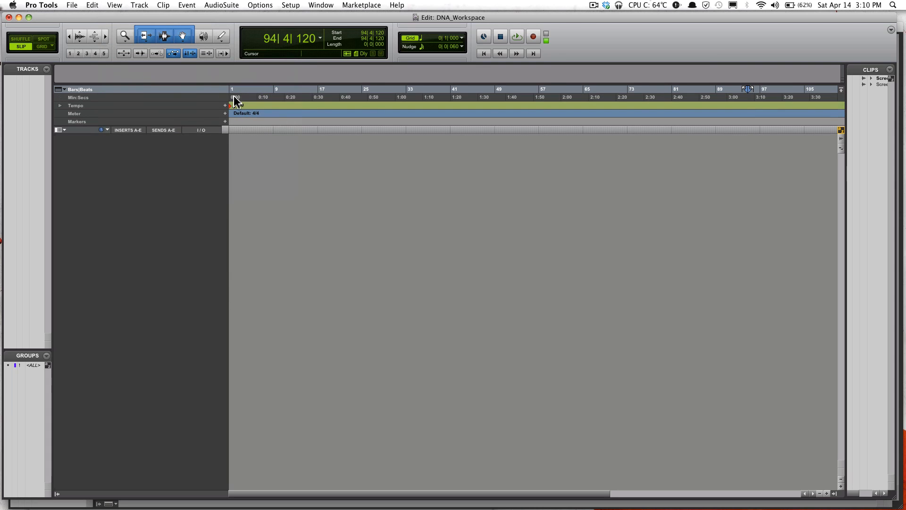
- Hide the Min:Secs ruler, then show all available rulers
{"action": "left_click", "coordinate": [139, 5]}
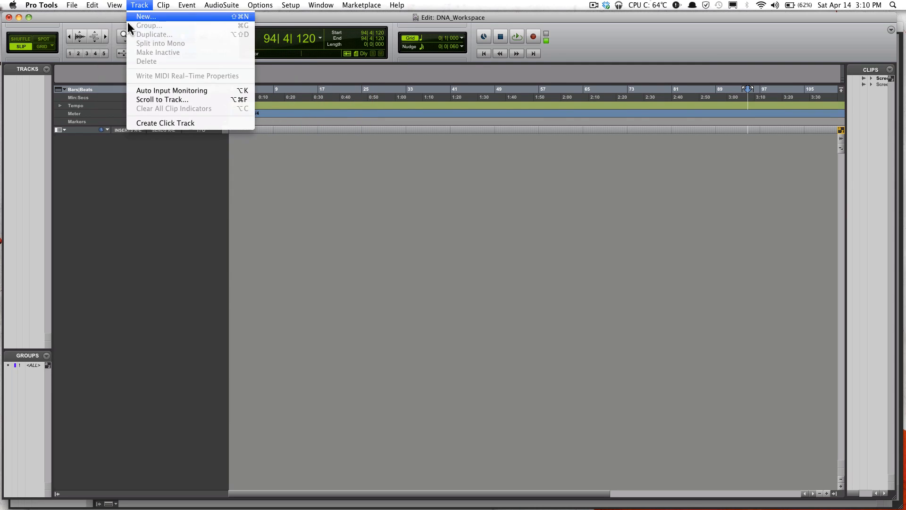
{"action": "left_click", "coordinate": [114, 5]}
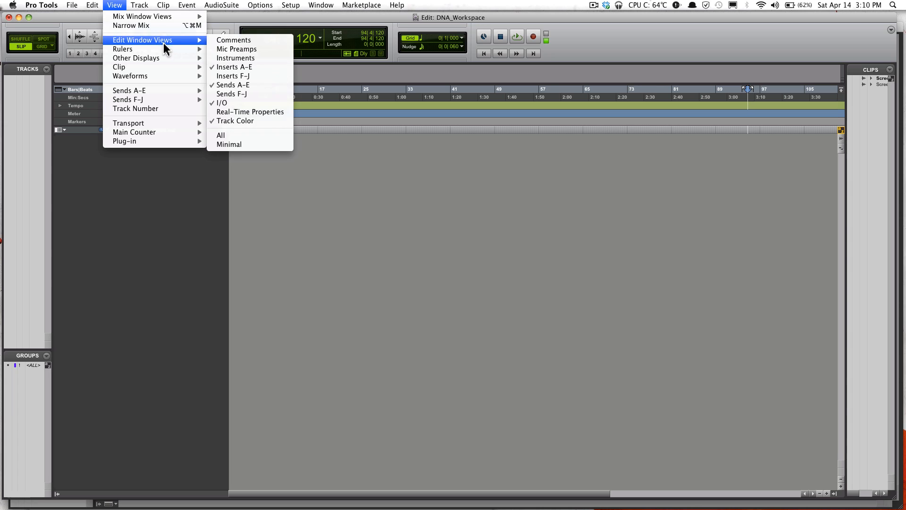
{"action": "mouse_move", "coordinate": [123, 49]}
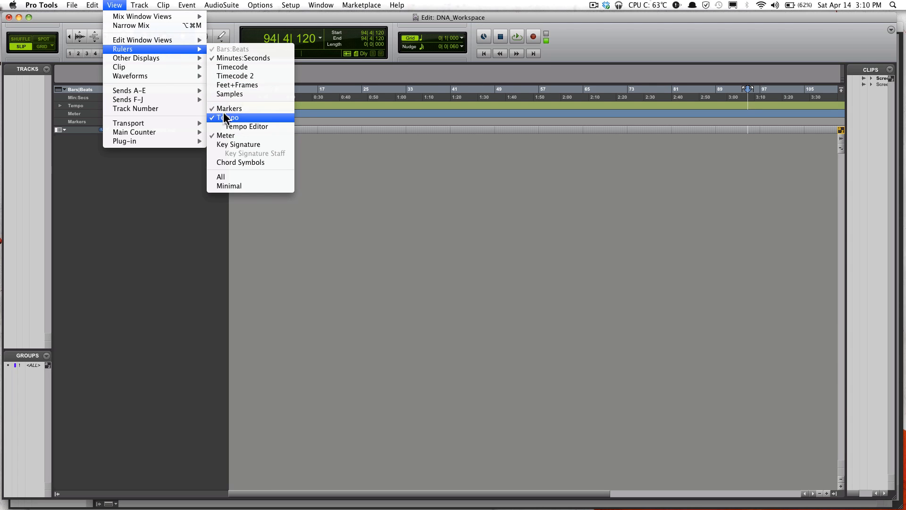
{"action": "left_click", "coordinate": [229, 117]}
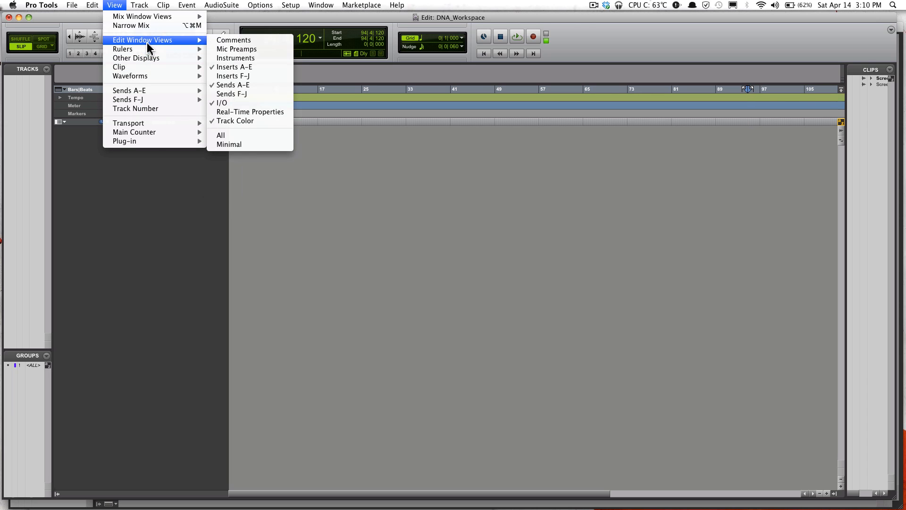
{"action": "mouse_move", "coordinate": [122, 49]}
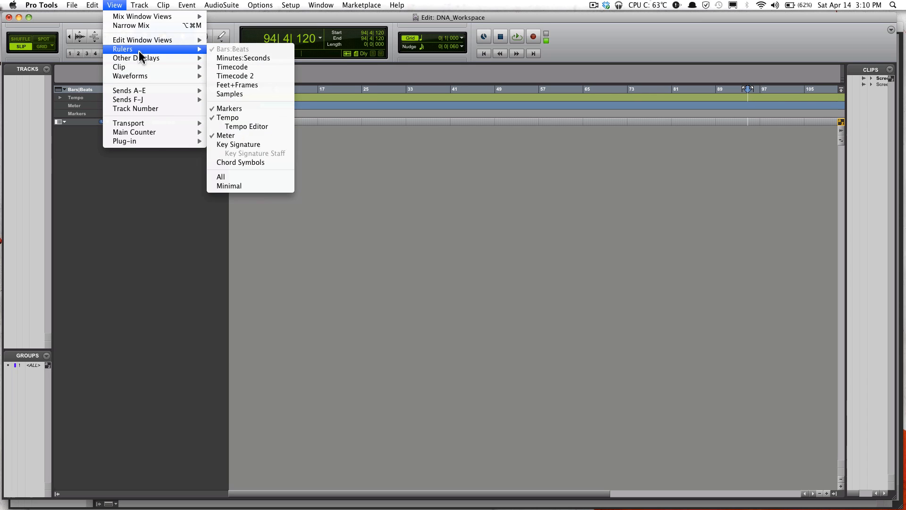
{"action": "left_click", "coordinate": [220, 176]}
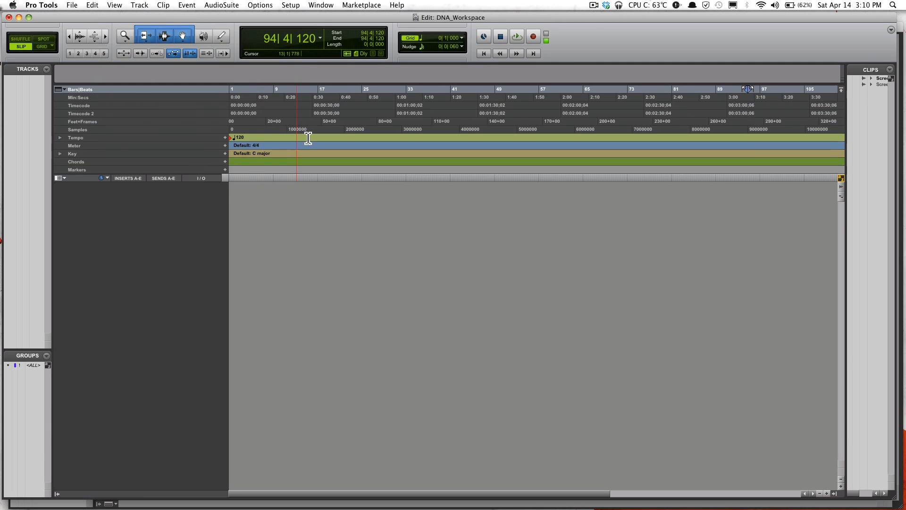
{"action": "left_click", "coordinate": [250, 165]}
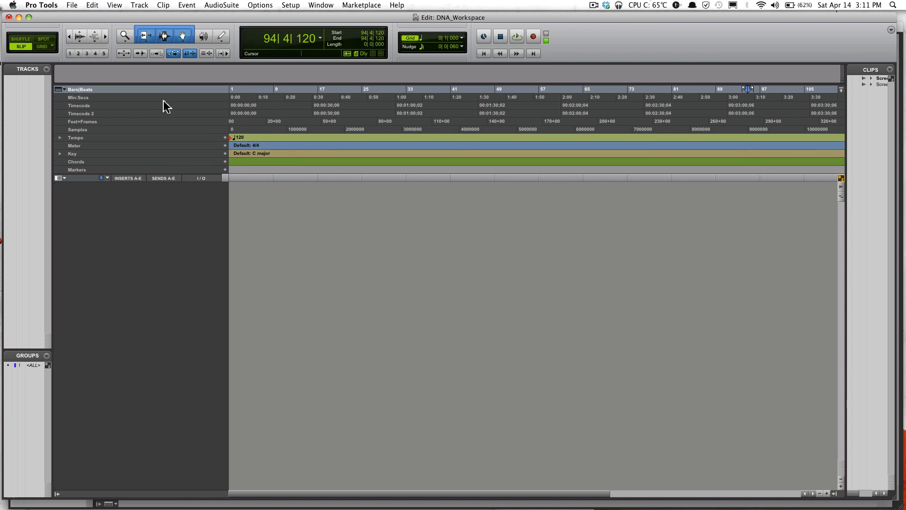
- Re-add the Min:Secs and Tempo rulers from View > Rulers
{"action": "left_click", "coordinate": [113, 4]}
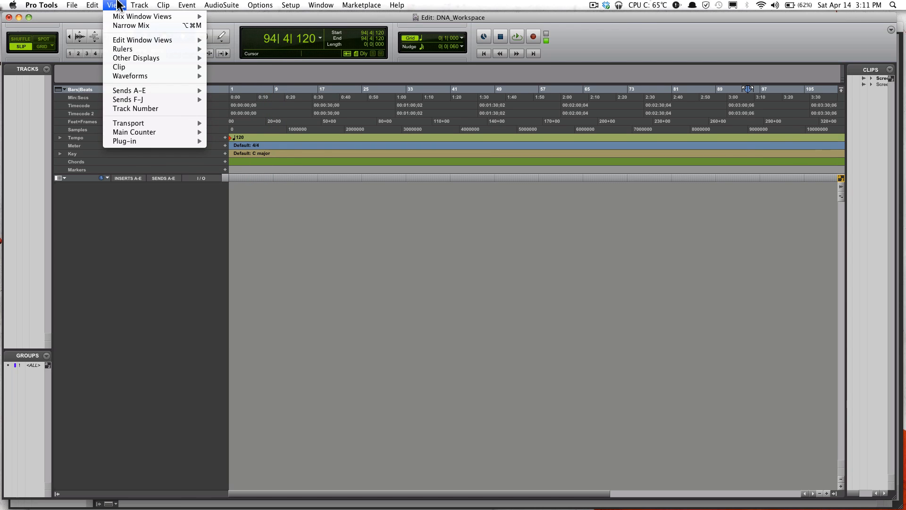
{"action": "mouse_move", "coordinate": [136, 57]}
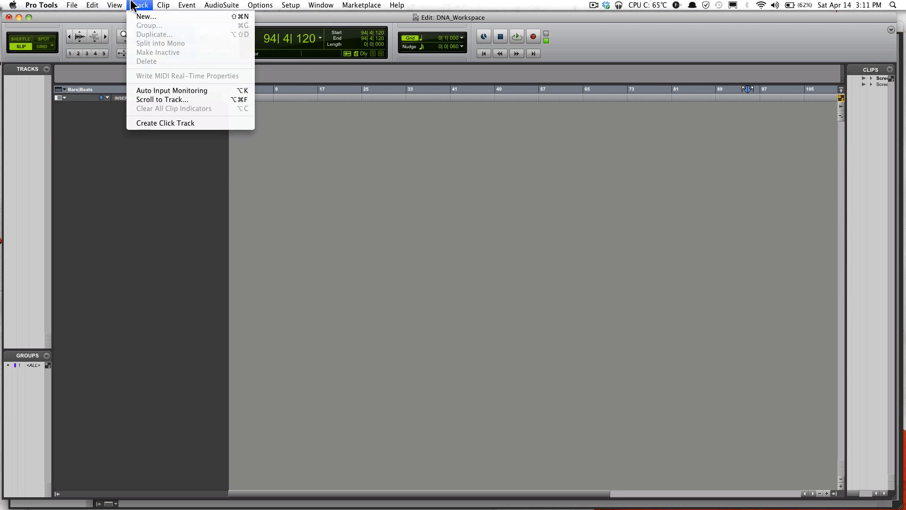
{"action": "left_click", "coordinate": [115, 5]}
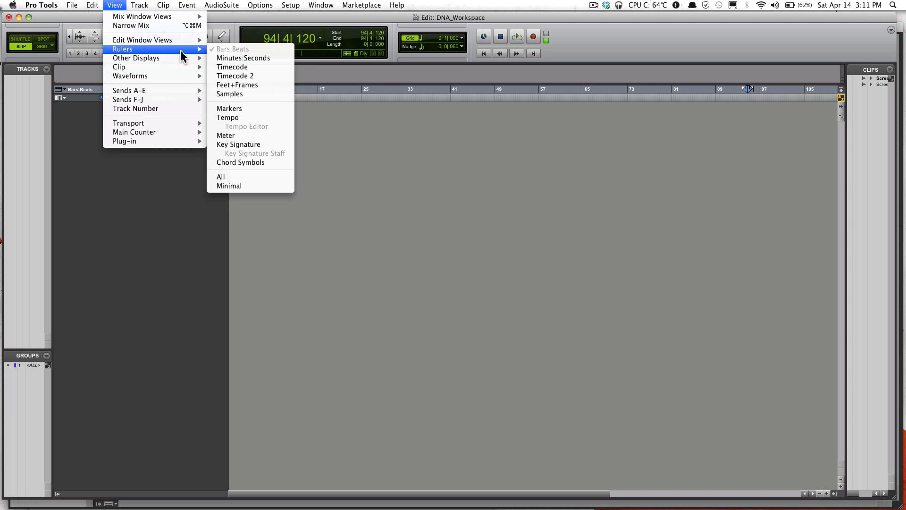
{"action": "left_click", "coordinate": [244, 58]}
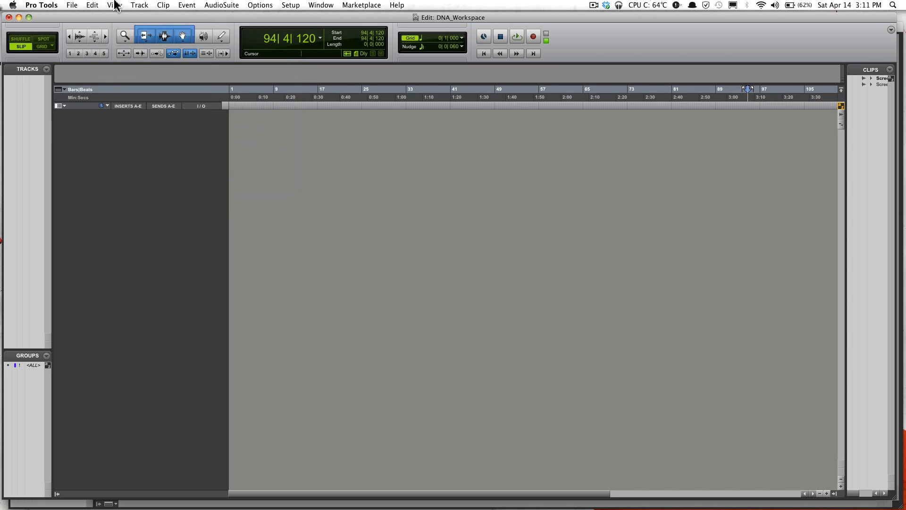
{"action": "left_click", "coordinate": [114, 4]}
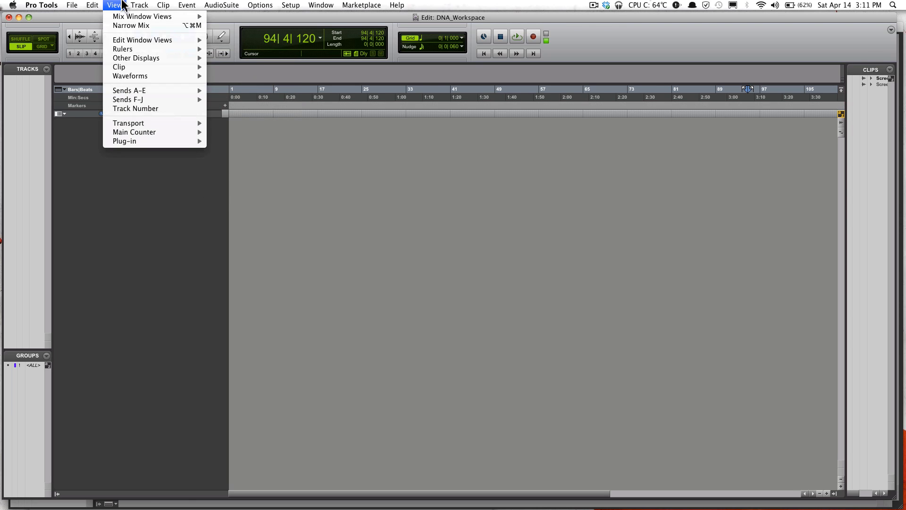
{"action": "mouse_move", "coordinate": [123, 48]}
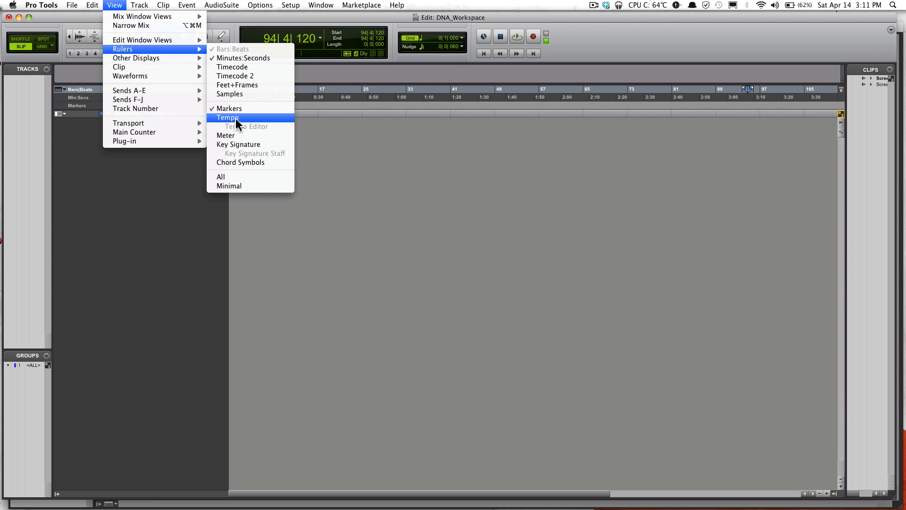
{"action": "left_click", "coordinate": [227, 117]}
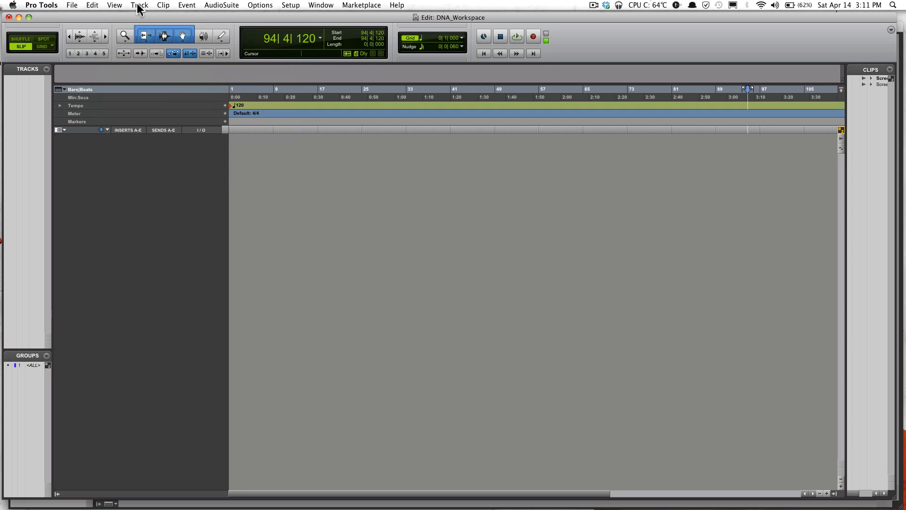
{"action": "left_click", "coordinate": [113, 5]}
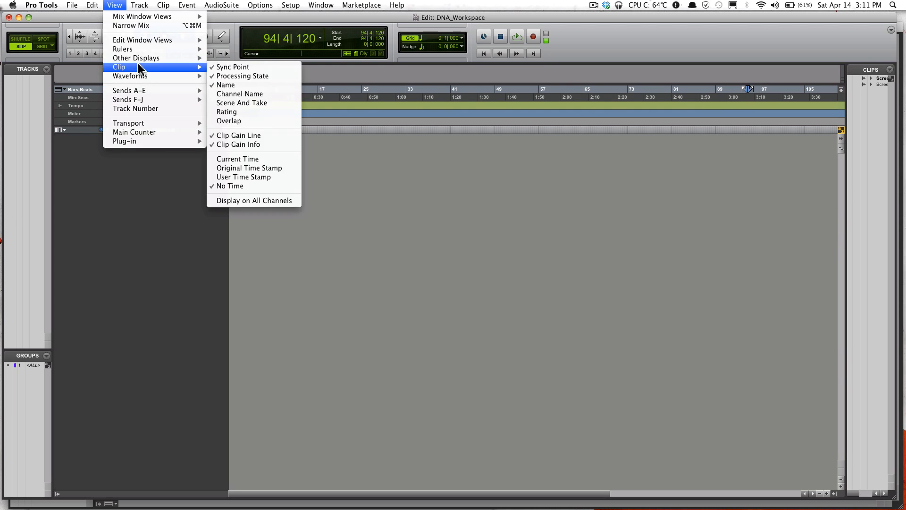
{"action": "mouse_move", "coordinate": [123, 48]}
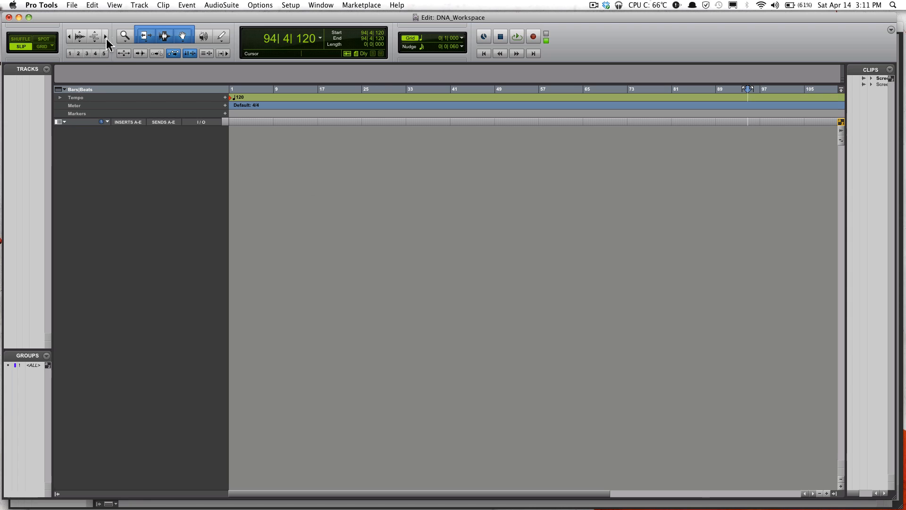
{"action": "mouse_move", "coordinate": [331, 5]}
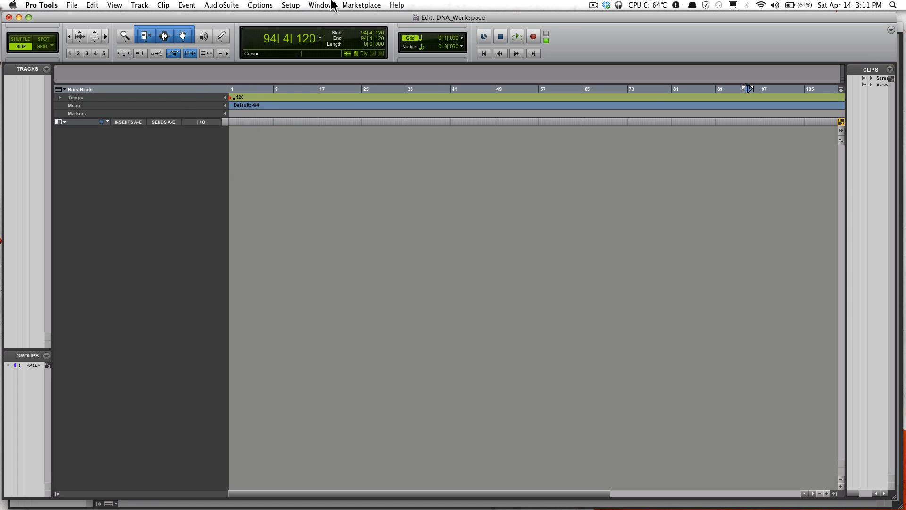
{"action": "left_click", "coordinate": [320, 5]}
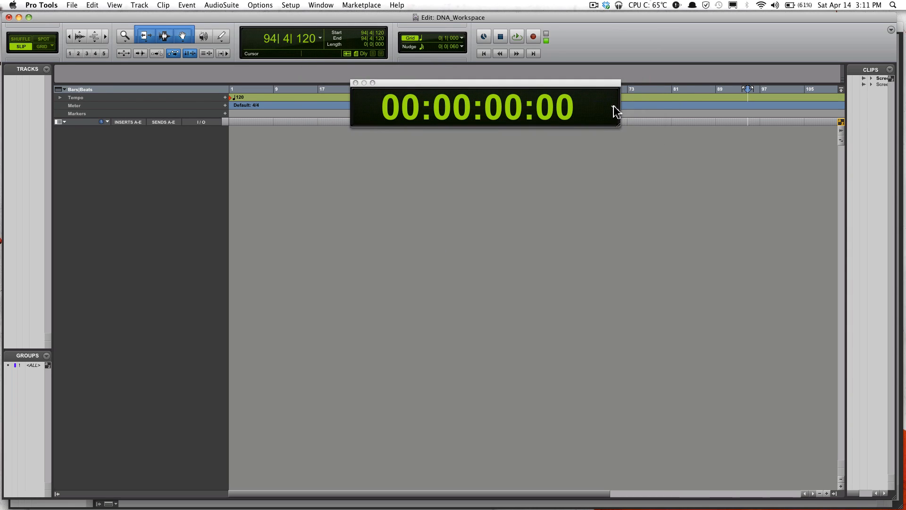
{"action": "left_click", "coordinate": [631, 105]}
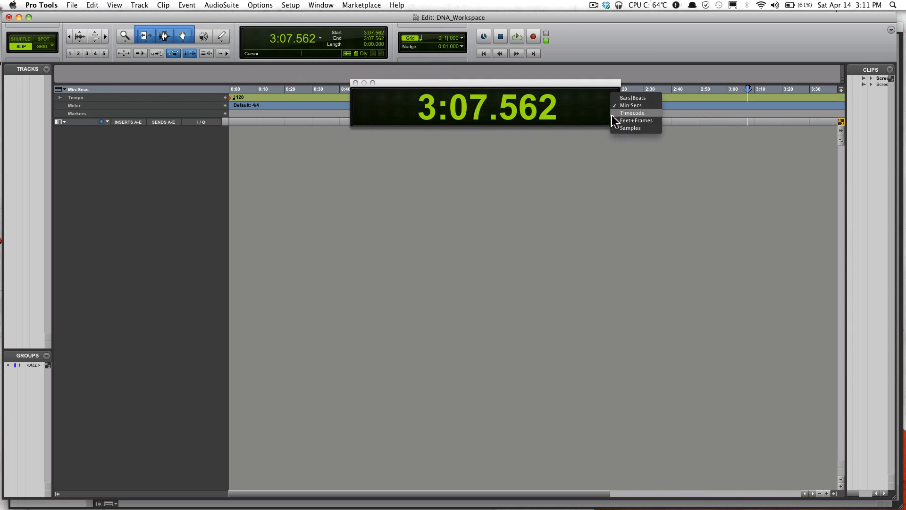
{"action": "left_click", "coordinate": [632, 105]}
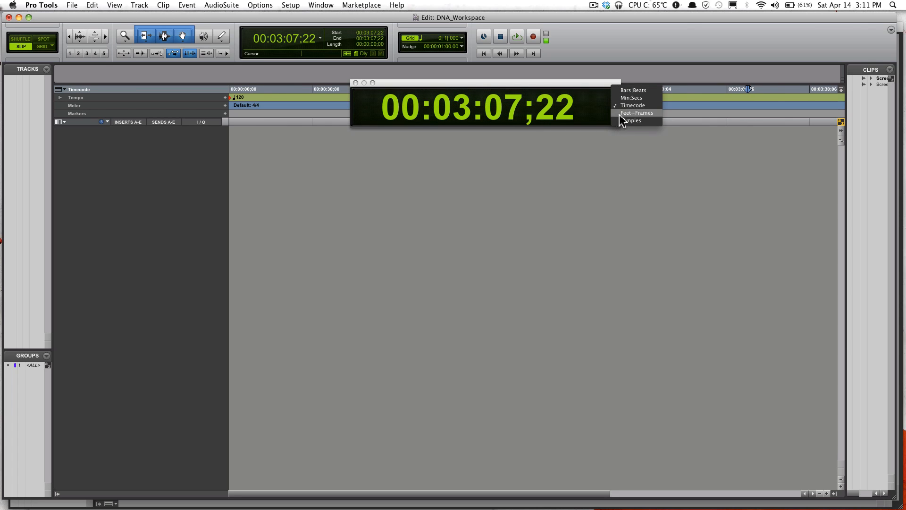
{"action": "left_click", "coordinate": [638, 112]}
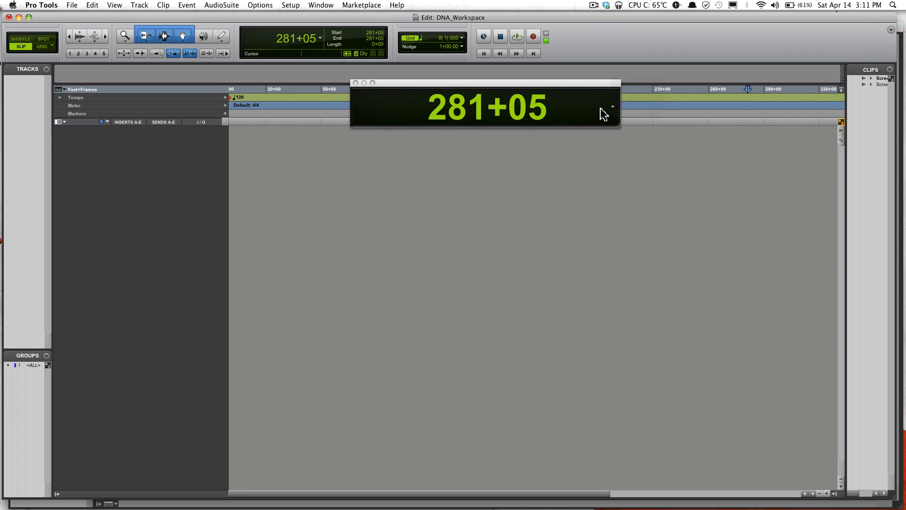
{"action": "left_click", "coordinate": [611, 107]}
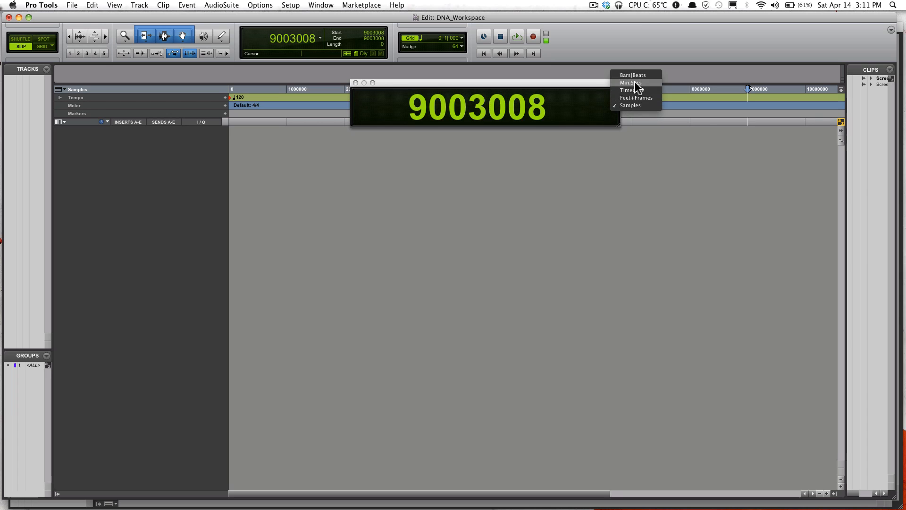
{"action": "left_click", "coordinate": [634, 75]}
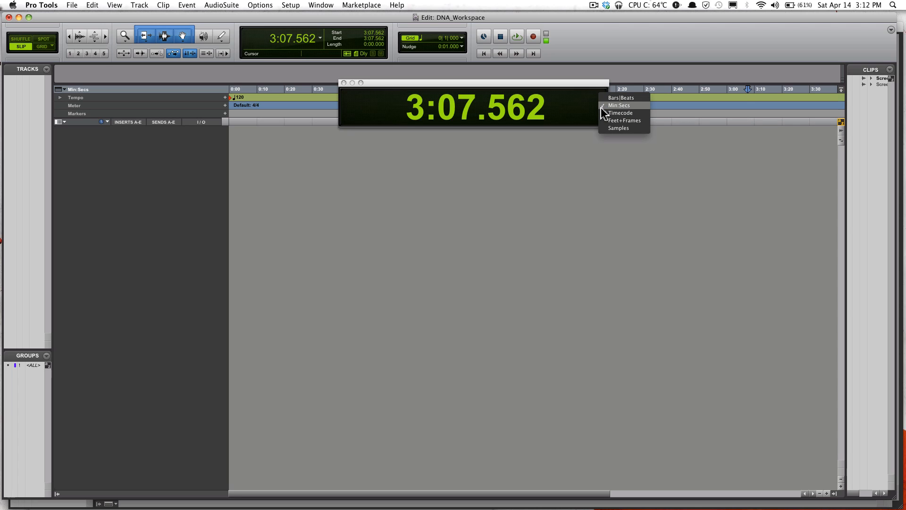
{"action": "mouse_move", "coordinate": [620, 98]}
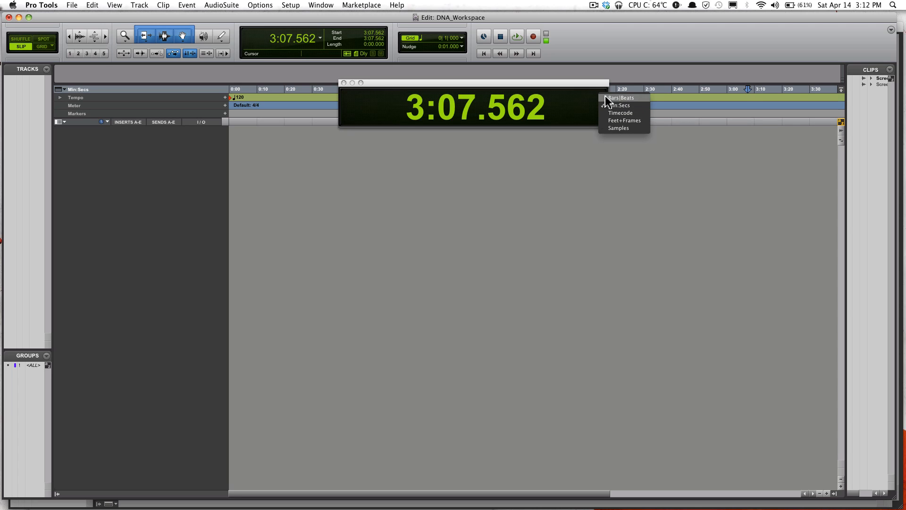
{"action": "left_click", "coordinate": [618, 97]}
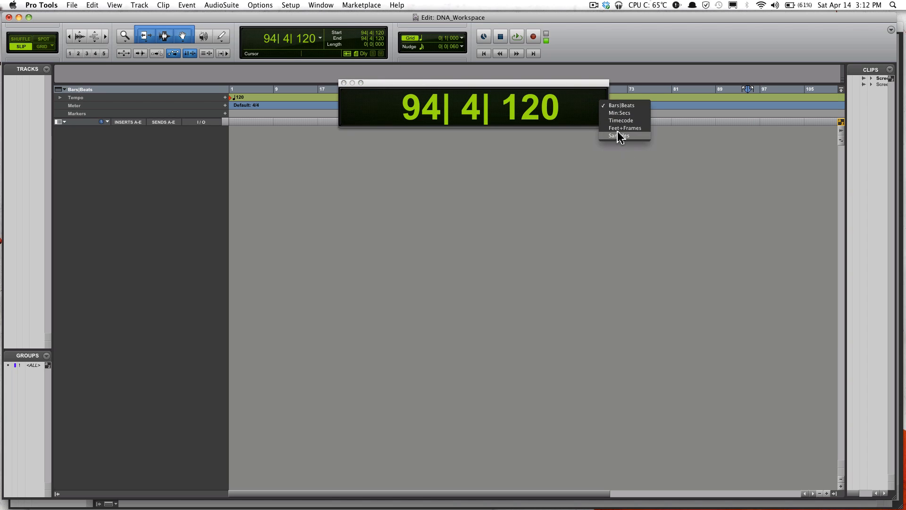
{"action": "left_click", "coordinate": [621, 120]}
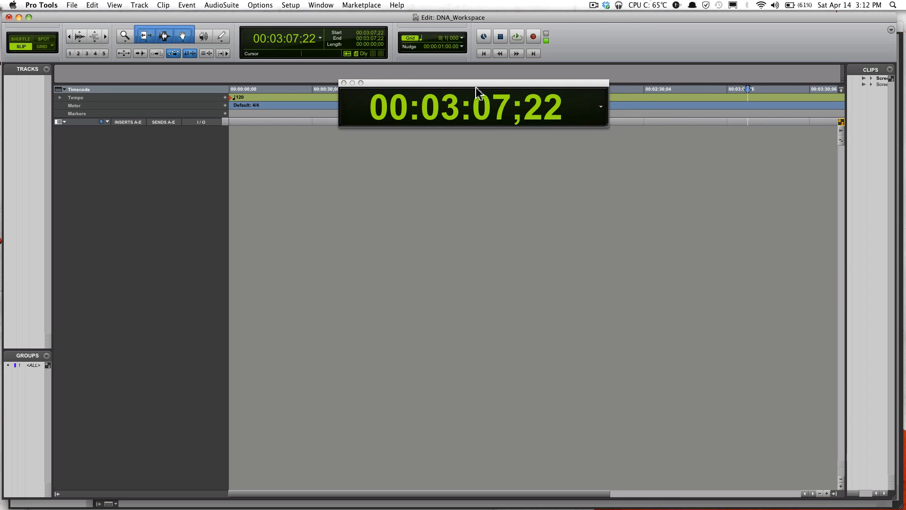
{"action": "left_click", "coordinate": [600, 106]}
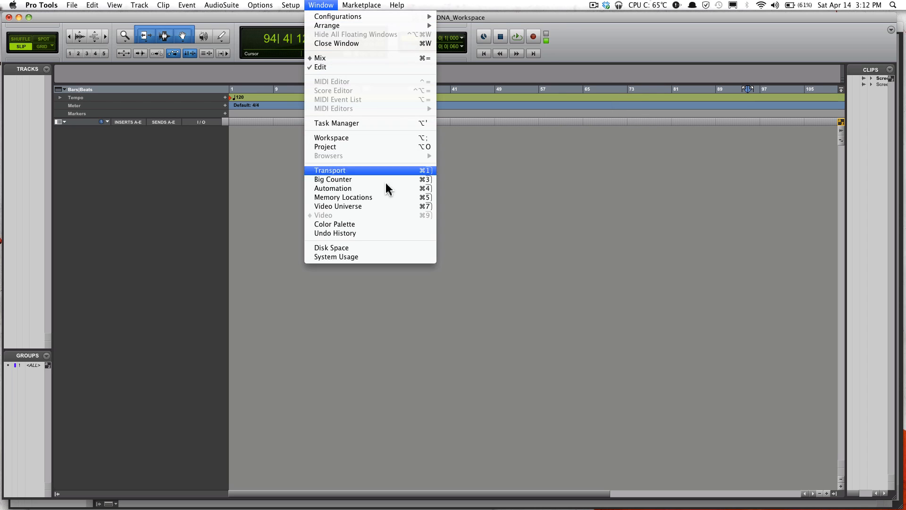
{"action": "mouse_move", "coordinate": [345, 122]}
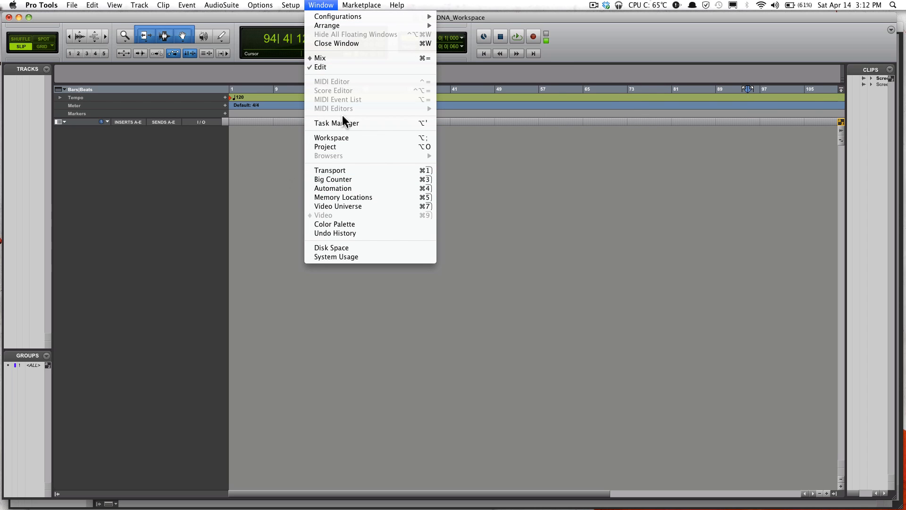
- Review the View and Track menus, dismiss the New Session dialog, and create mono track Audio 1
{"action": "left_click", "coordinate": [113, 5]}
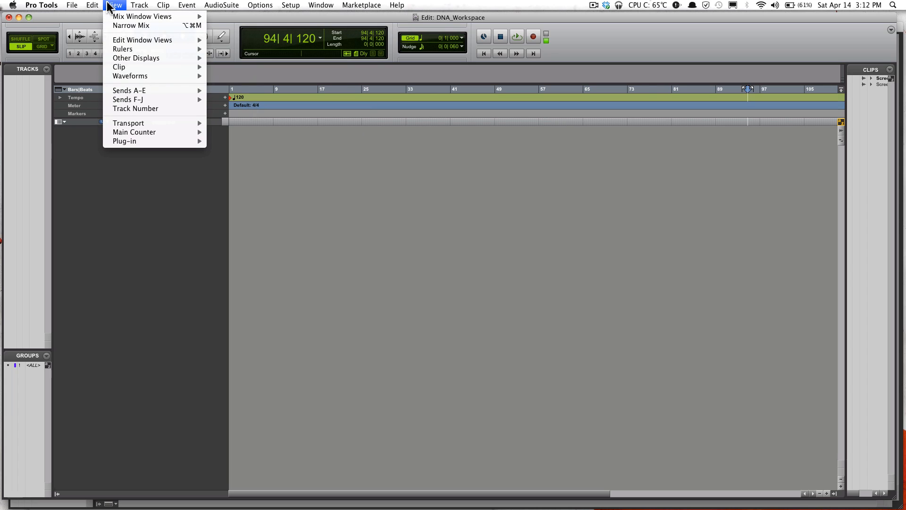
{"action": "left_click", "coordinate": [139, 5]}
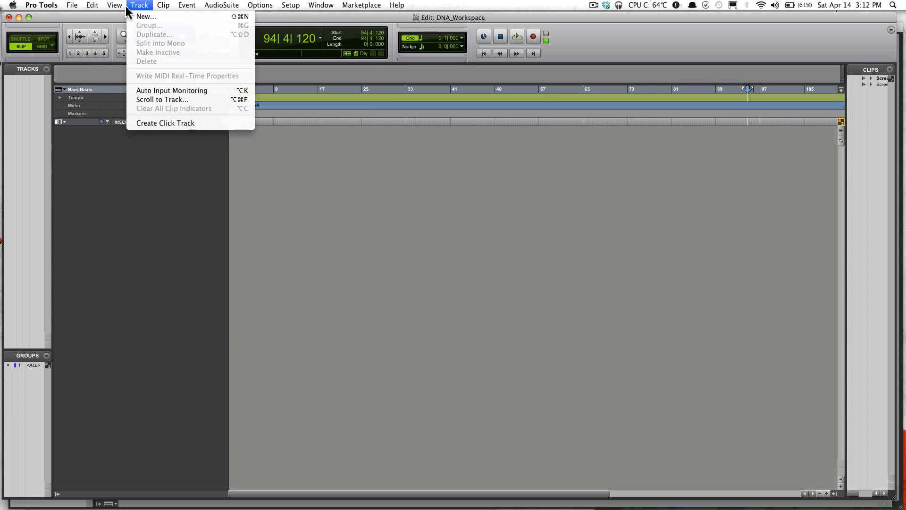
{"action": "left_click", "coordinate": [114, 5]}
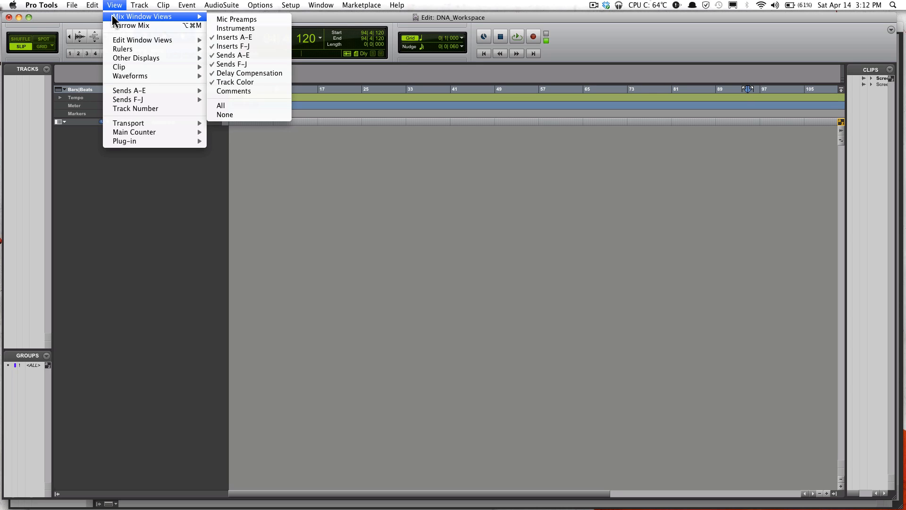
{"action": "left_click", "coordinate": [321, 5]}
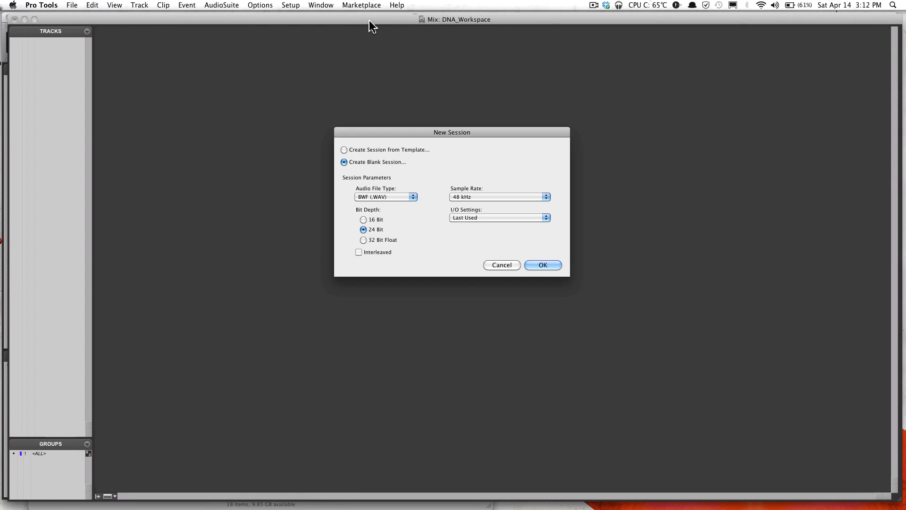
{"action": "mouse_move", "coordinate": [500, 270]}
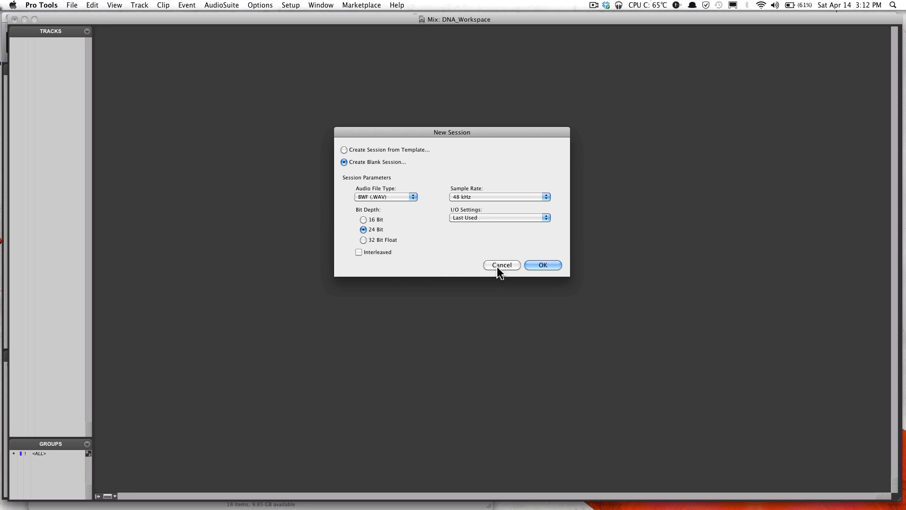
{"action": "left_click", "coordinate": [541, 265]}
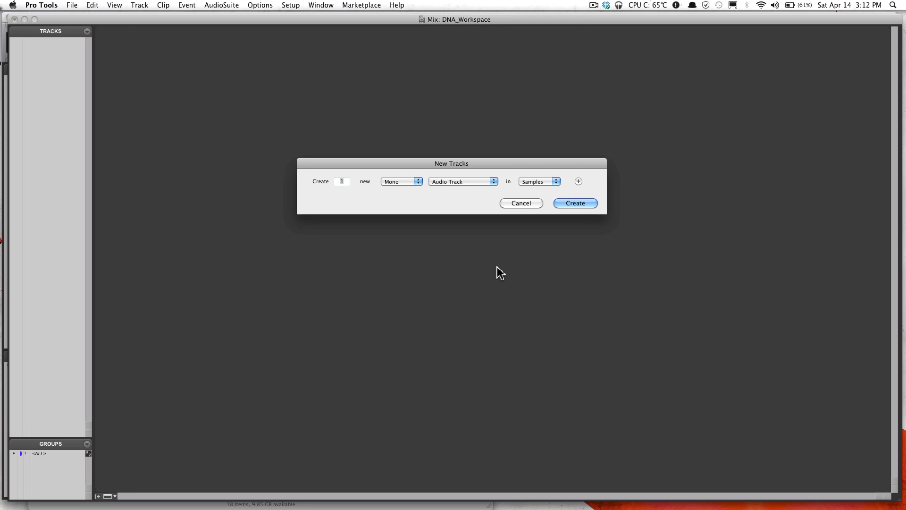
{"action": "left_click", "coordinate": [574, 203]}
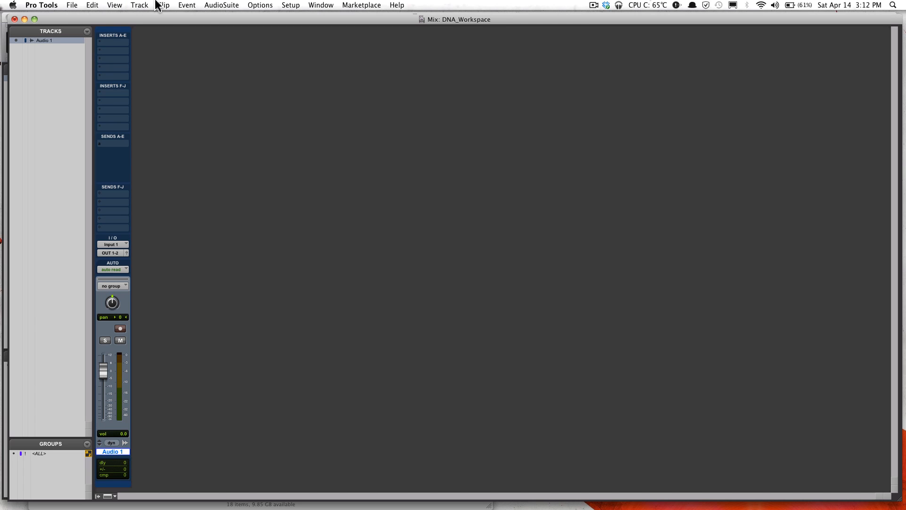
{"action": "left_click", "coordinate": [139, 5]}
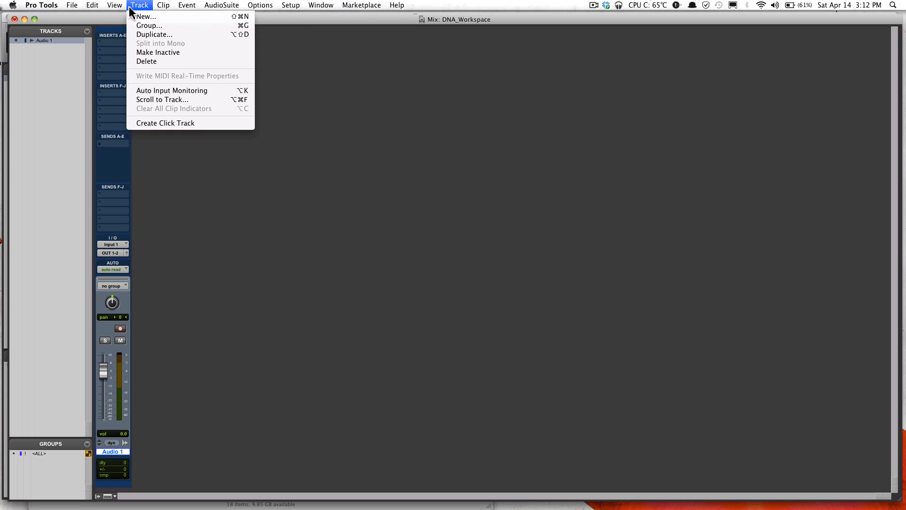
{"action": "left_click", "coordinate": [114, 5]}
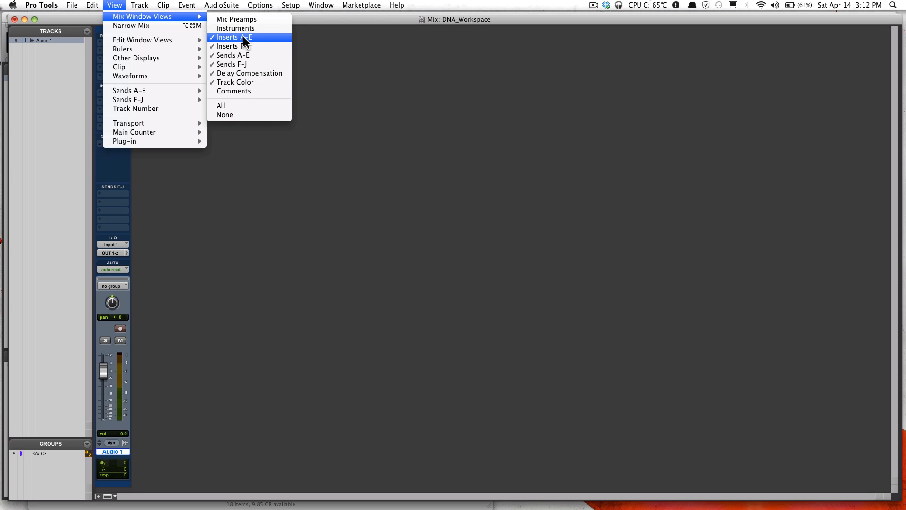
{"action": "mouse_move", "coordinate": [231, 55]}
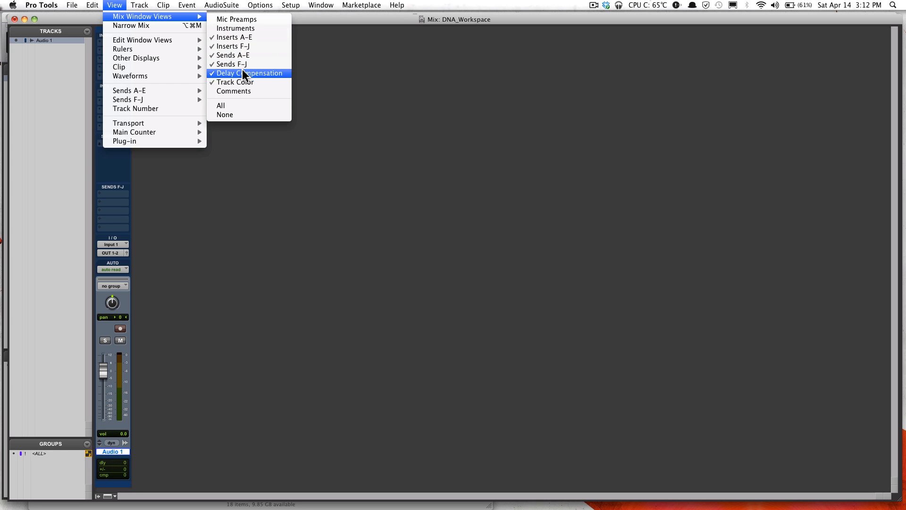
{"action": "mouse_move", "coordinate": [234, 82]}
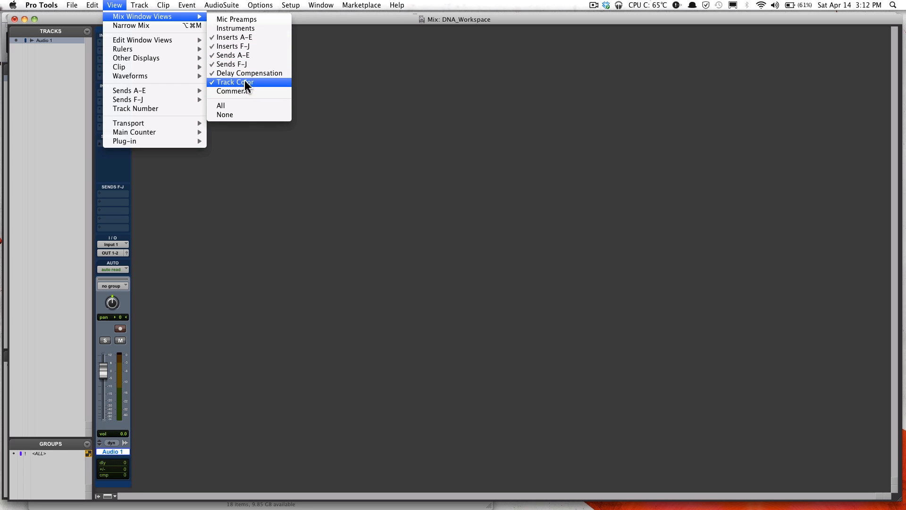
{"action": "mouse_move", "coordinate": [239, 37]}
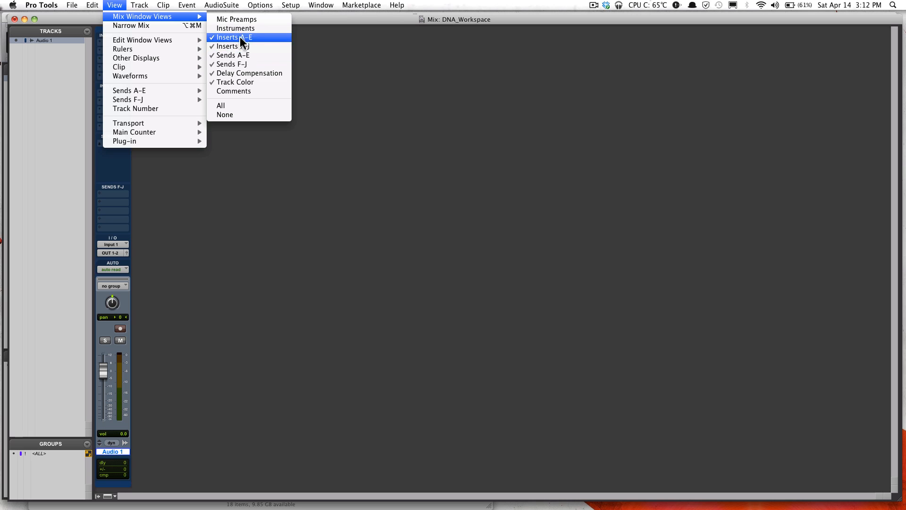
{"action": "mouse_move", "coordinate": [232, 46]}
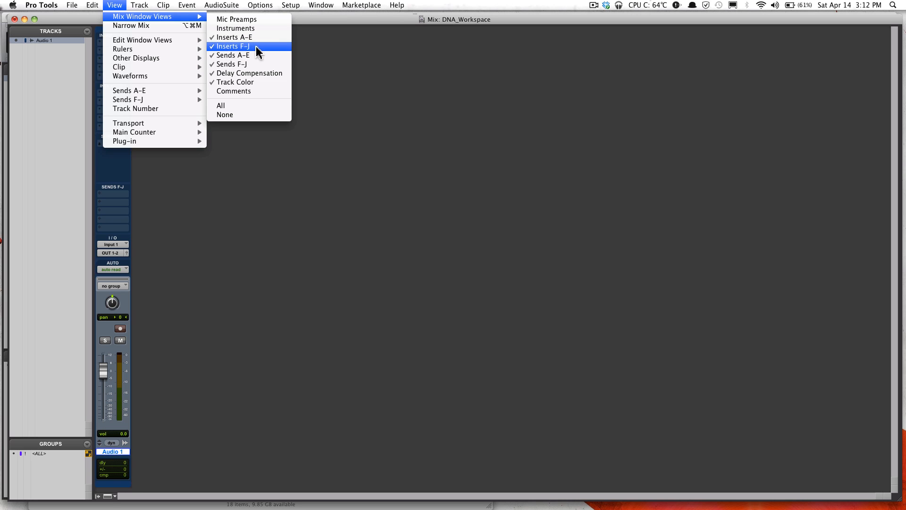
{"action": "mouse_move", "coordinate": [243, 73]}
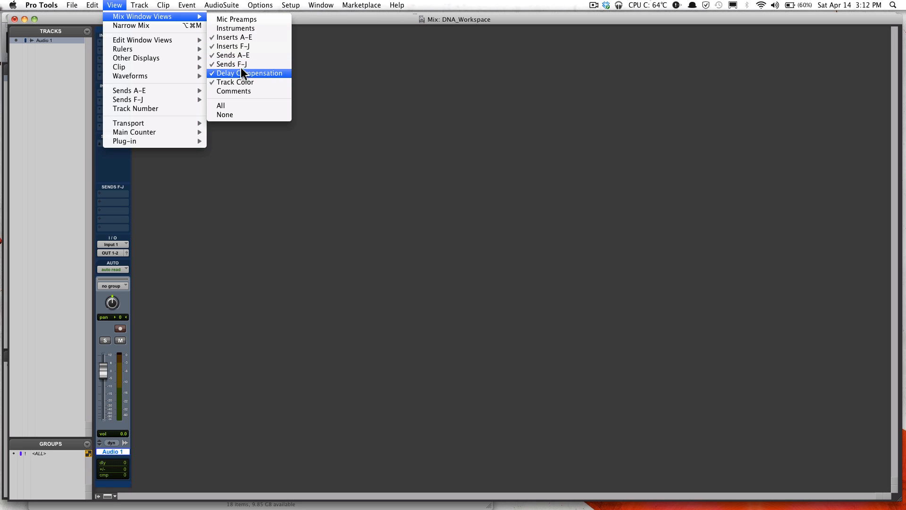
{"action": "mouse_move", "coordinate": [278, 83]}
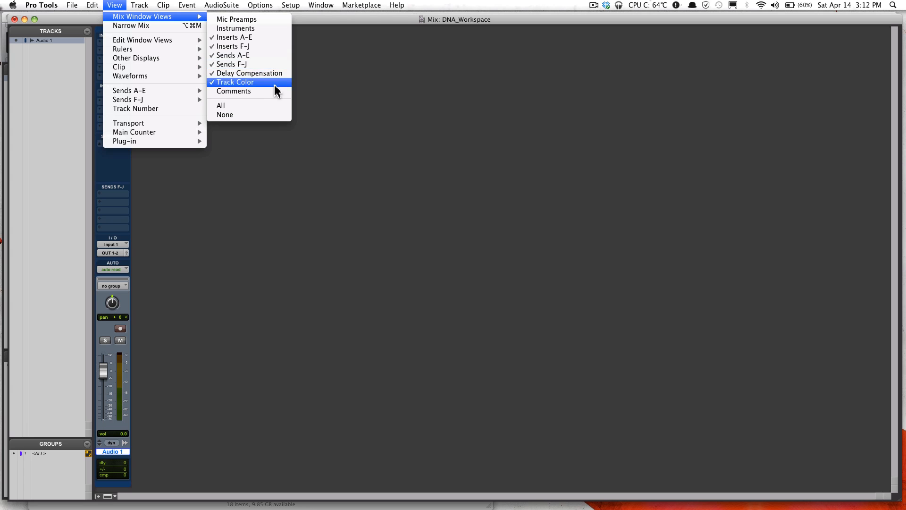
{"action": "mouse_move", "coordinate": [242, 94]}
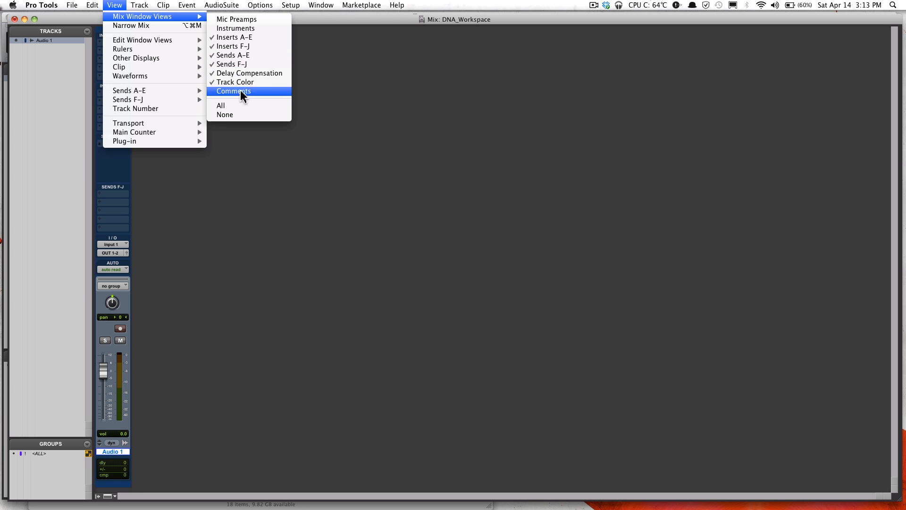
{"action": "mouse_move", "coordinate": [242, 82]}
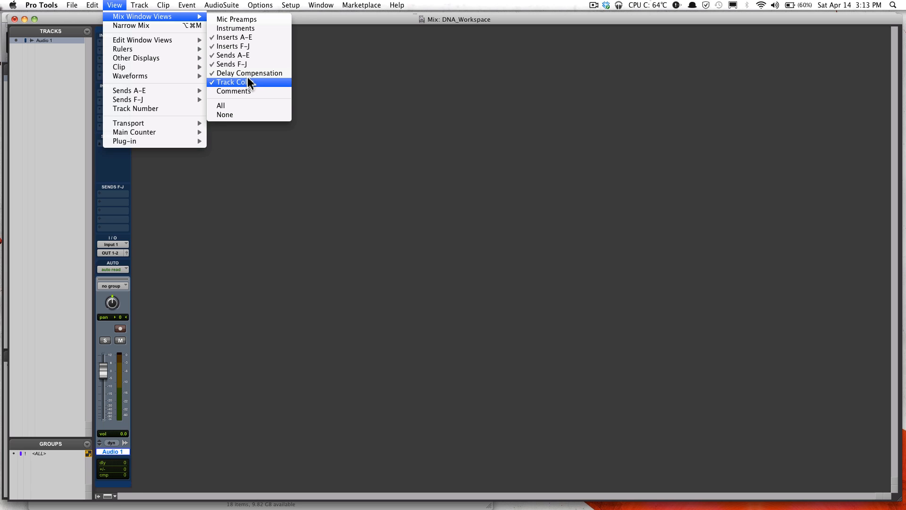
{"action": "mouse_move", "coordinate": [249, 73]}
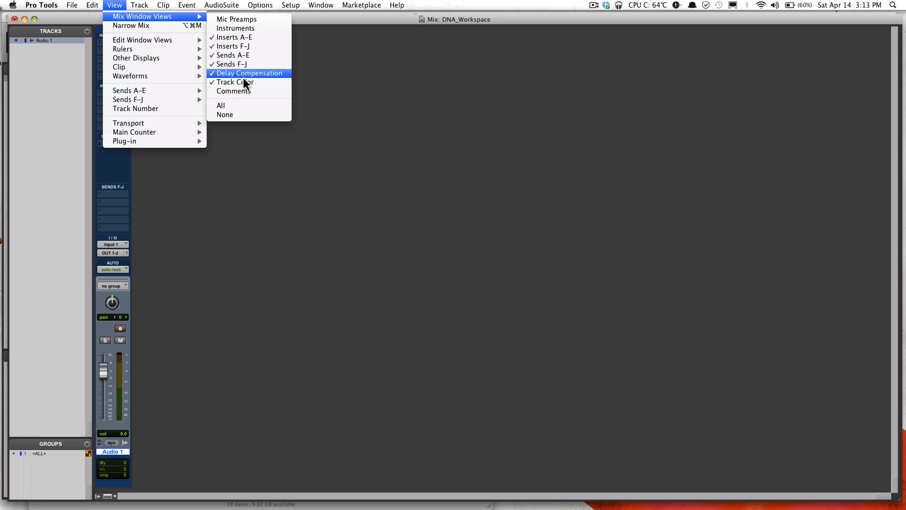
{"action": "mouse_move", "coordinate": [245, 76]}
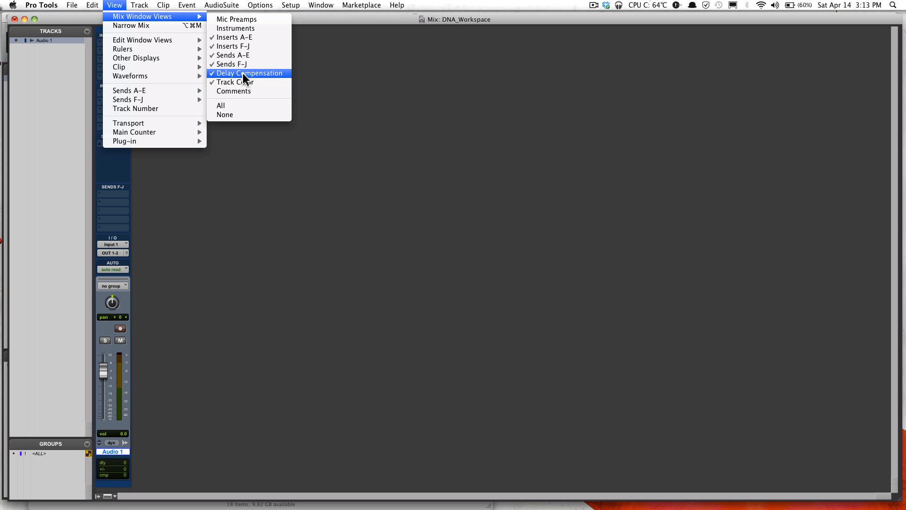
{"action": "mouse_move", "coordinate": [239, 84]}
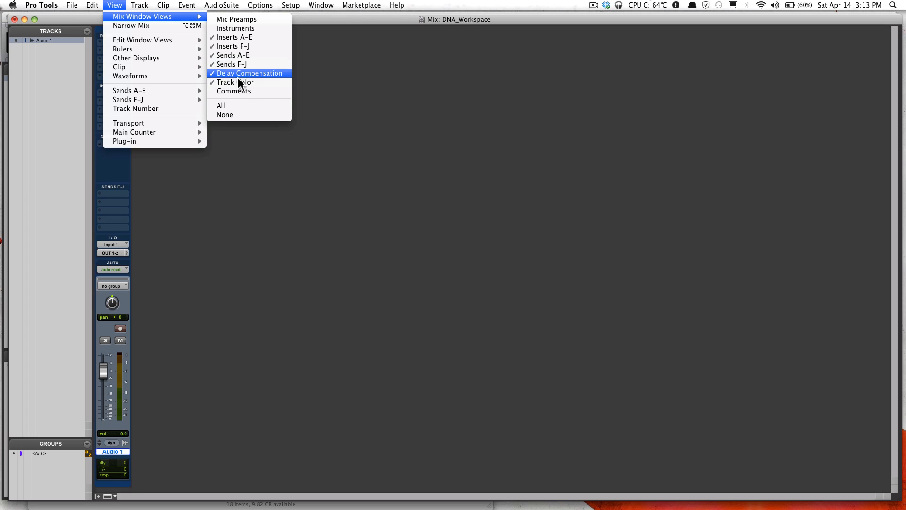
{"action": "mouse_move", "coordinate": [236, 105]}
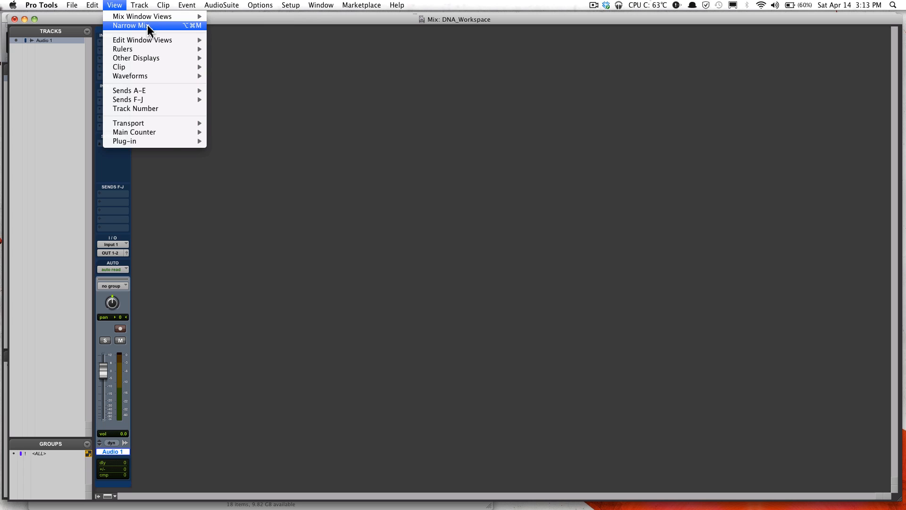
- Switch View > Narrow Mix on for the mixer strips, then turn it back off
{"action": "left_click", "coordinate": [130, 26]}
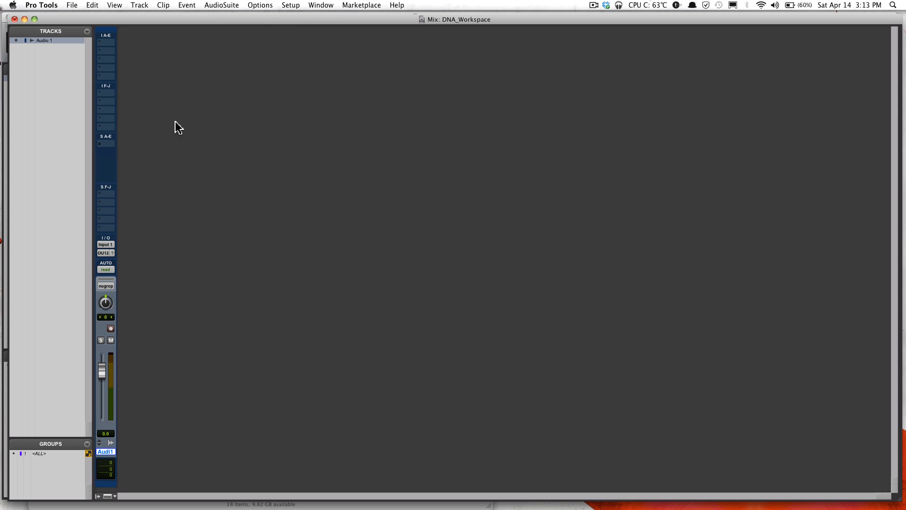
{"action": "left_click", "coordinate": [114, 5]}
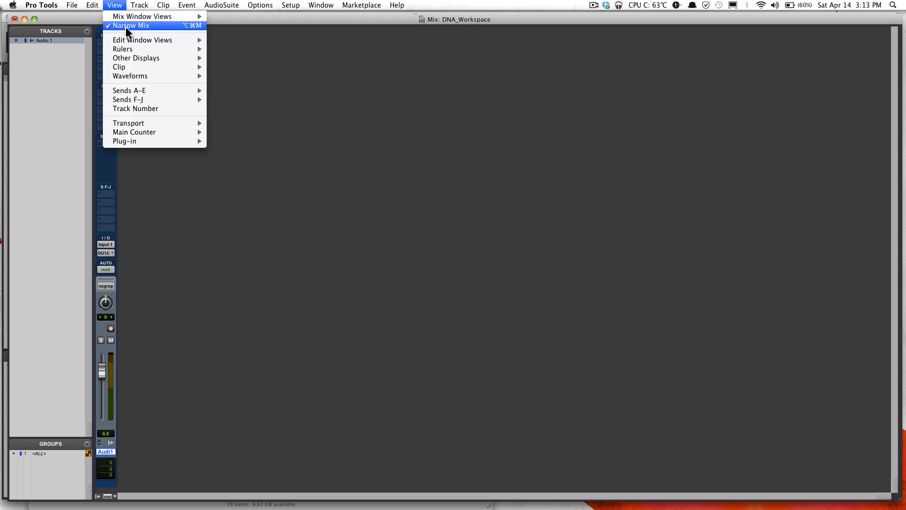
{"action": "left_click", "coordinate": [131, 26]}
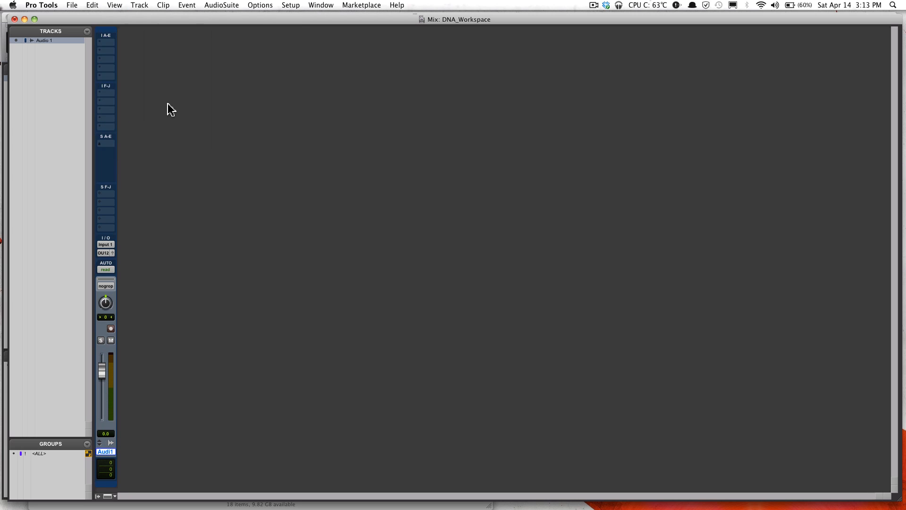
{"action": "left_click", "coordinate": [114, 6]}
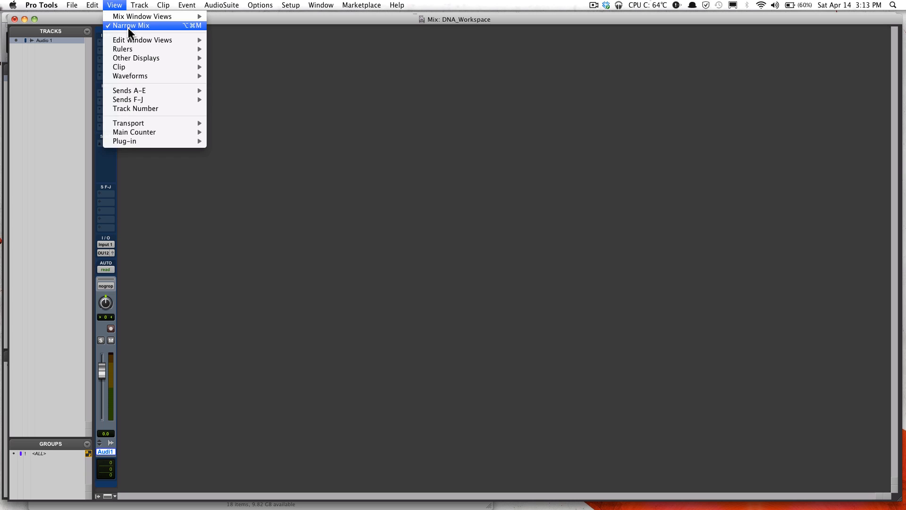
{"action": "left_click", "coordinate": [131, 25]}
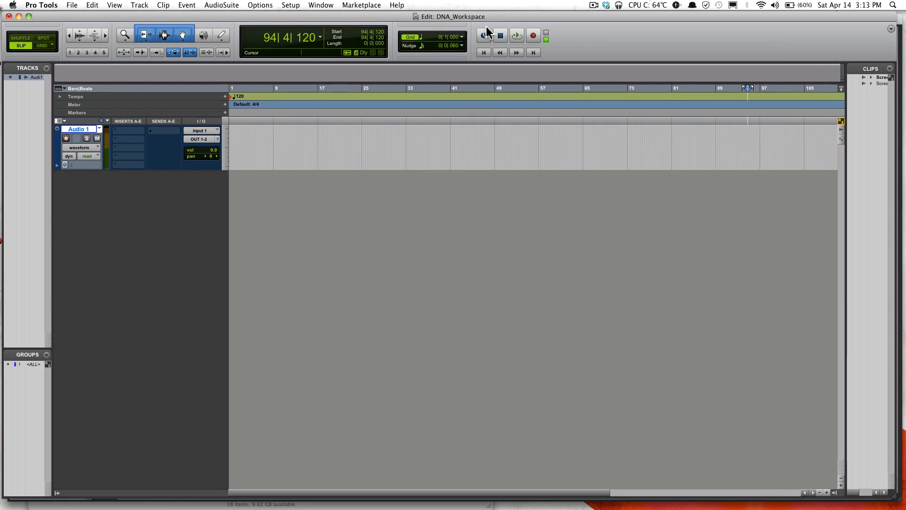
{"action": "mouse_move", "coordinate": [701, 62]}
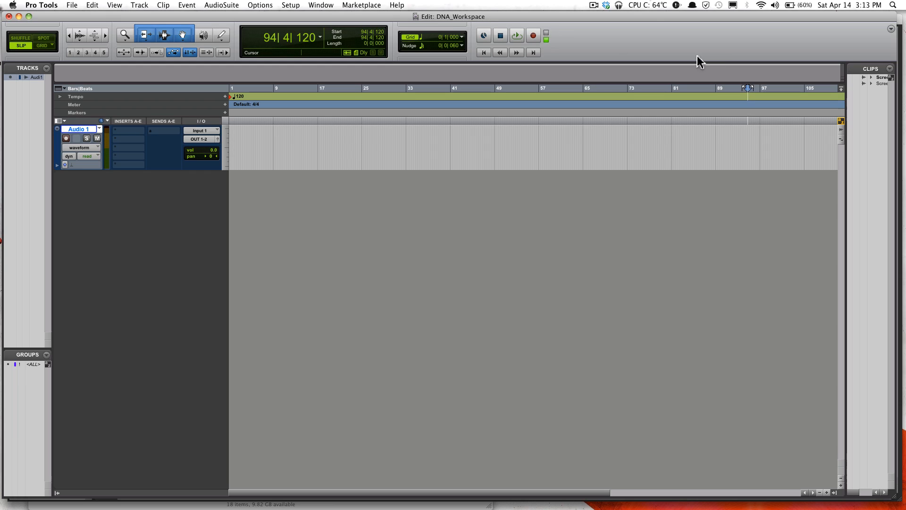